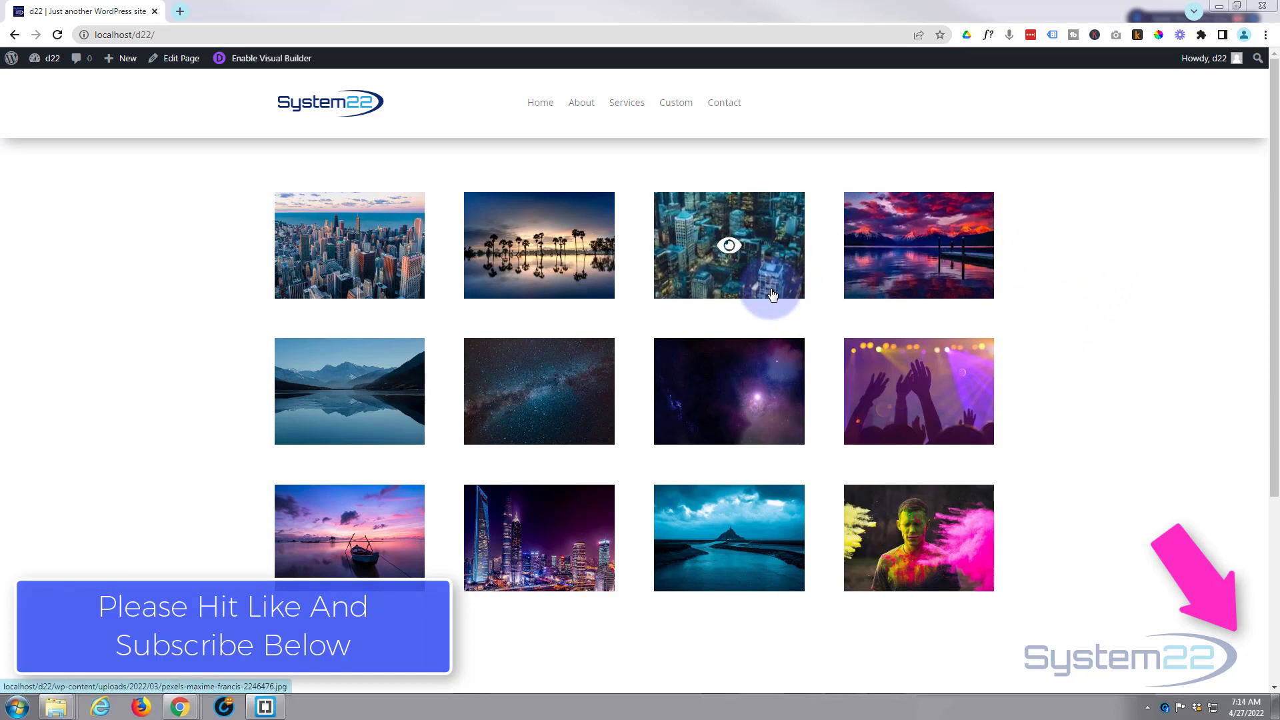
pyautogui.moveTo(1130, 318)
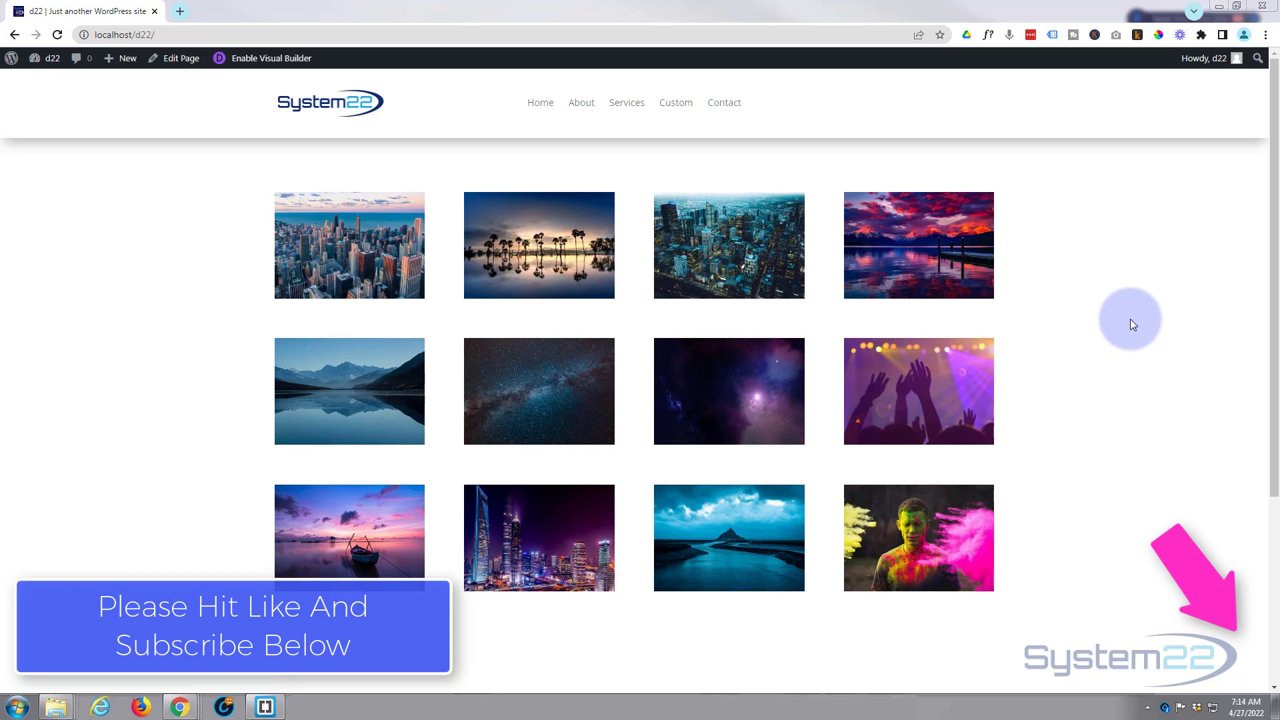
# Step: Enable the Visual Builder and delete the existing Button module from the left column
pyautogui.scroll(-3)
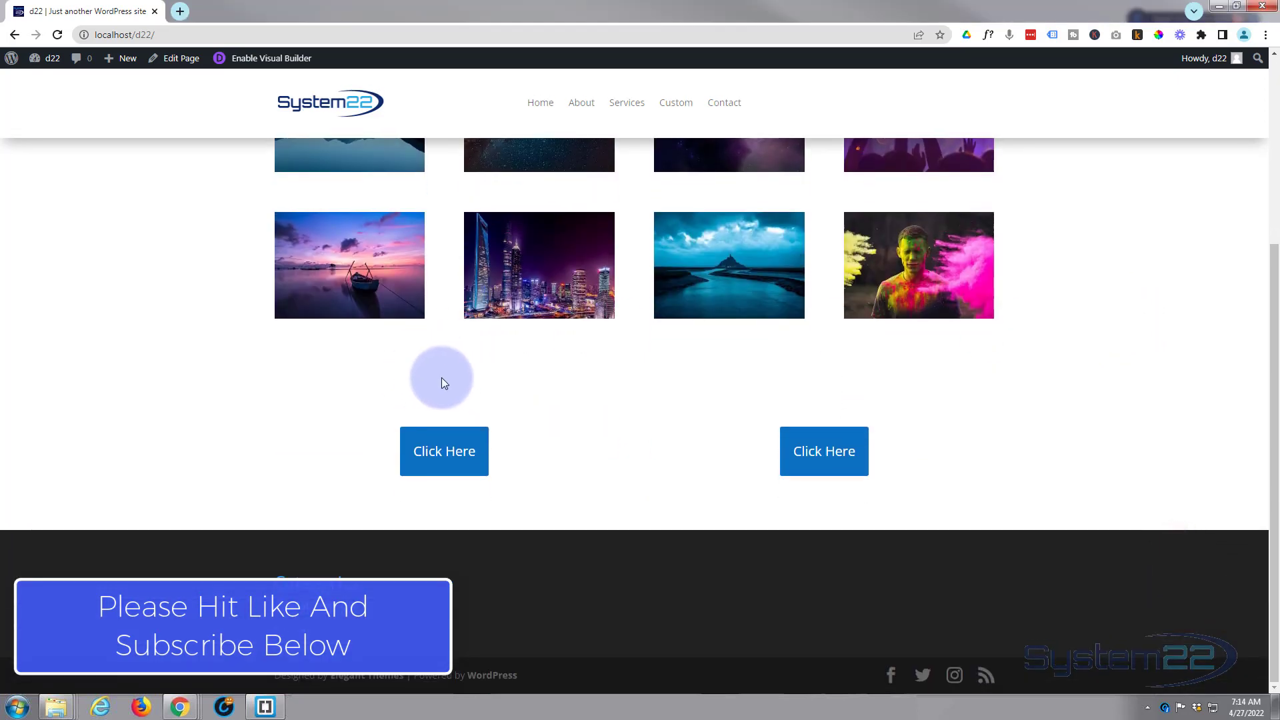
pyautogui.moveTo(309, 469)
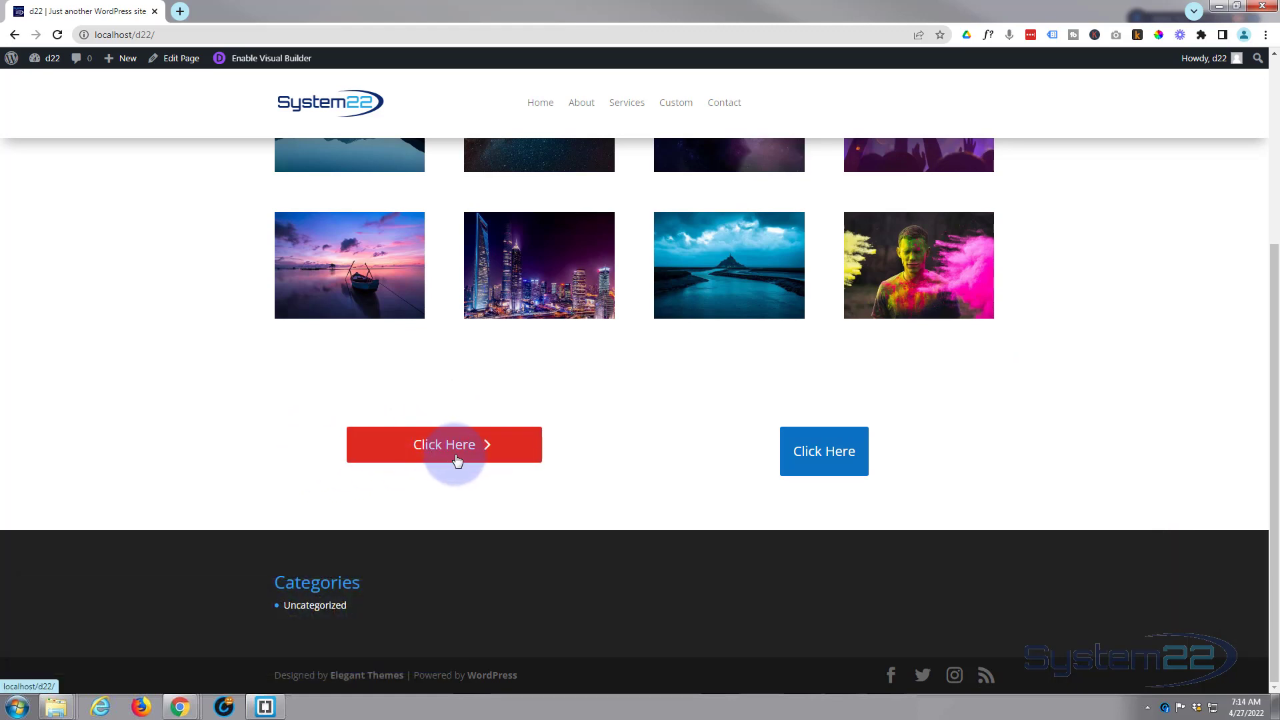
pyautogui.moveTo(450, 479)
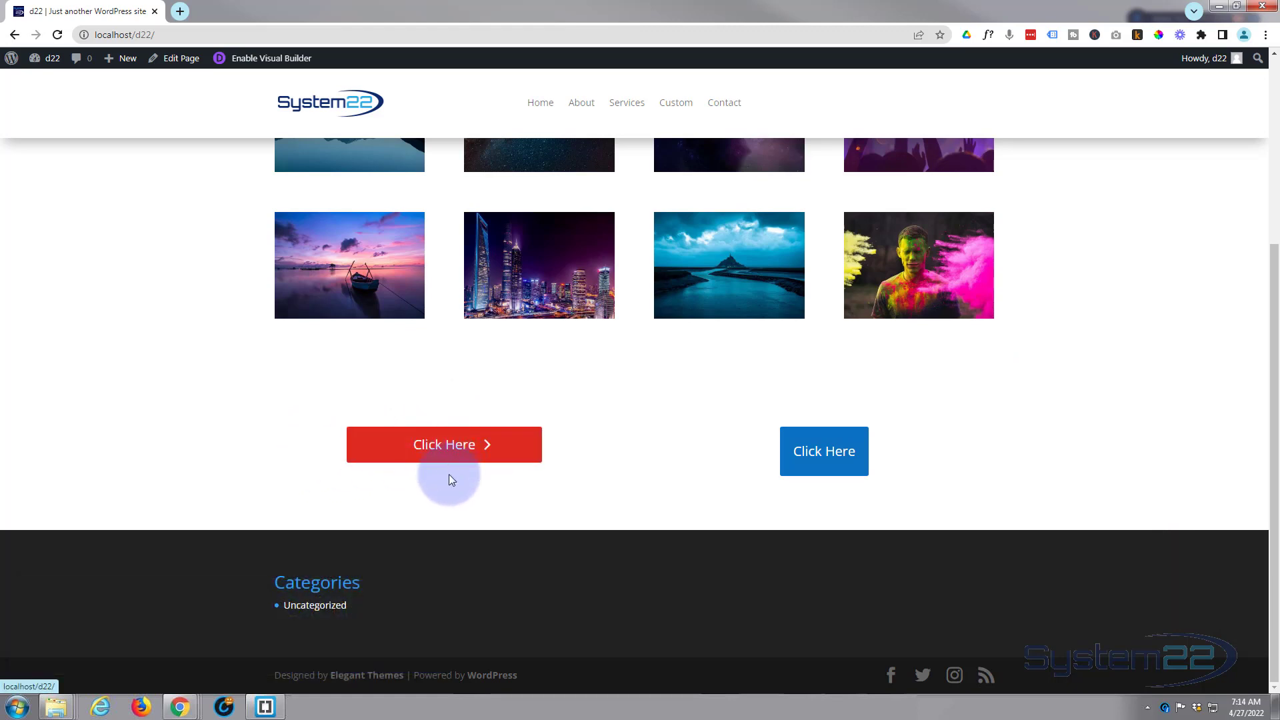
pyautogui.moveTo(445, 450)
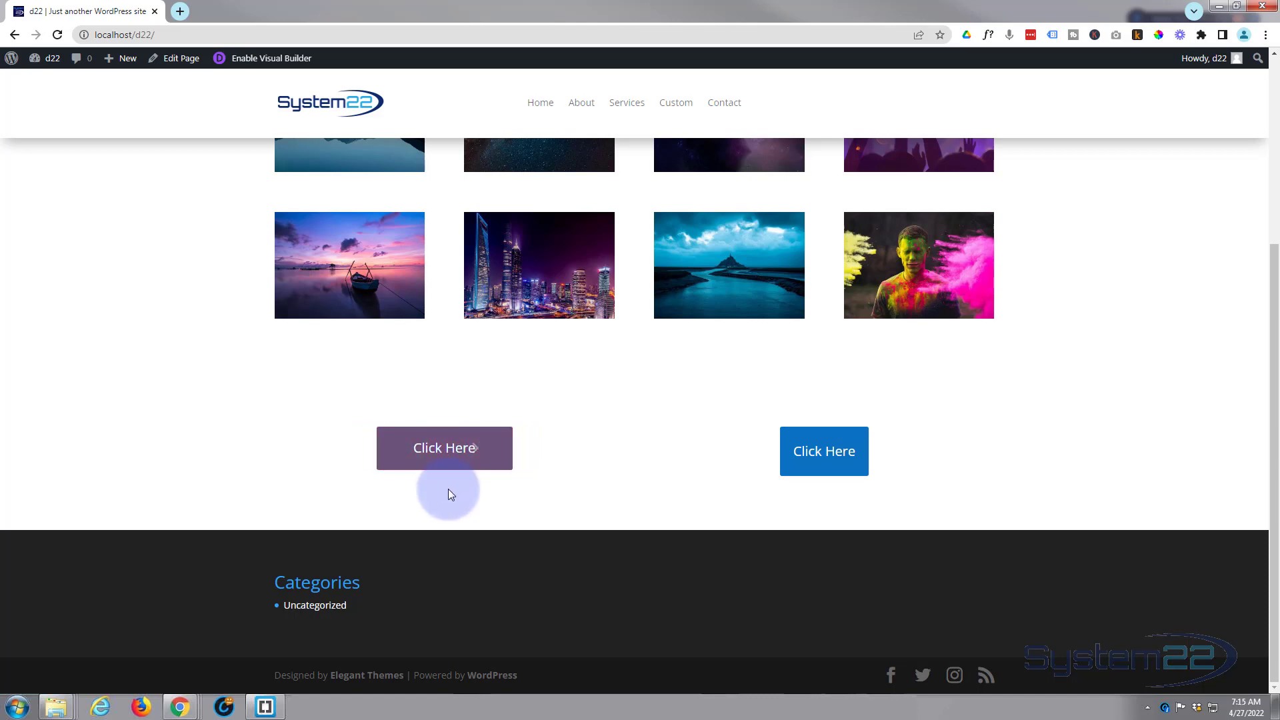
pyautogui.moveTo(778, 504)
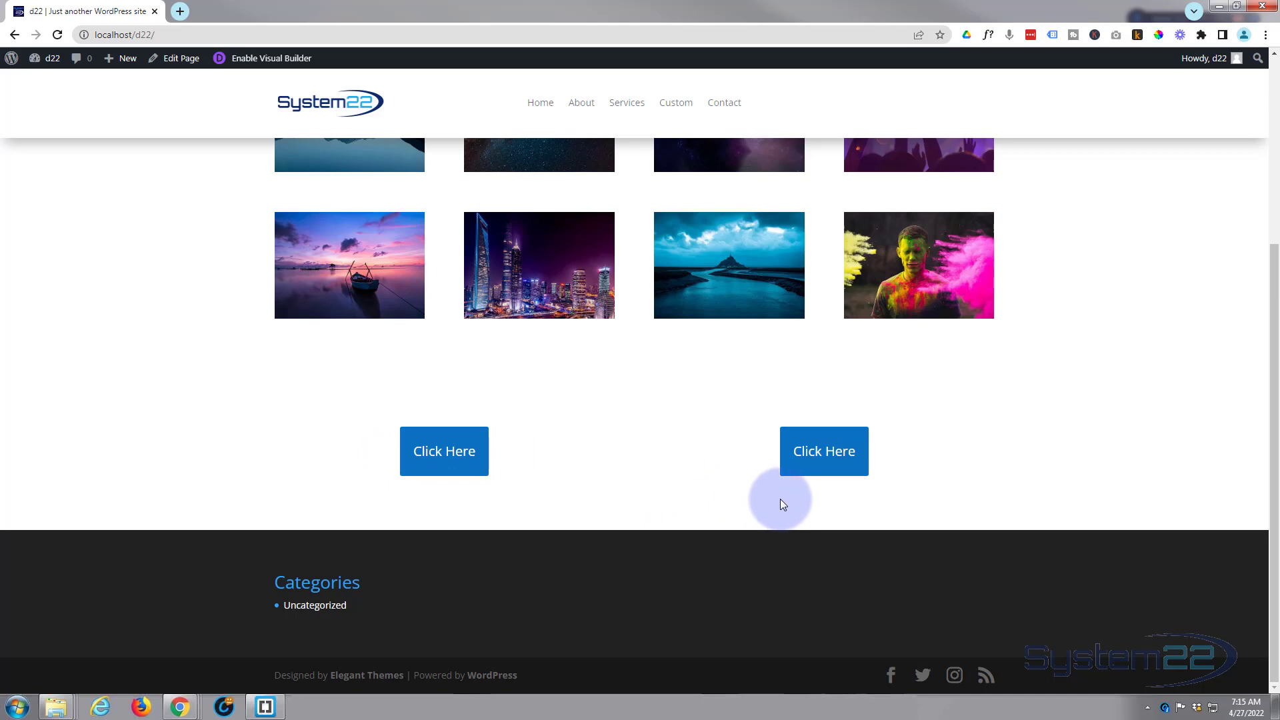
pyautogui.moveTo(759, 513)
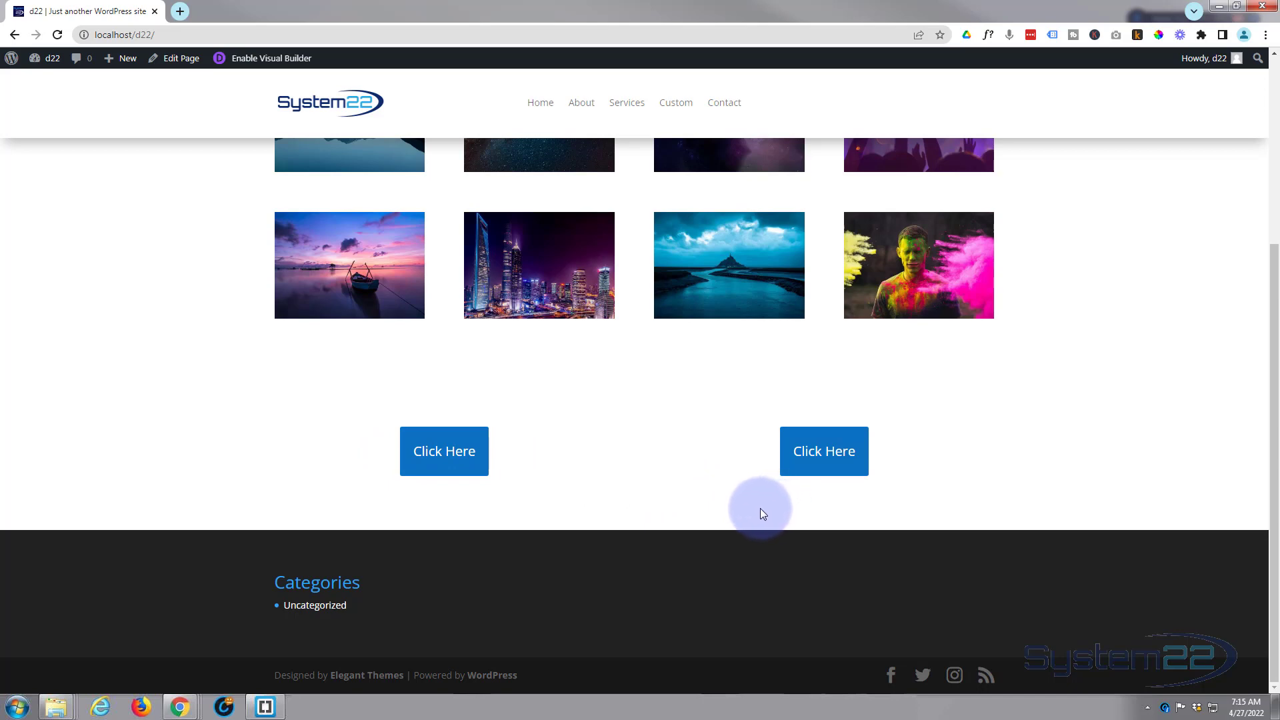
pyautogui.moveTo(824, 448)
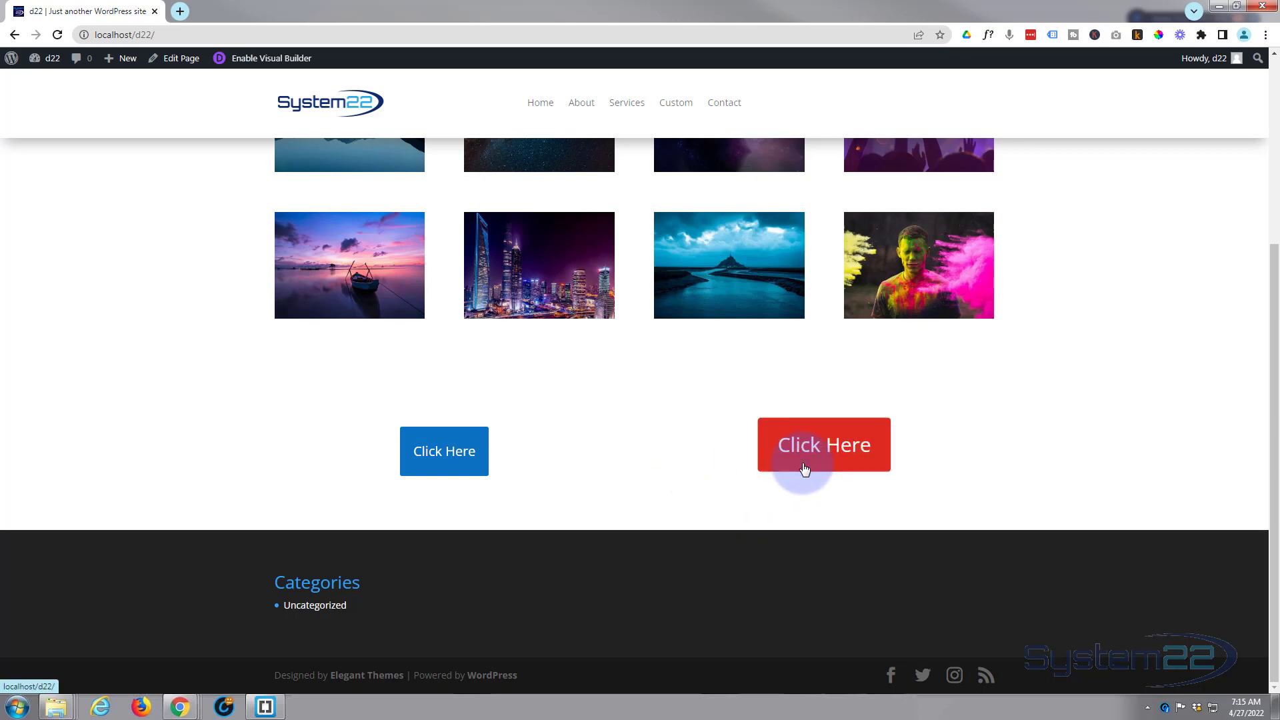
pyautogui.moveTo(827, 466)
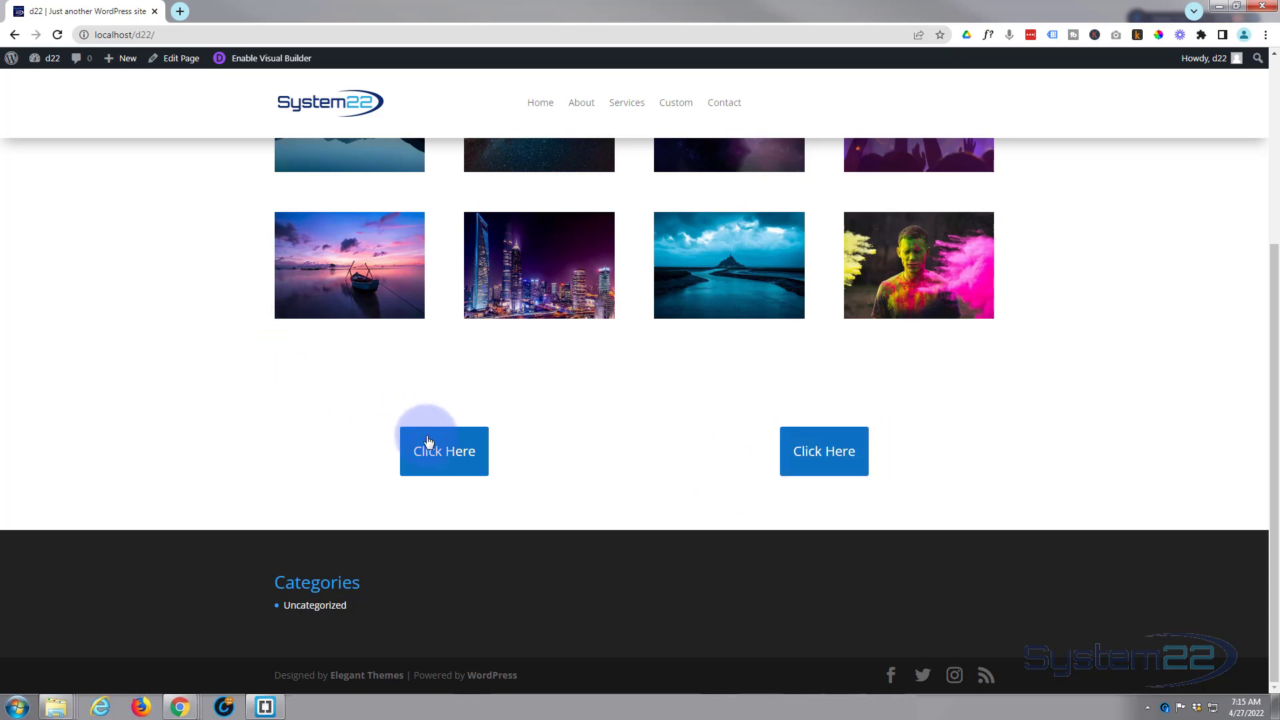
pyautogui.moveTo(823, 445)
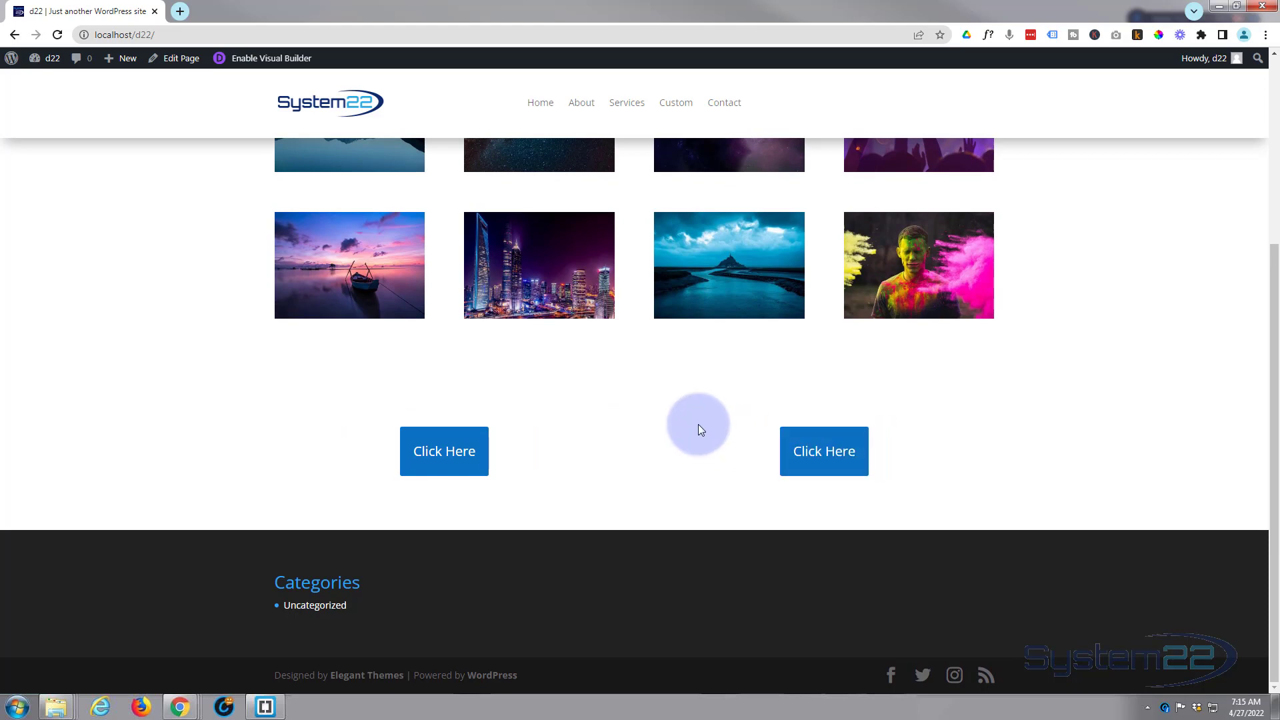
pyautogui.moveTo(529, 333)
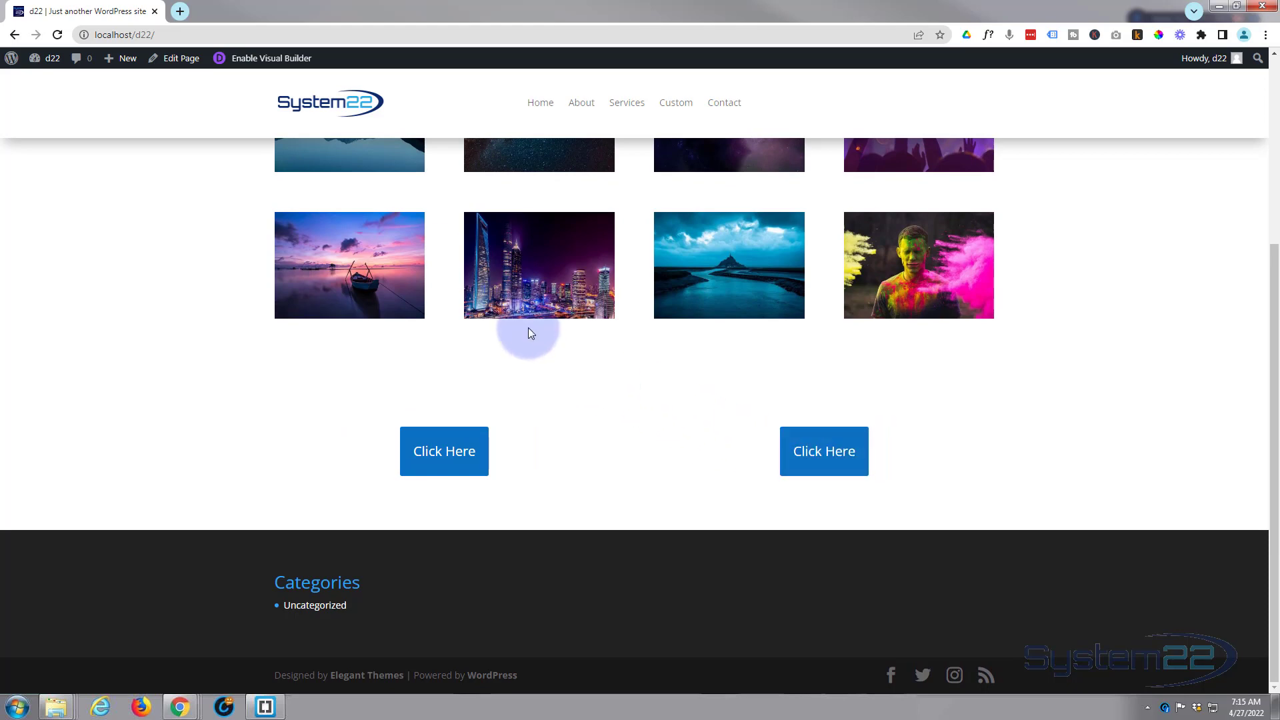
pyautogui.moveTo(262, 58)
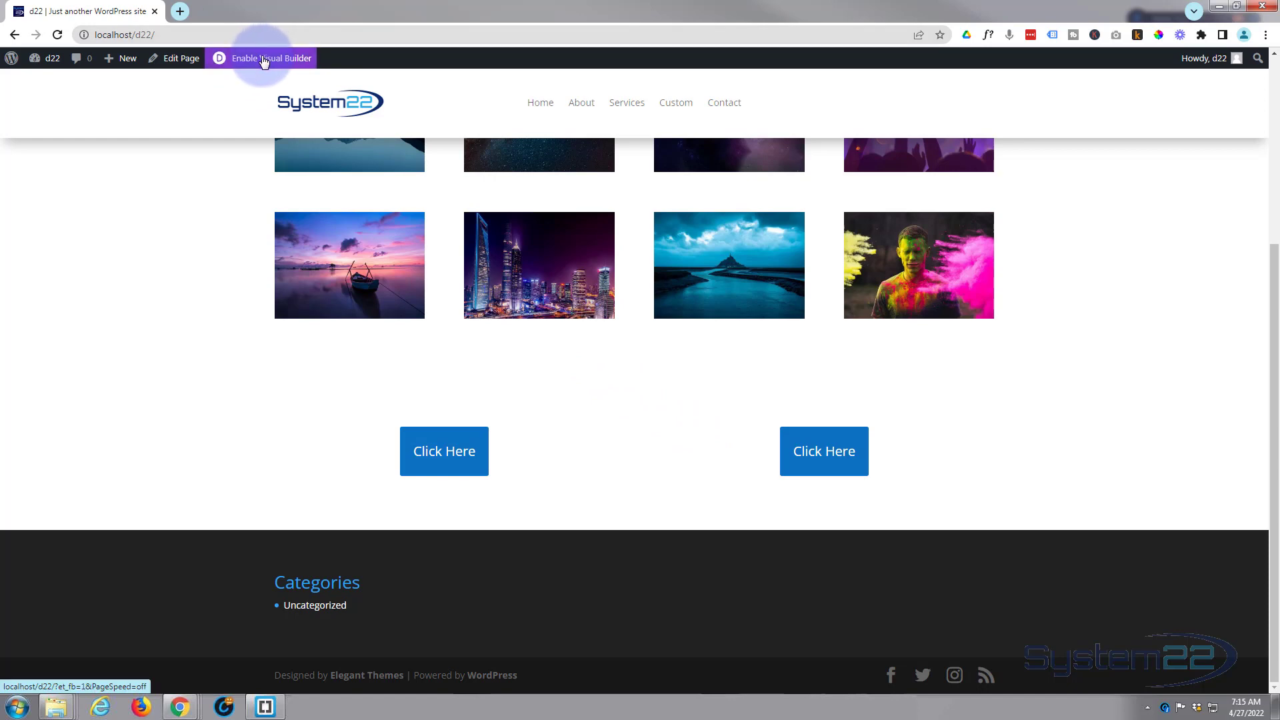
pyautogui.click(270, 58)
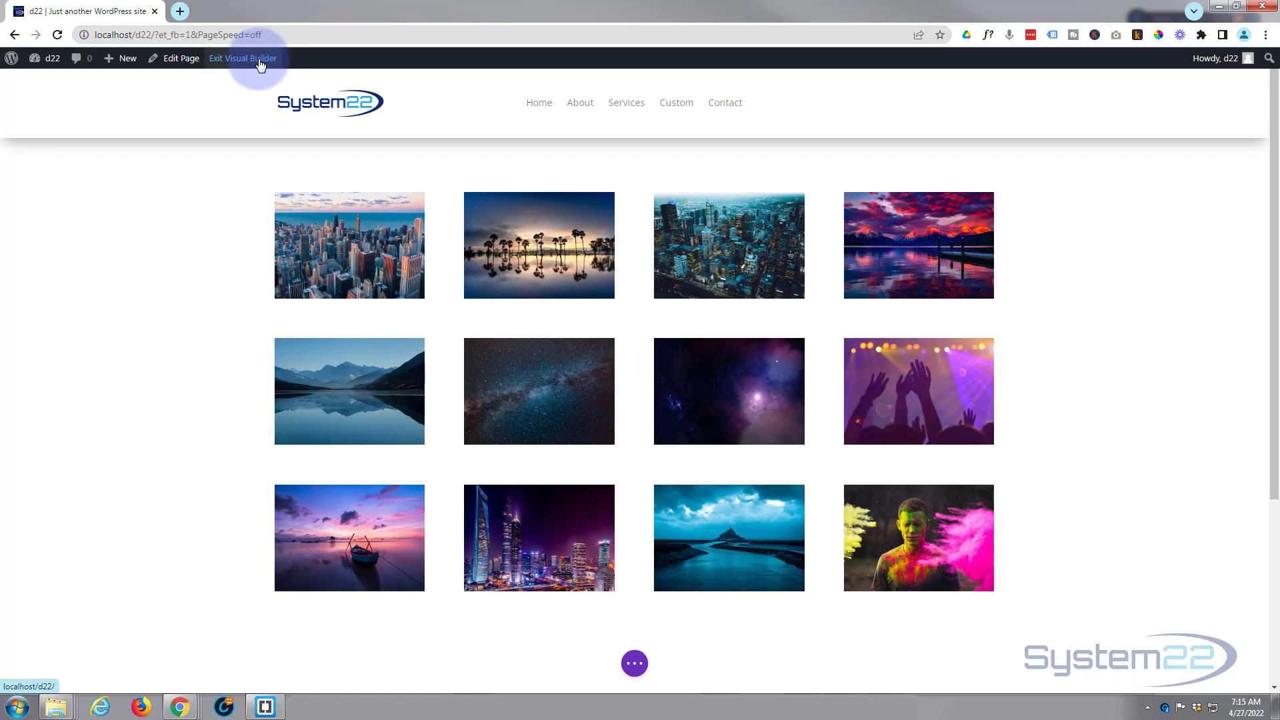
pyautogui.scroll(-3)
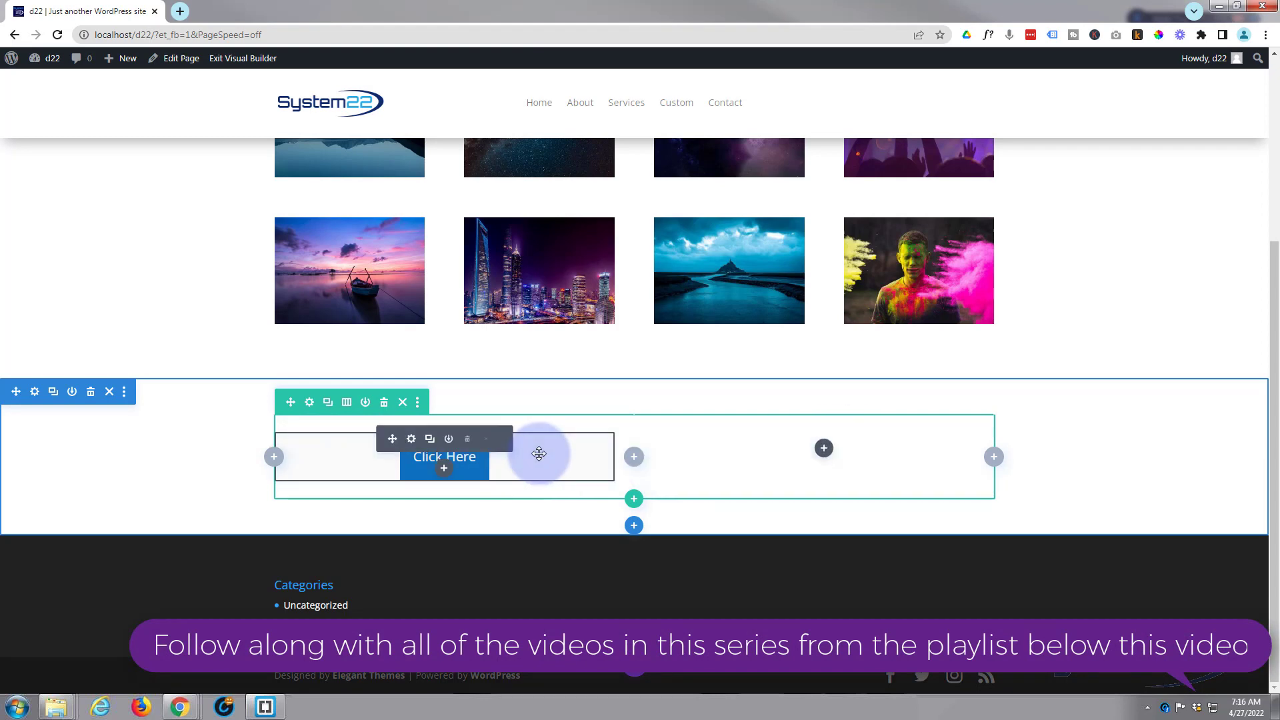
pyautogui.click(466, 439)
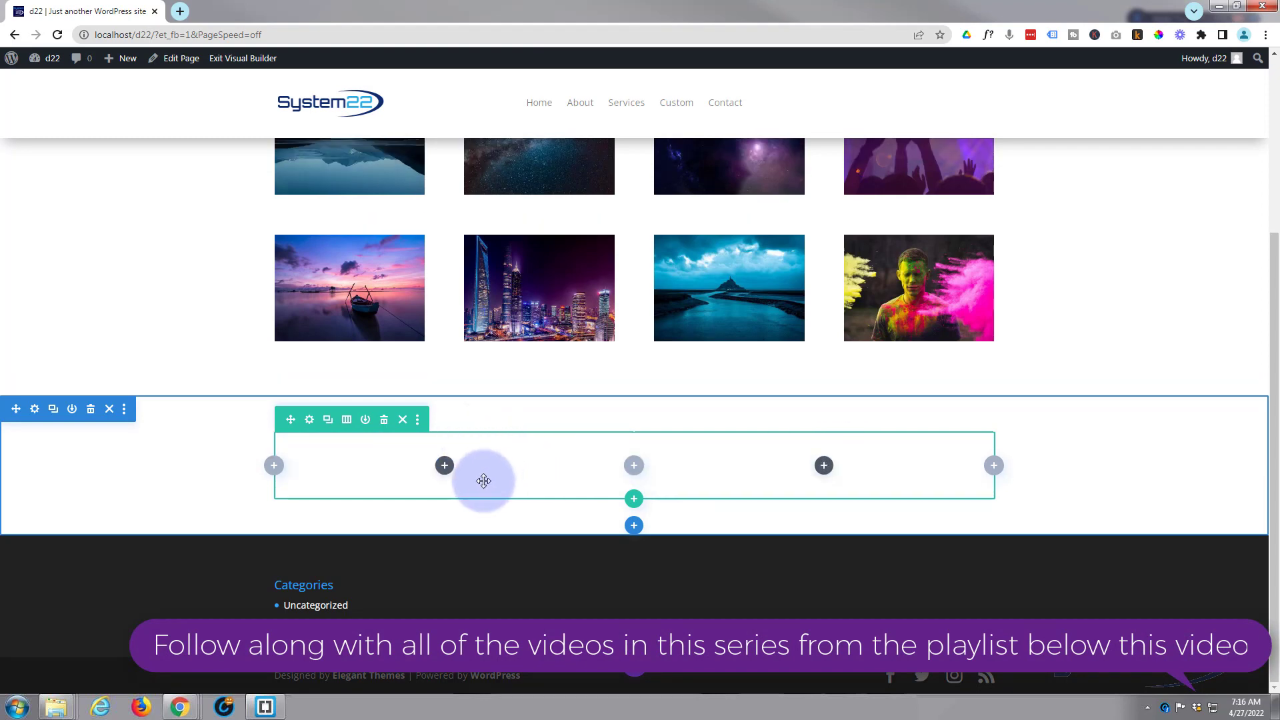
# Step: Insert a Button module into the empty left column of the row
pyautogui.click(445, 465)
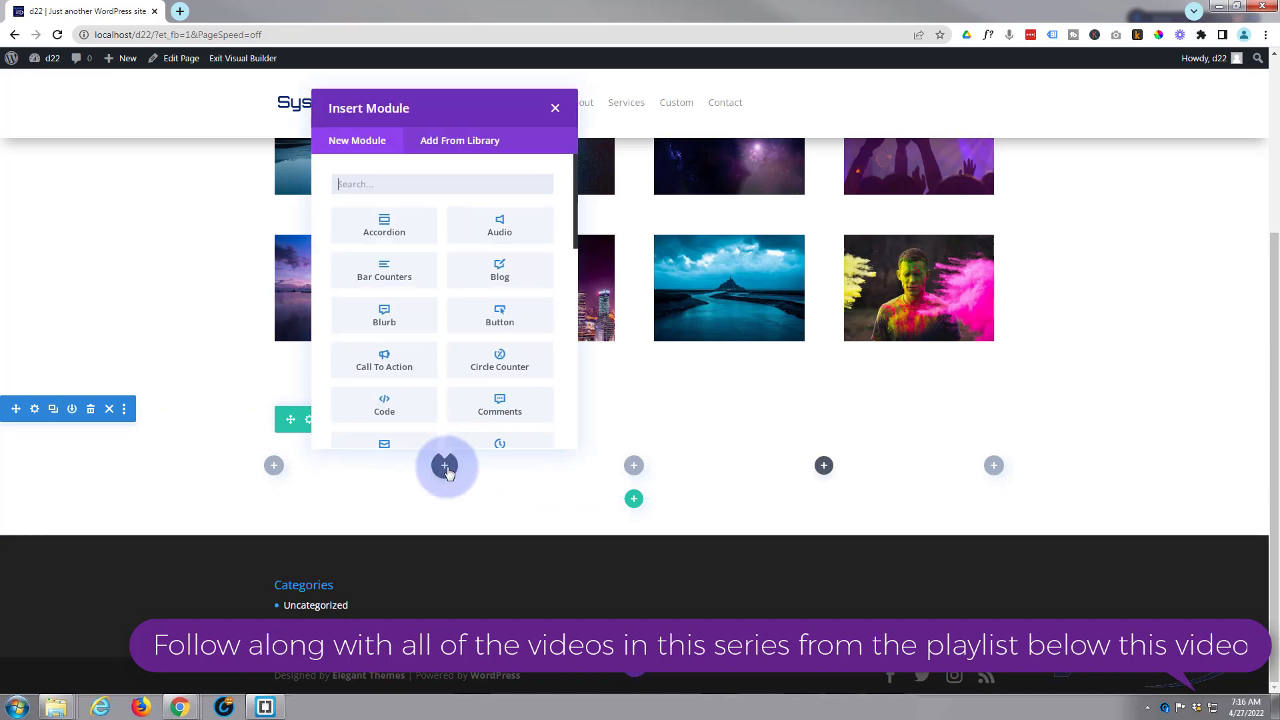
pyautogui.moveTo(498, 318)
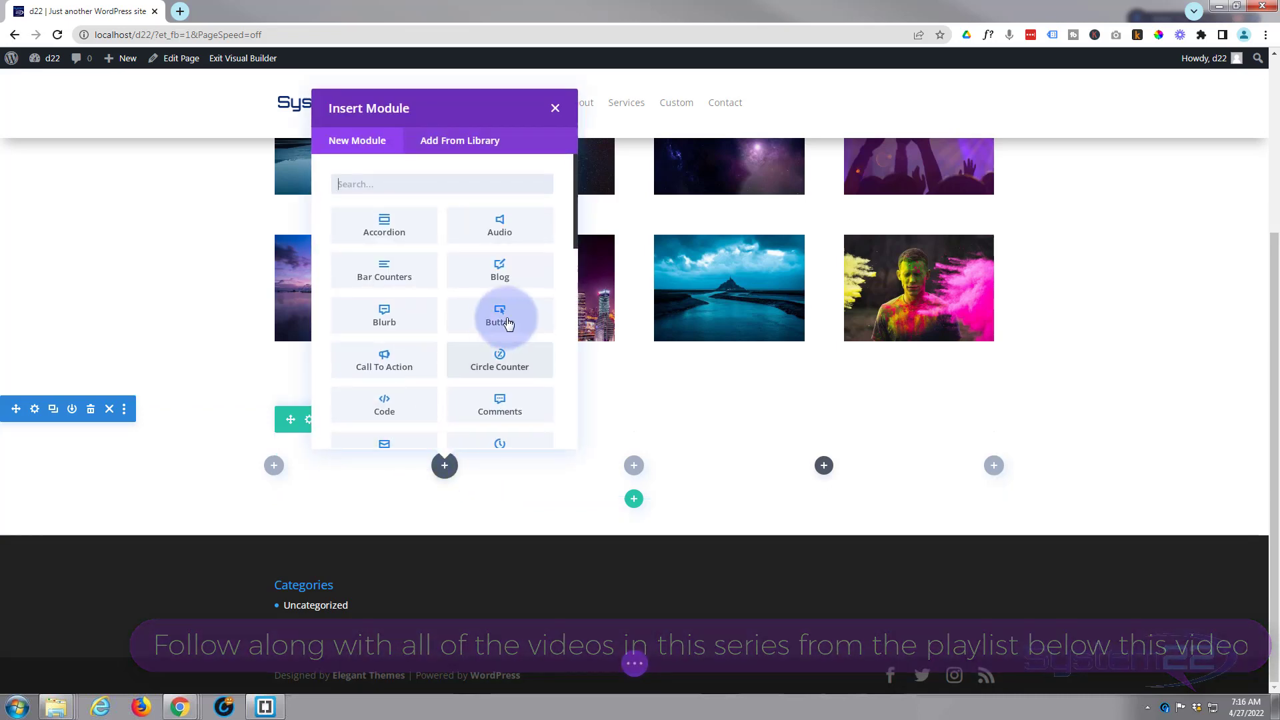
pyautogui.scroll(-3)
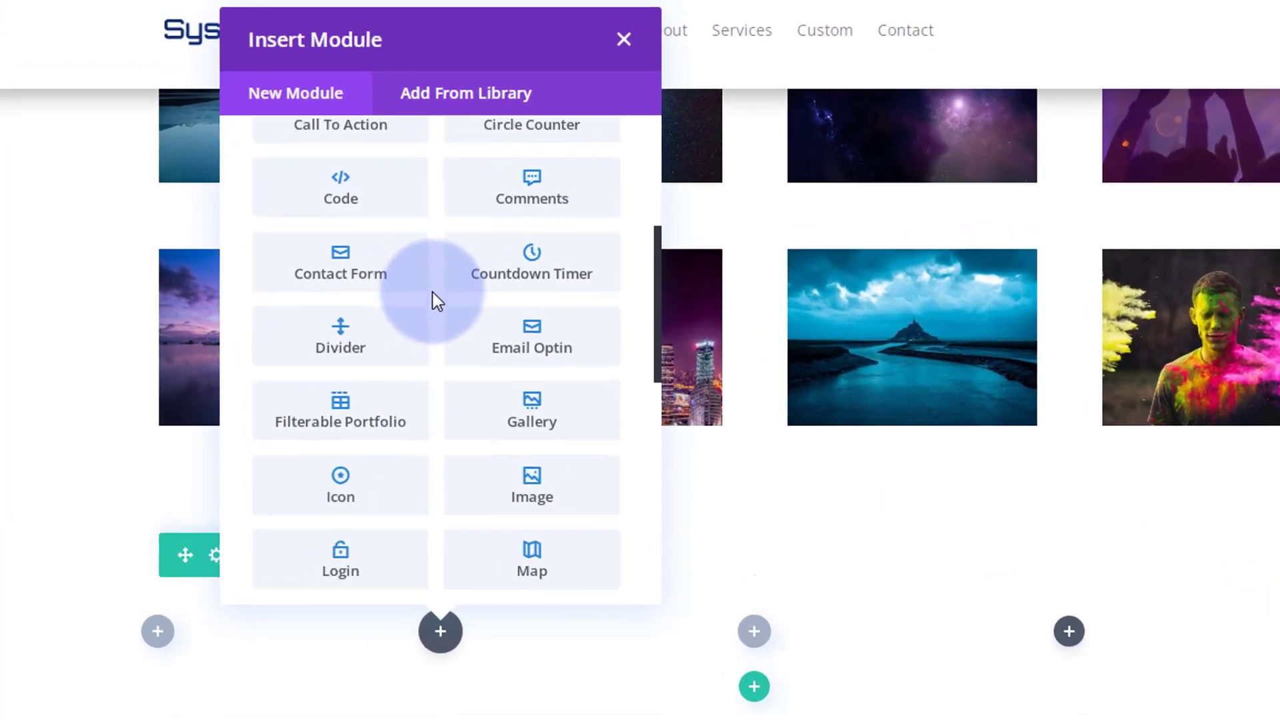
pyautogui.scroll(-3)
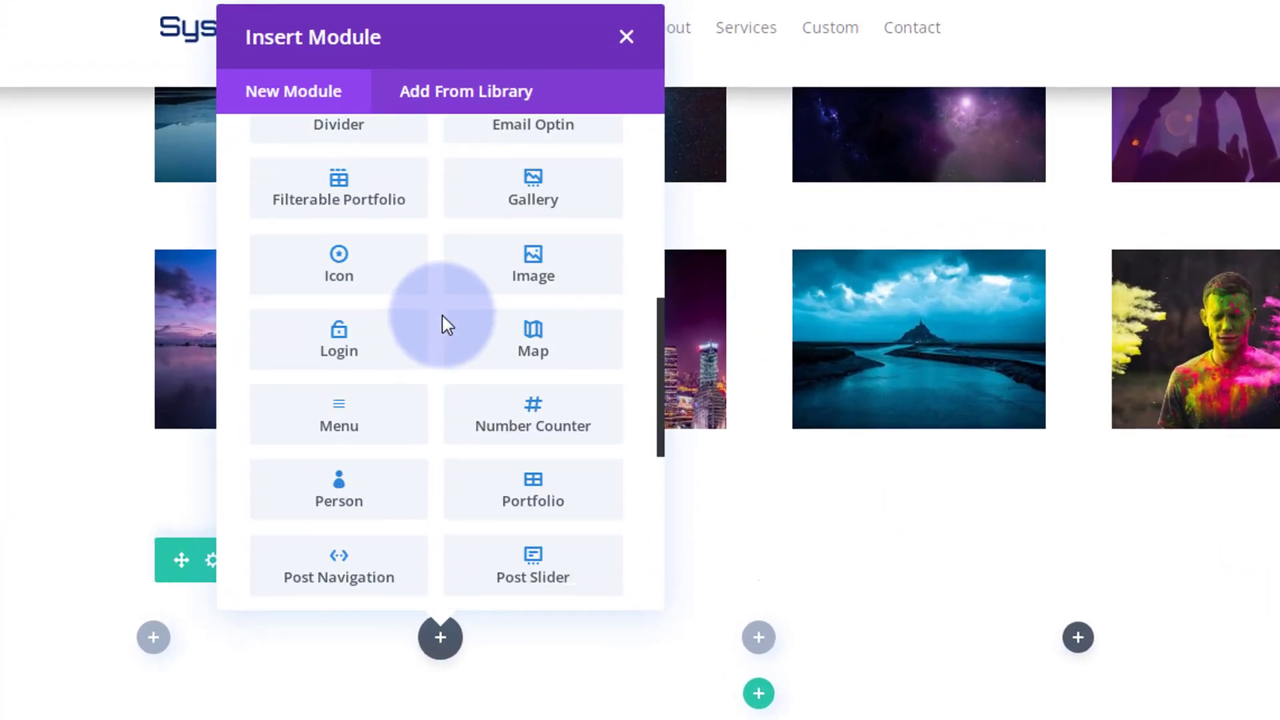
pyautogui.scroll(3)
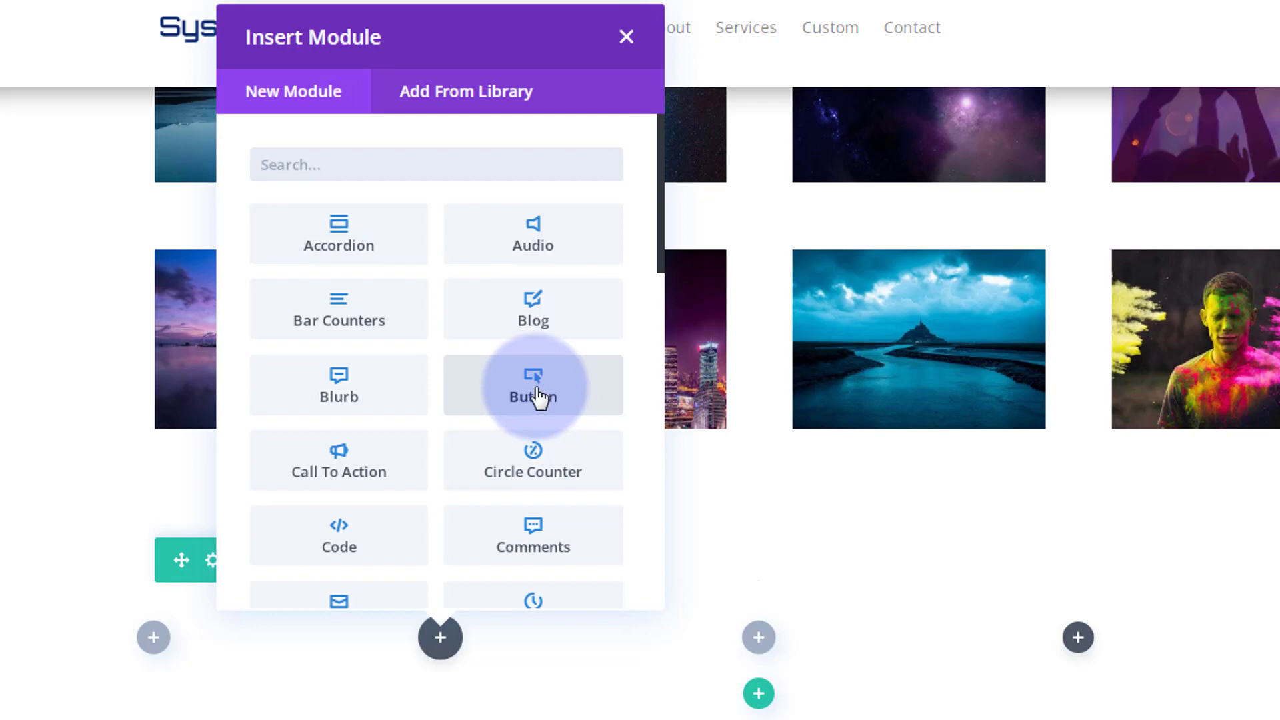
pyautogui.moveTo(560, 396)
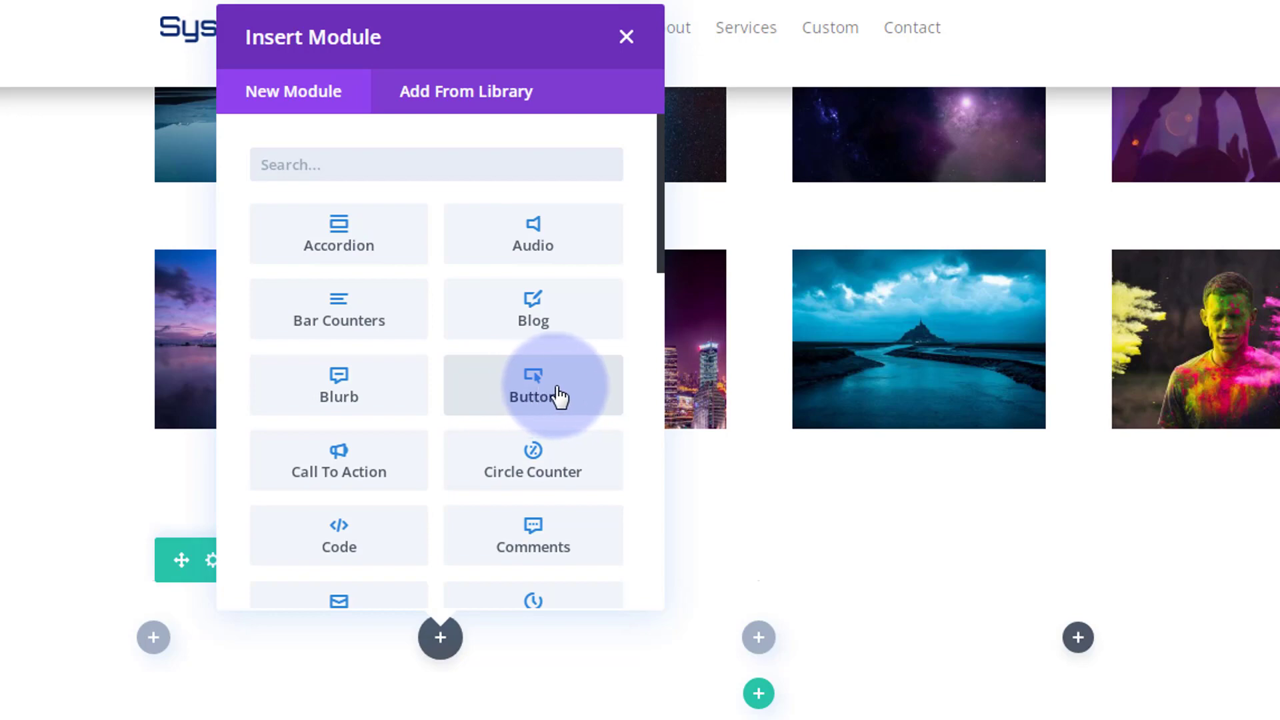
pyautogui.moveTo(500, 408)
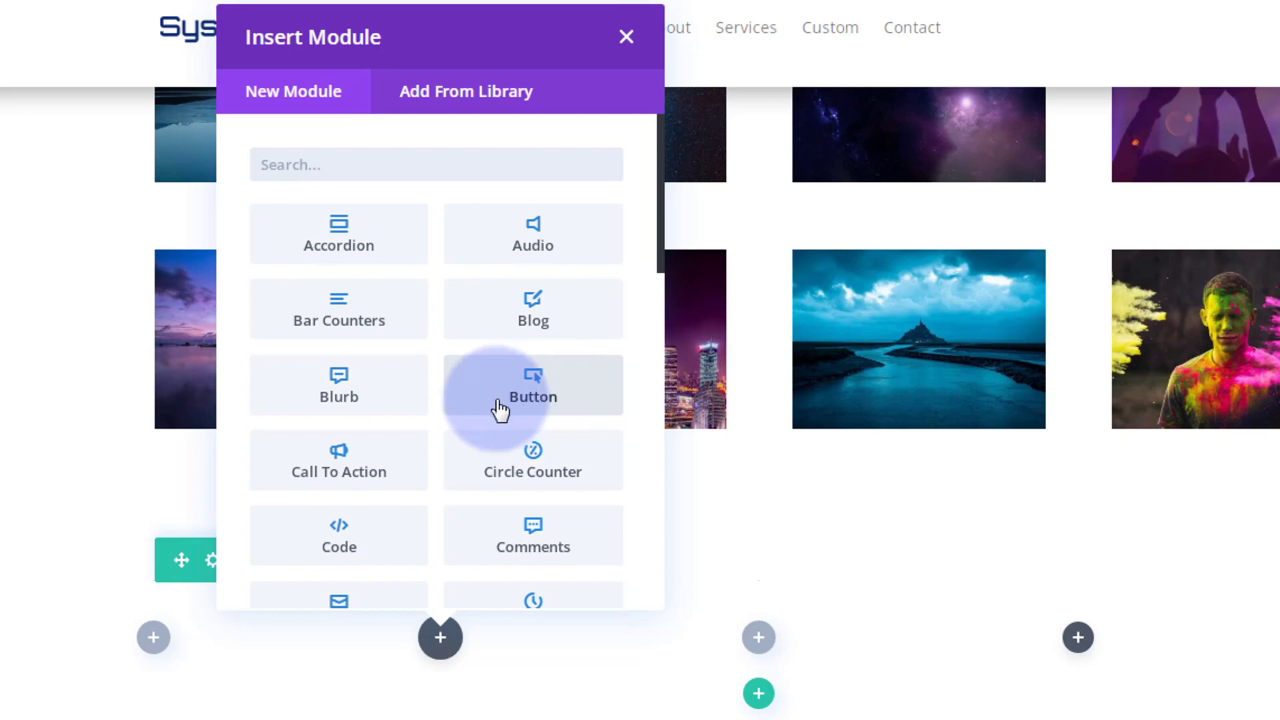
pyautogui.click(532, 385)
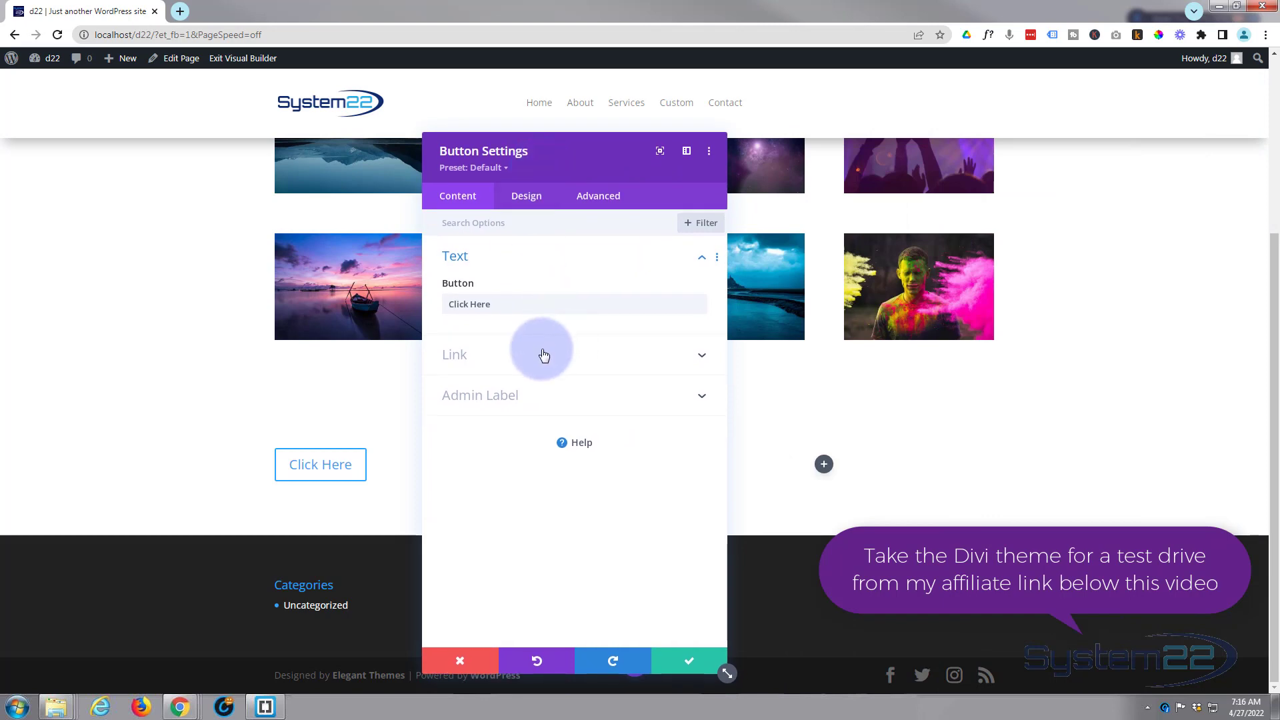
pyautogui.click(571, 354)
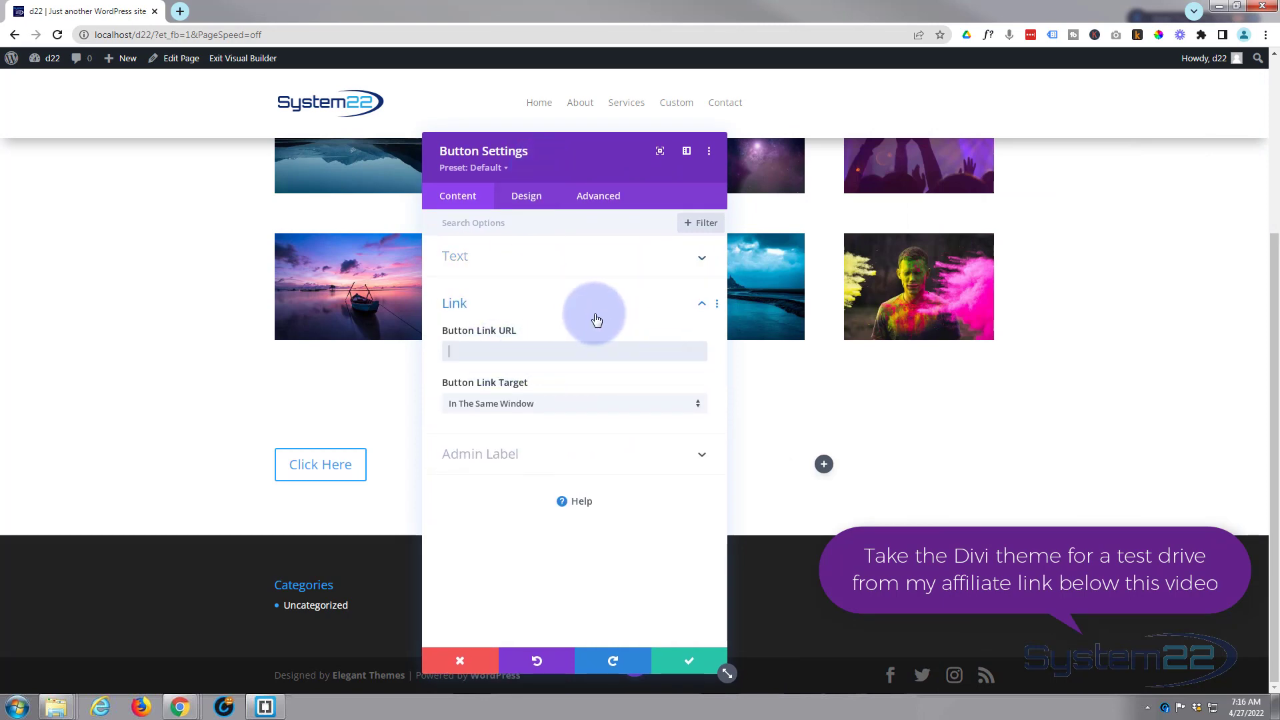
pyautogui.moveTo(465, 403)
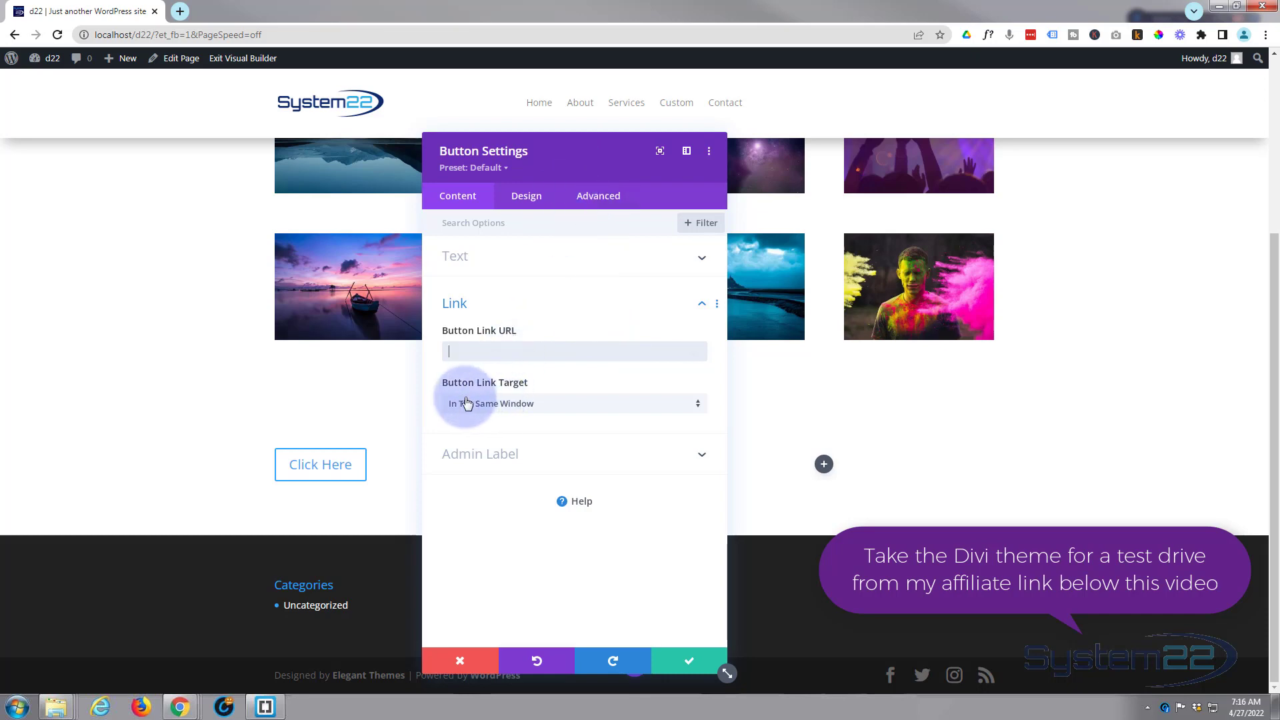
pyautogui.moveTo(508, 393)
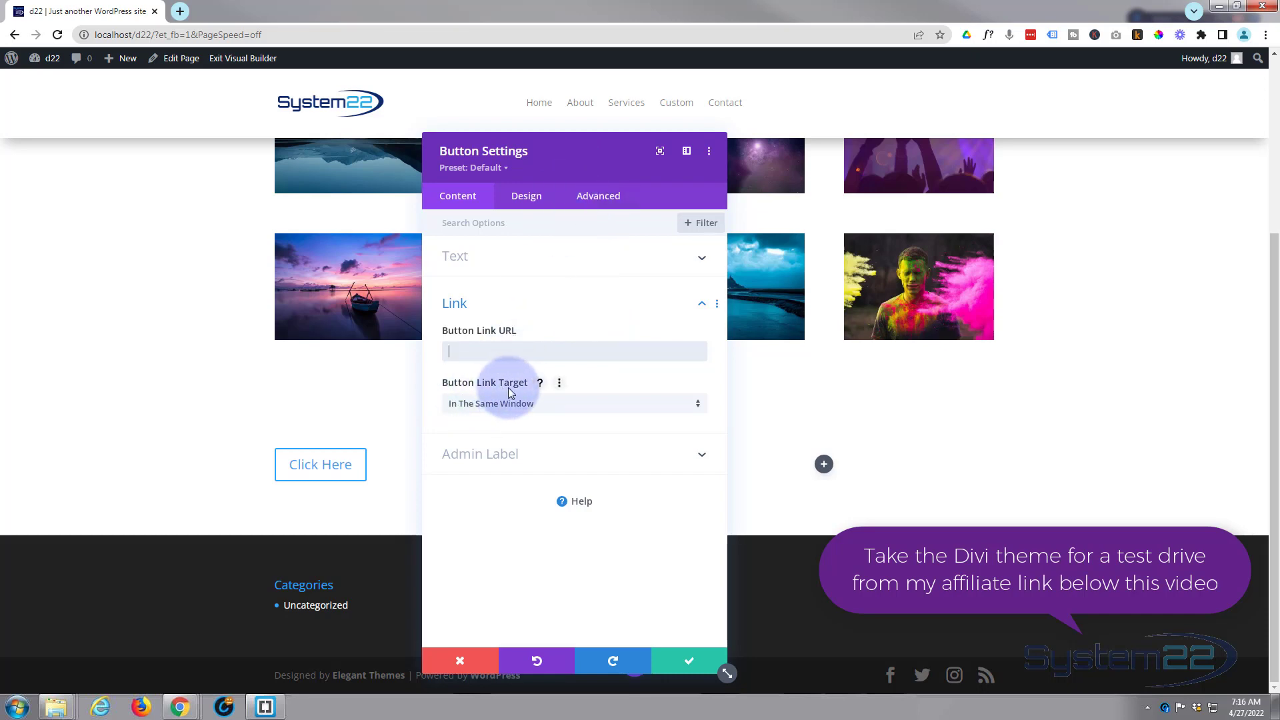
pyautogui.moveTo(558, 410)
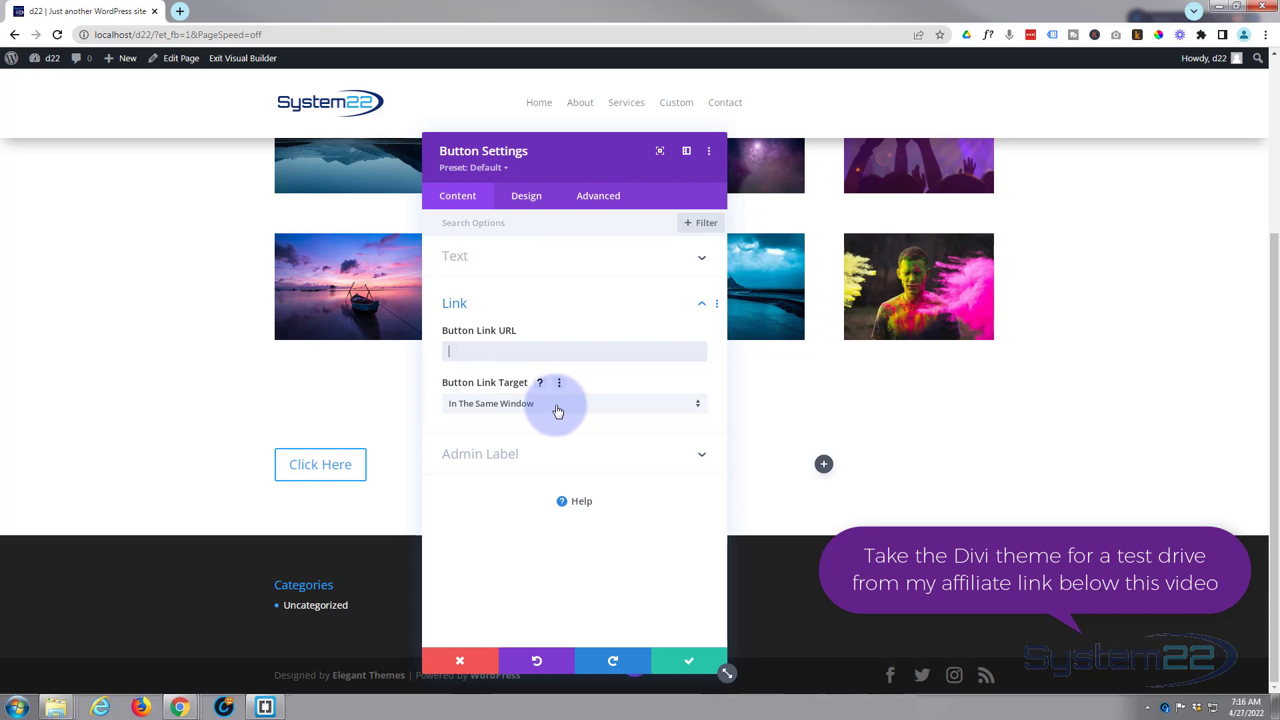
pyautogui.click(572, 403)
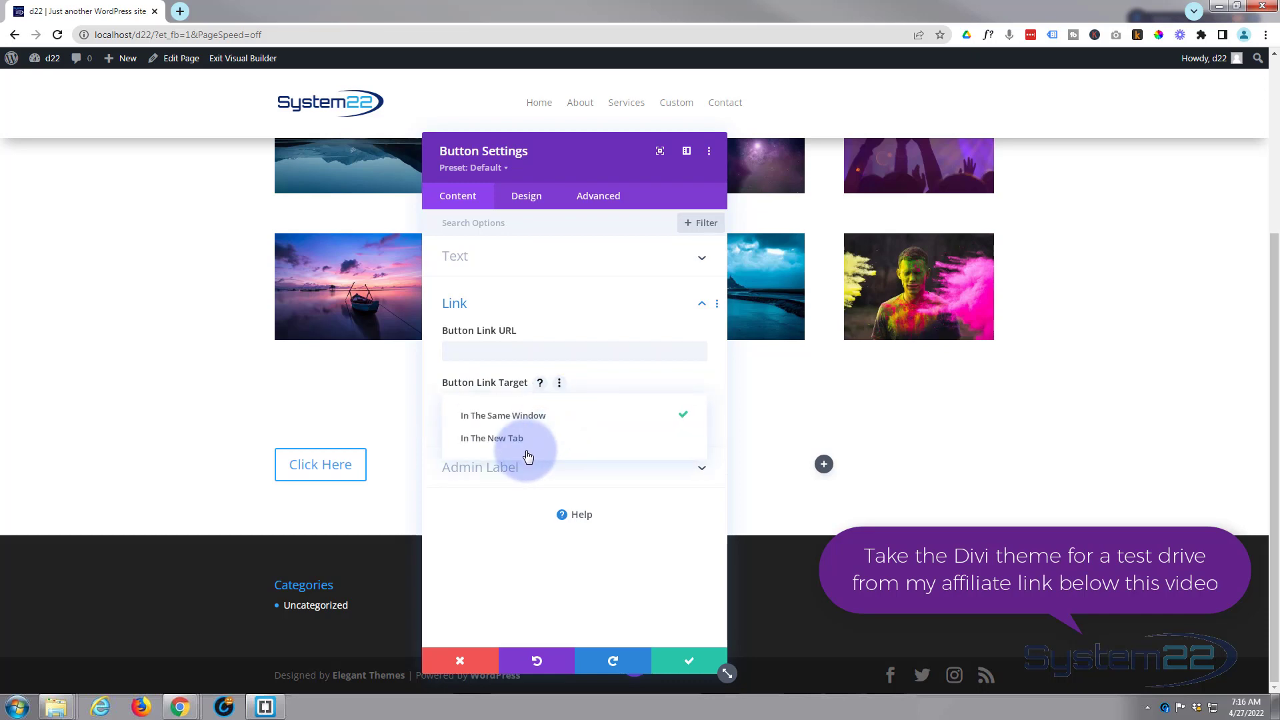
pyautogui.click(503, 415)
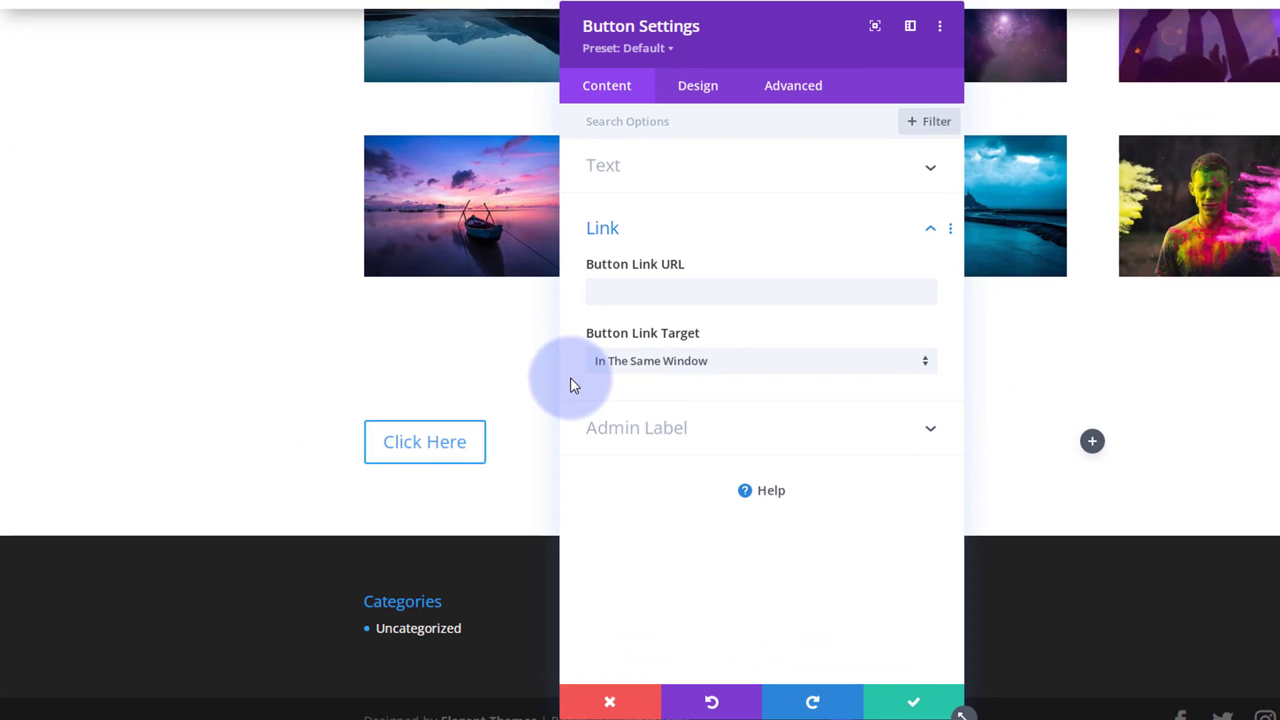
pyautogui.moveTo(773, 44)
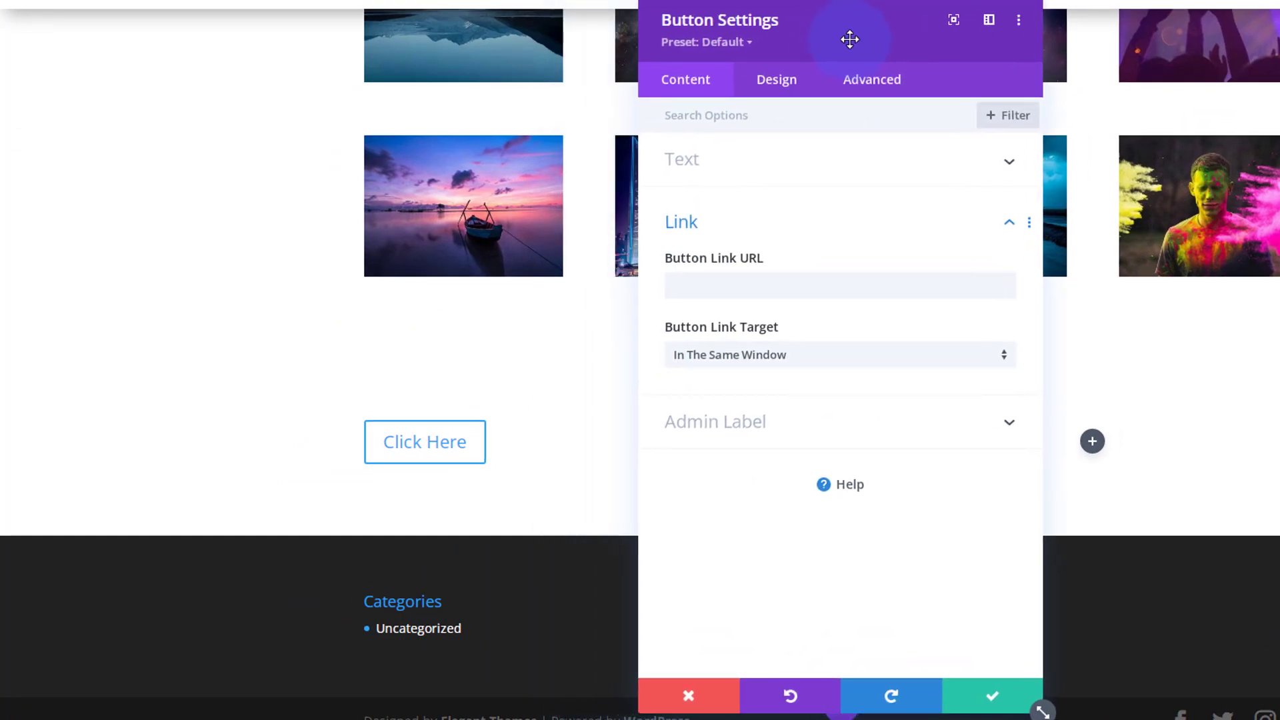
pyautogui.moveTo(776, 79)
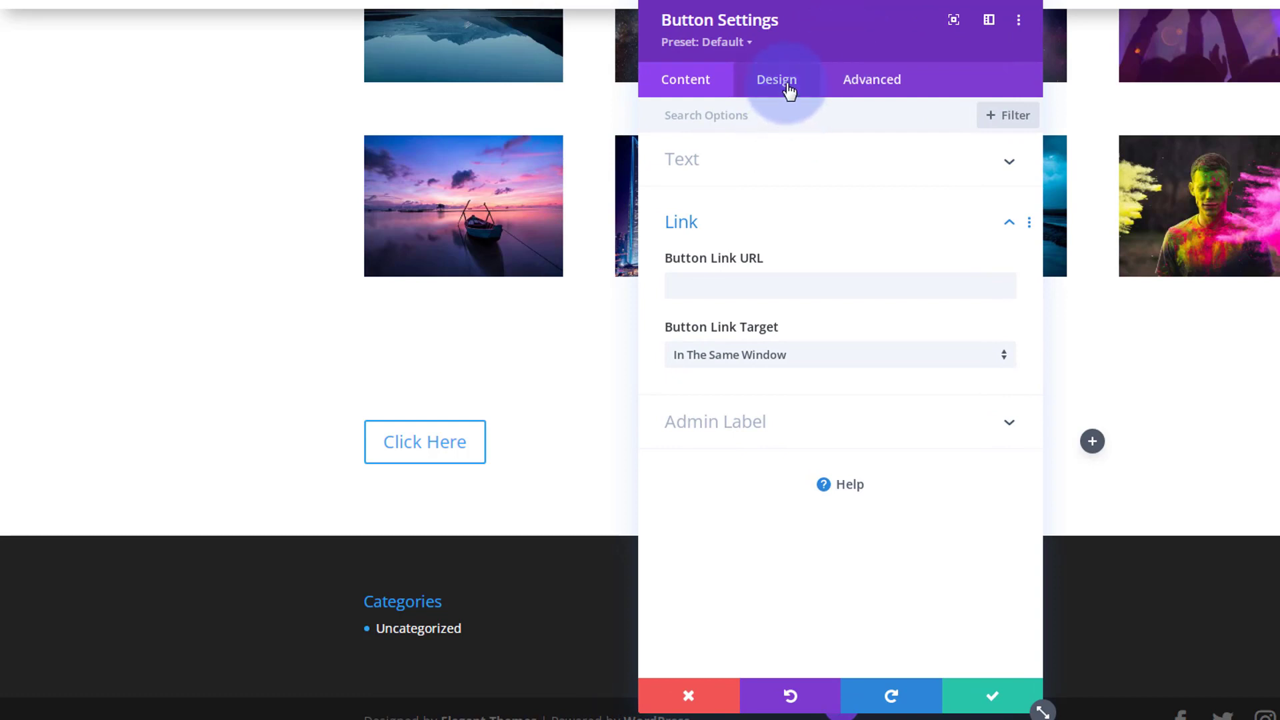
# Step: Set the button's Design alignment to center
pyautogui.click(775, 79)
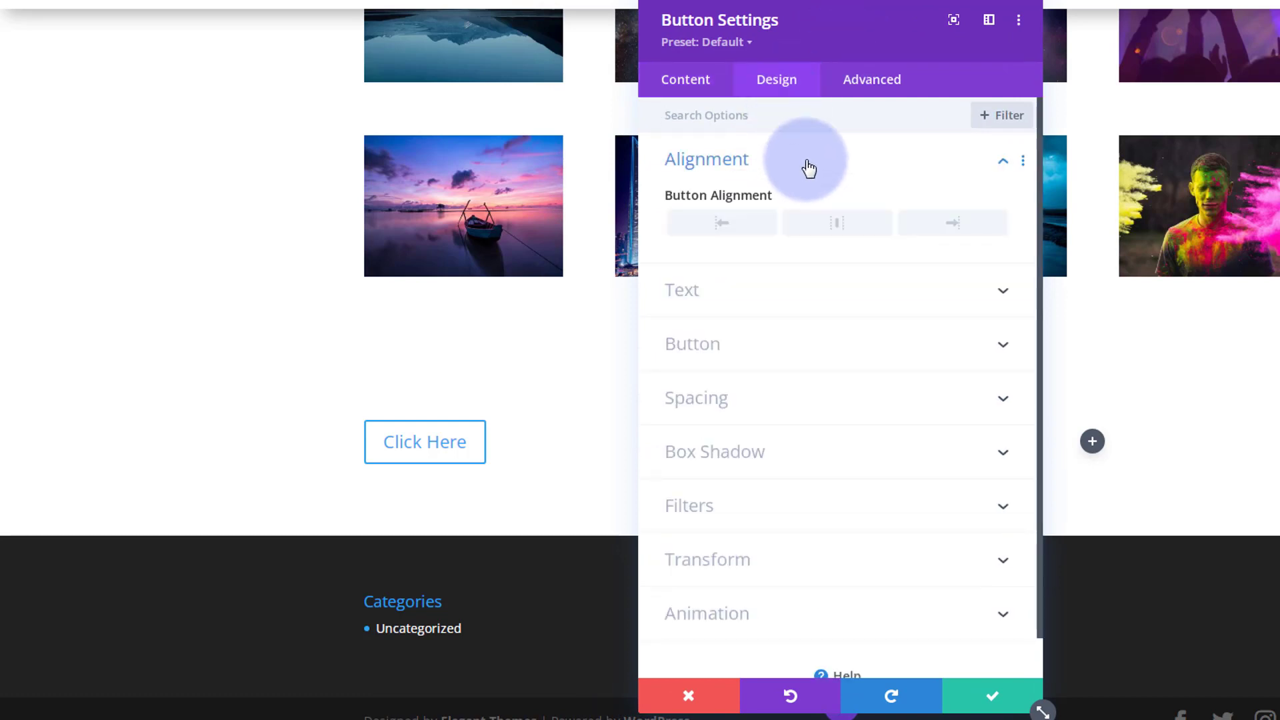
pyautogui.click(836, 222)
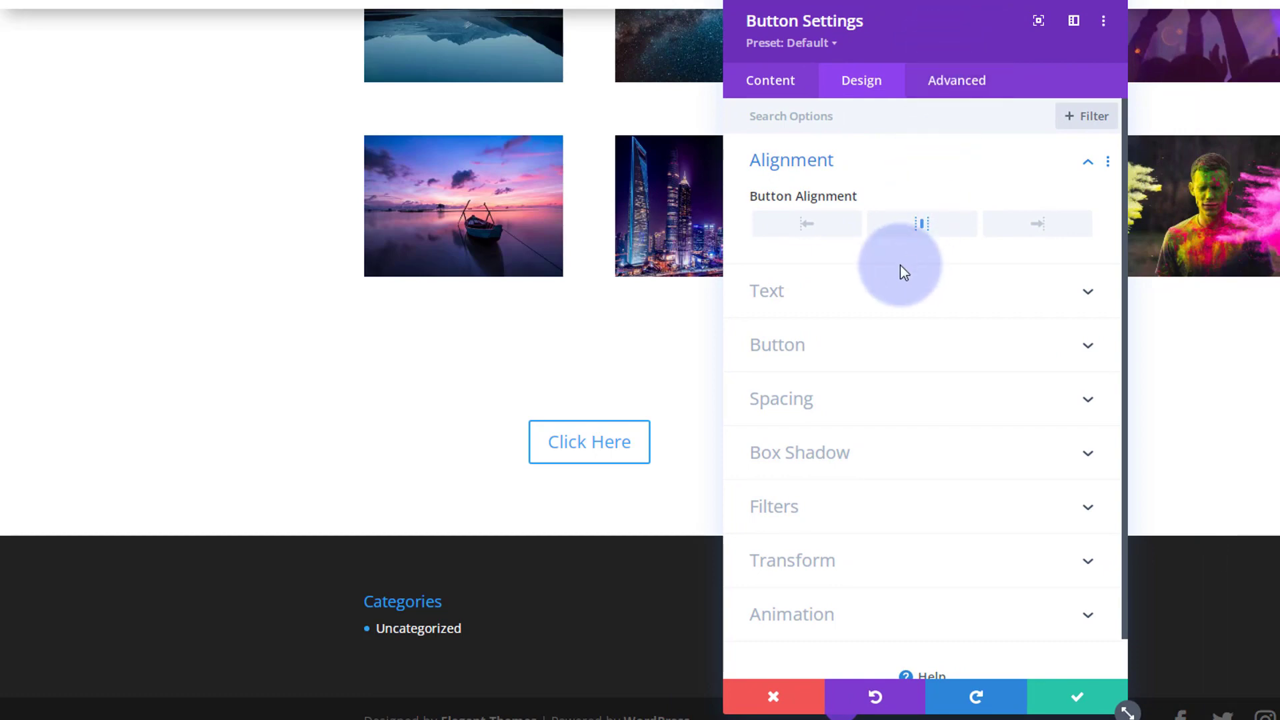
pyautogui.moveTo(845, 314)
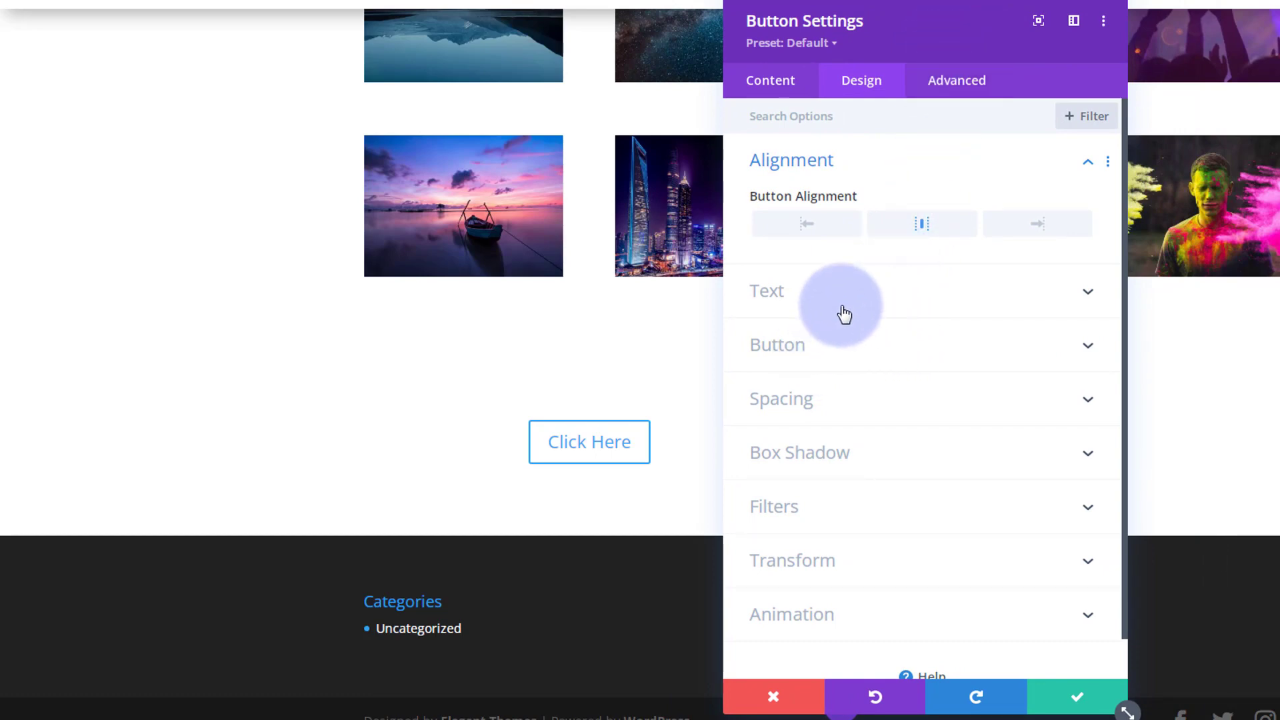
# Step: Turn on custom button styles and give the button a blue background
pyautogui.click(778, 344)
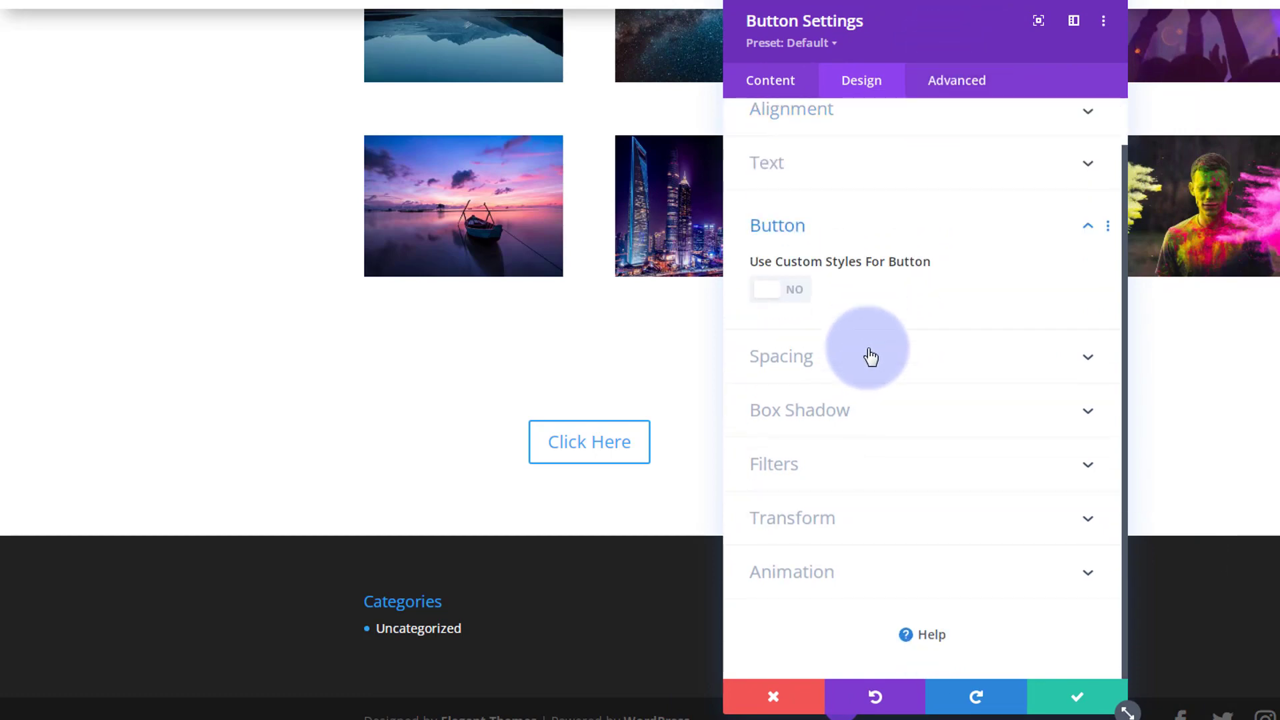
pyautogui.moveTo(793, 296)
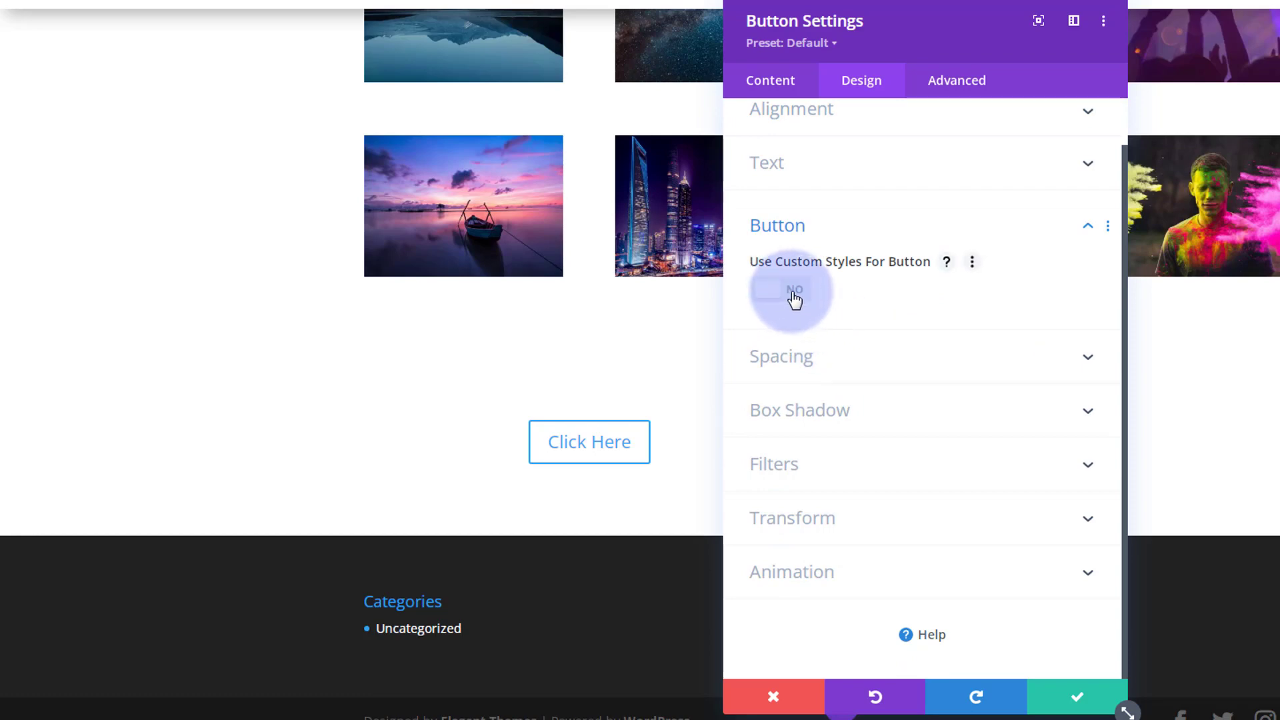
pyautogui.click(779, 290)
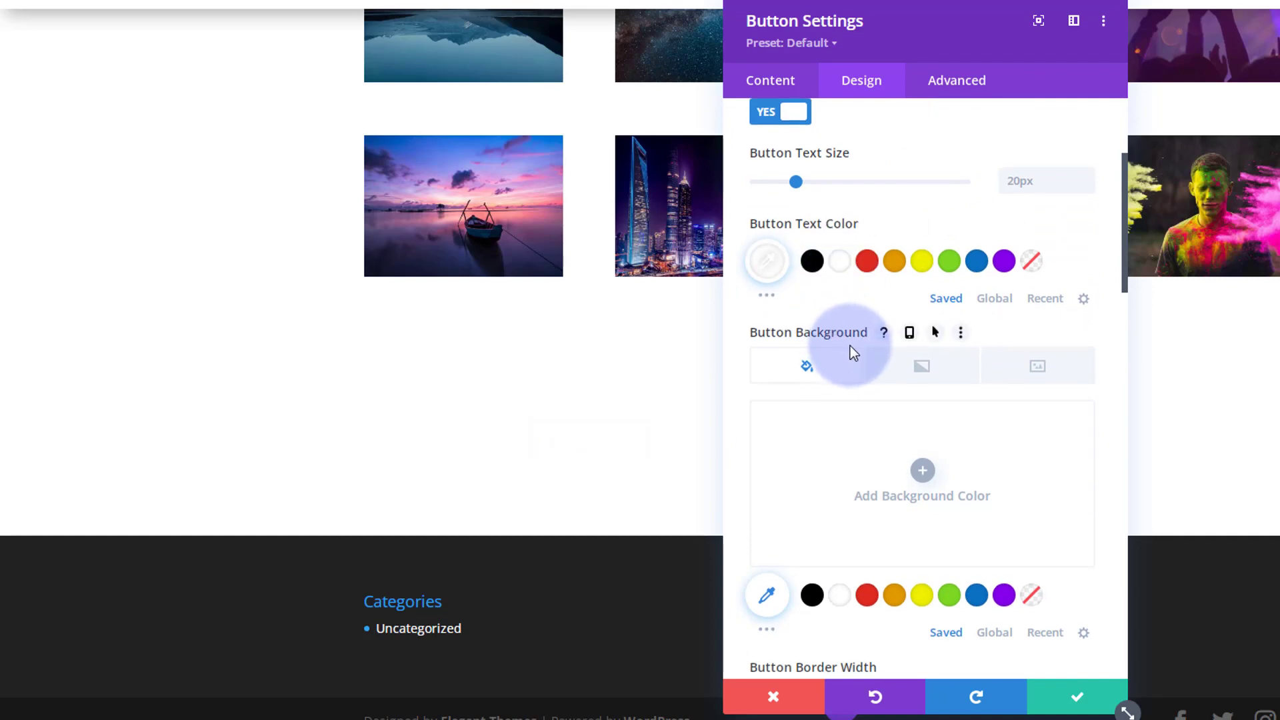
pyautogui.scroll(-3)
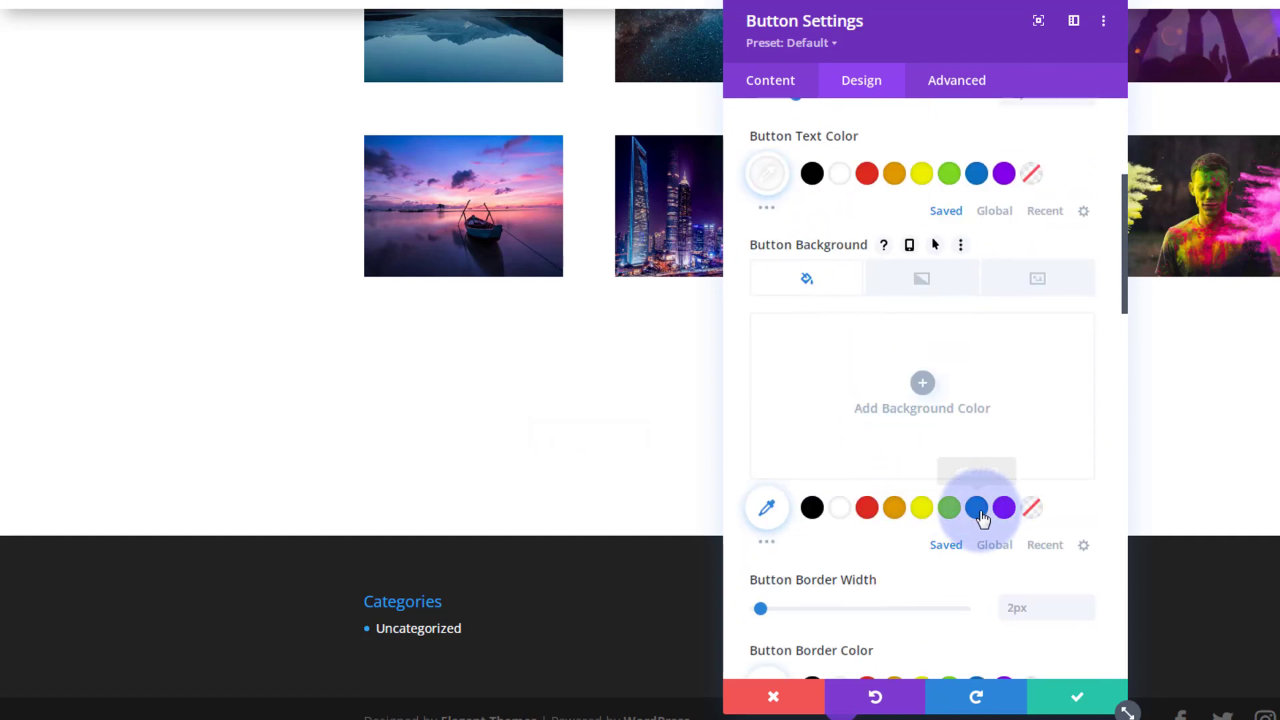
pyautogui.click(975, 507)
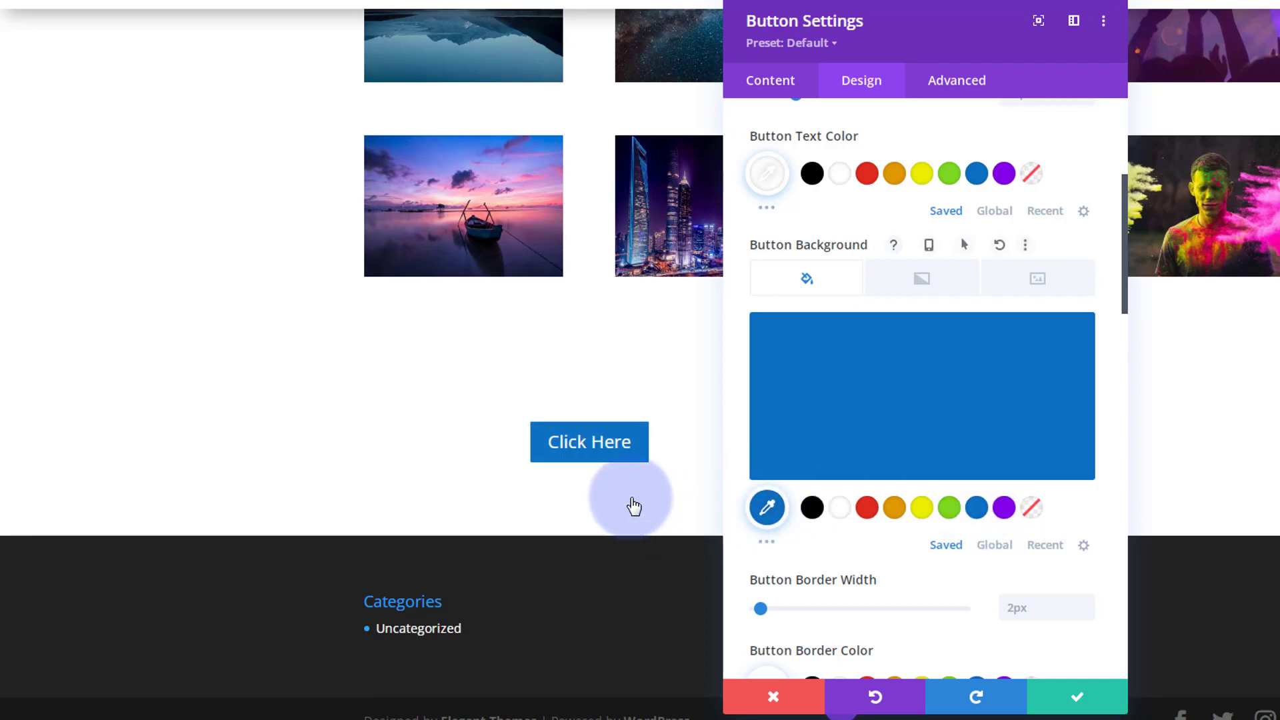
pyautogui.moveTo(904, 487)
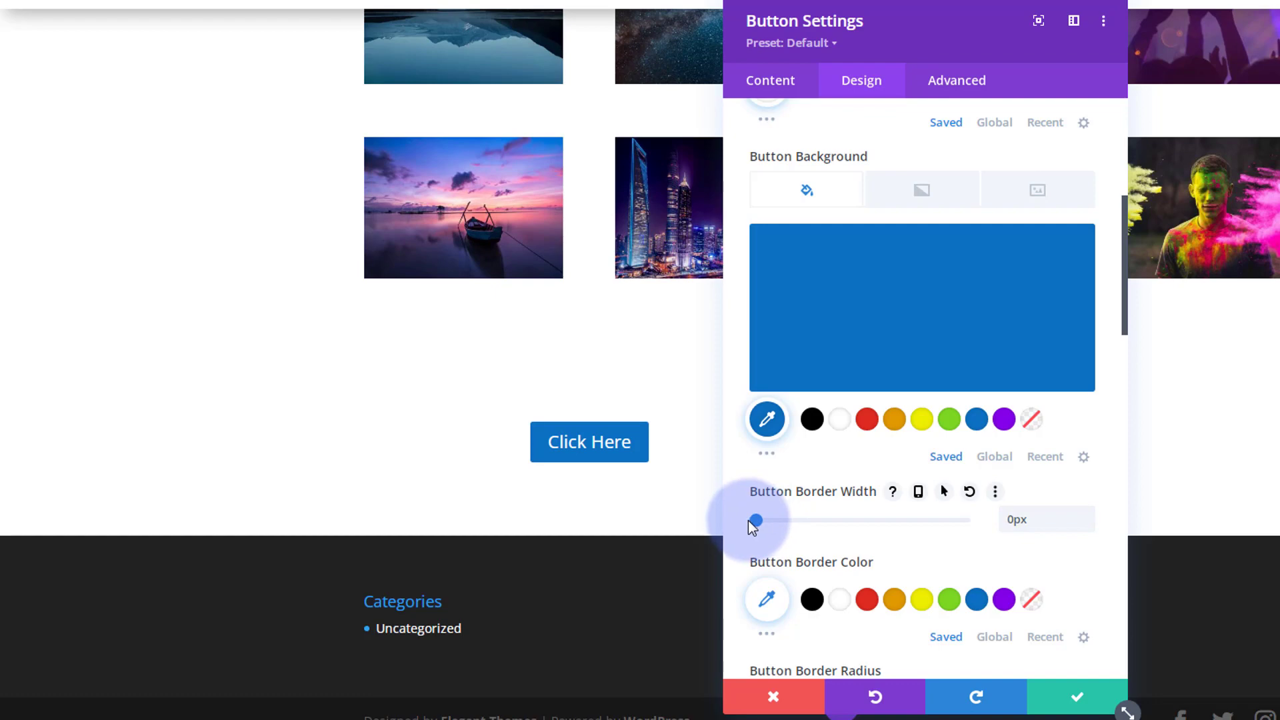
# Step: Experiment with the button's border radius, entering 20px then 50px
pyautogui.scroll(-3)
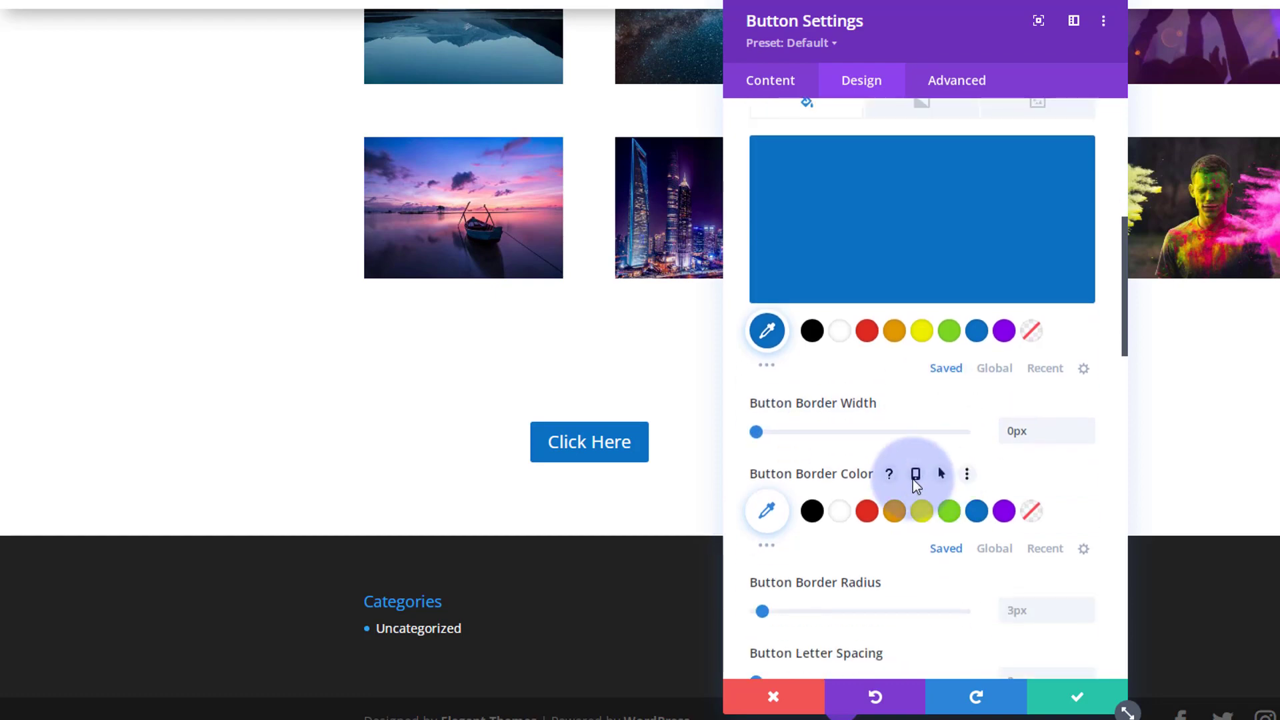
pyautogui.scroll(-3)
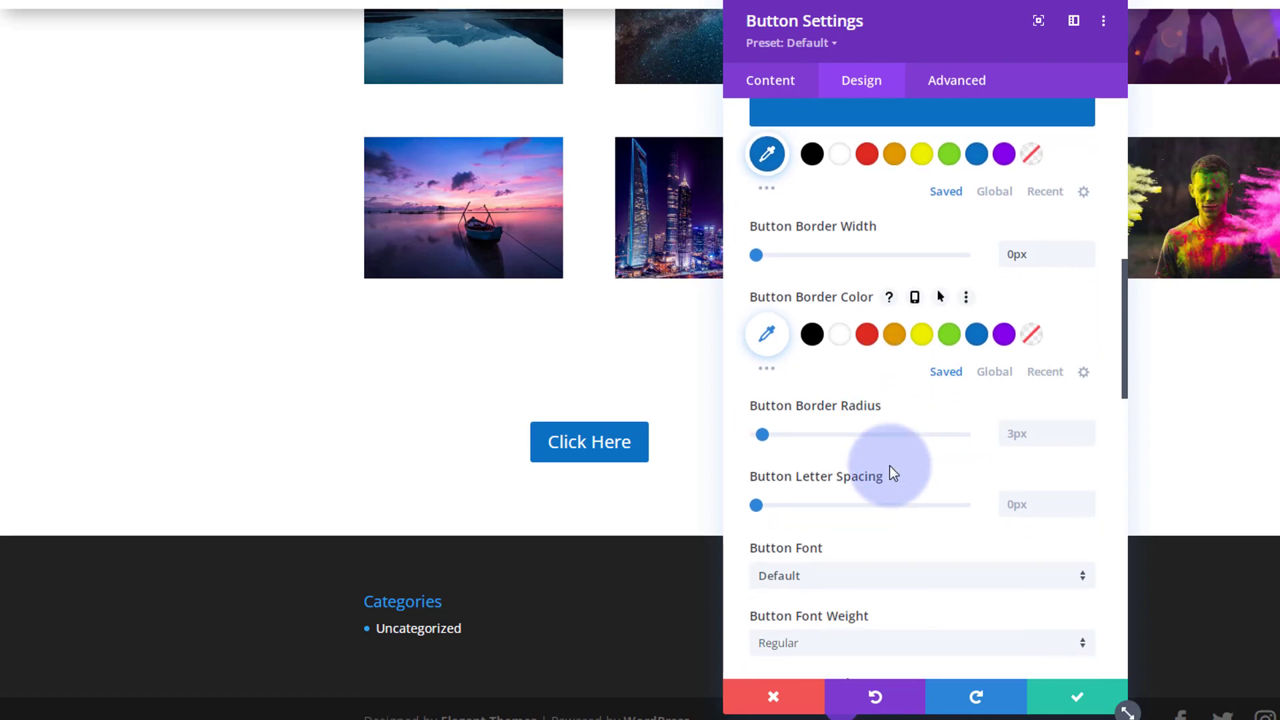
pyautogui.click(1016, 433)
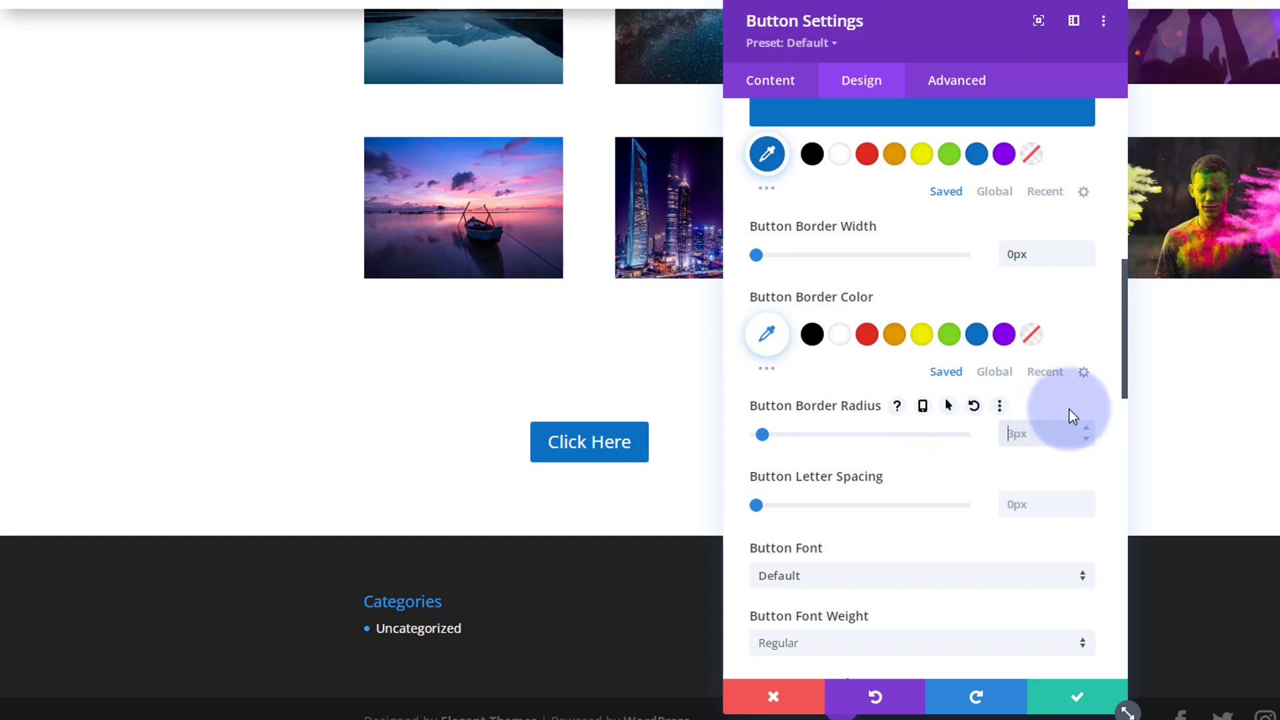
pyautogui.moveTo(1081, 410)
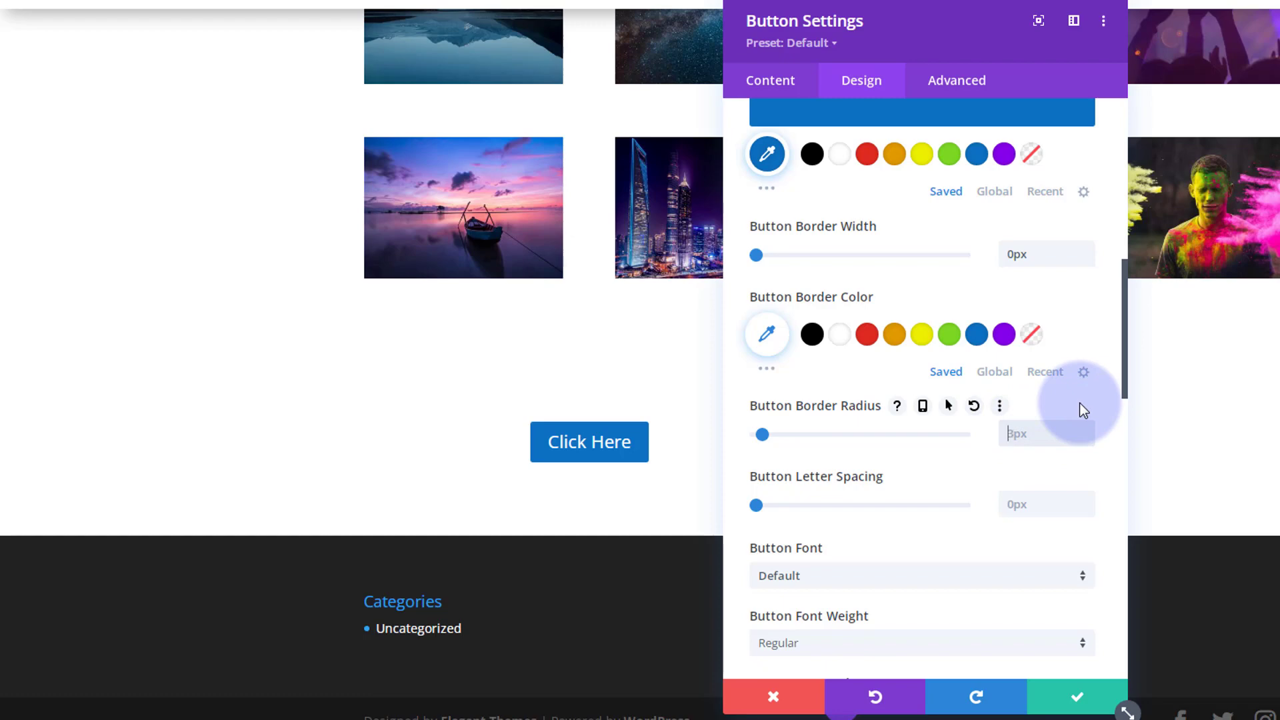
pyautogui.write('20px')
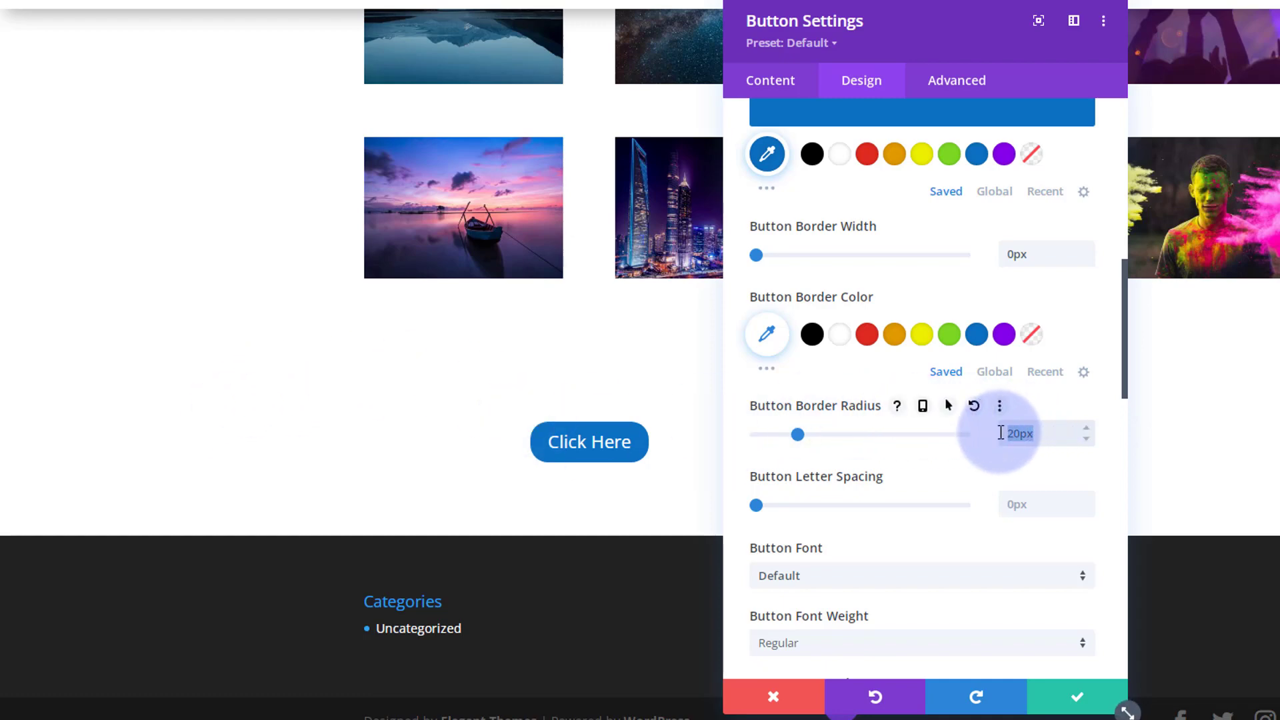
pyautogui.write('50px')
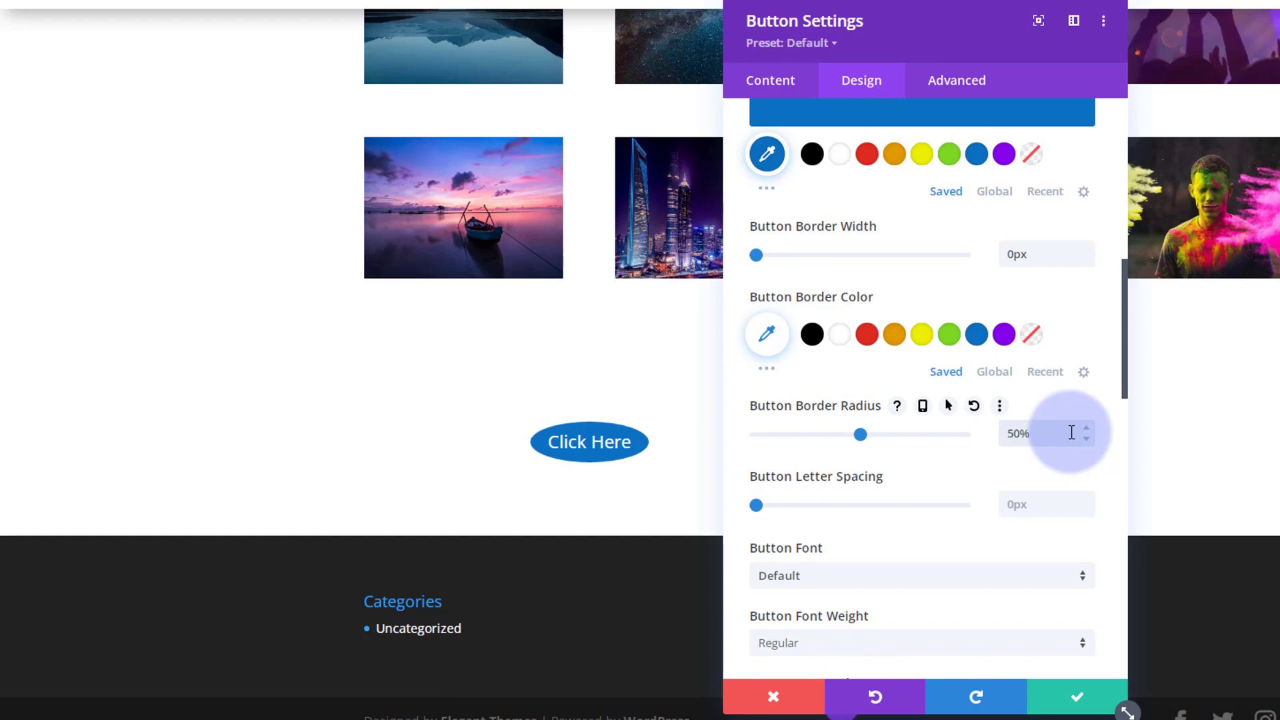
pyautogui.moveTo(1051, 434)
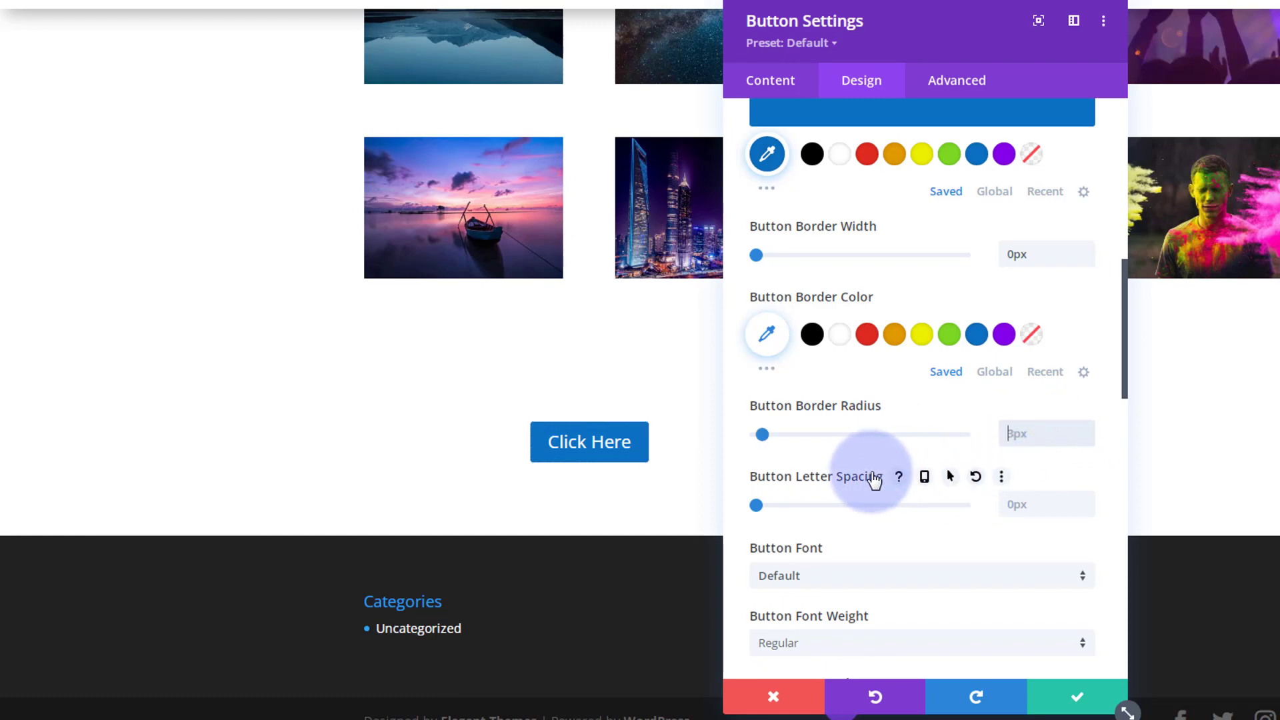
pyautogui.moveTo(865, 498)
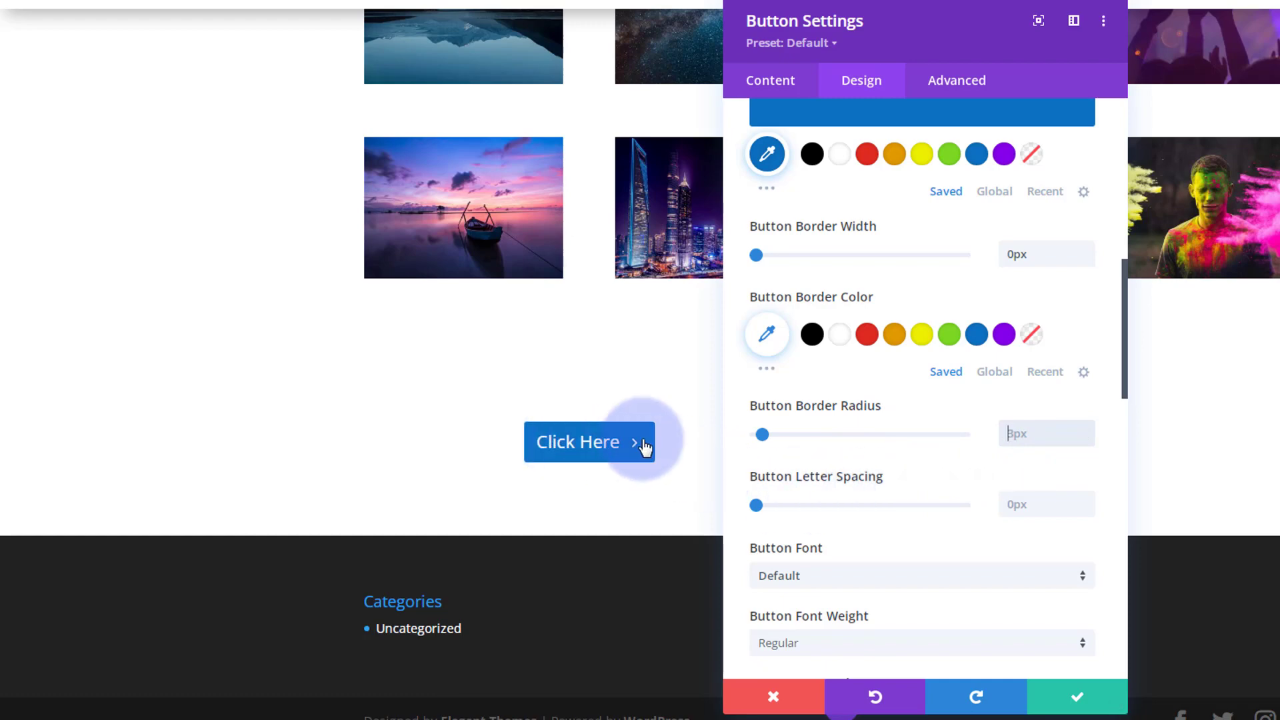
pyautogui.moveTo(600, 450)
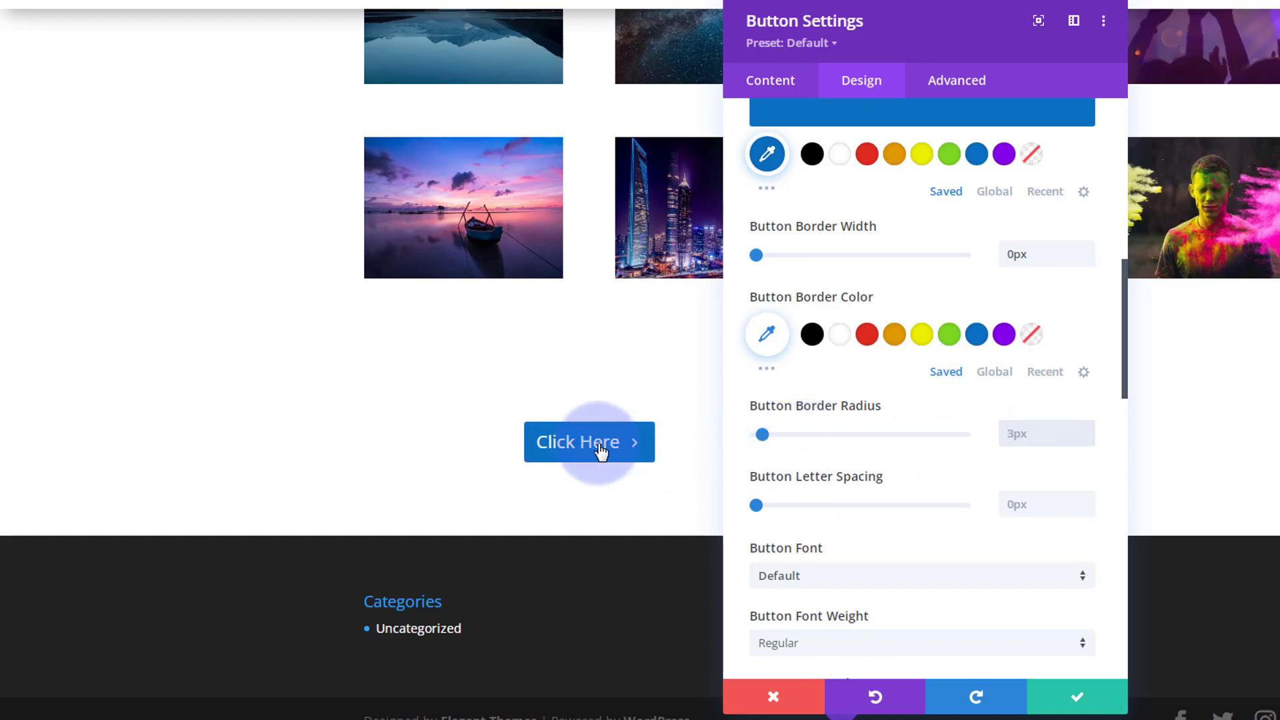
# Step: Make the button background red (#e02b20) in the hover state
pyautogui.scroll(3)
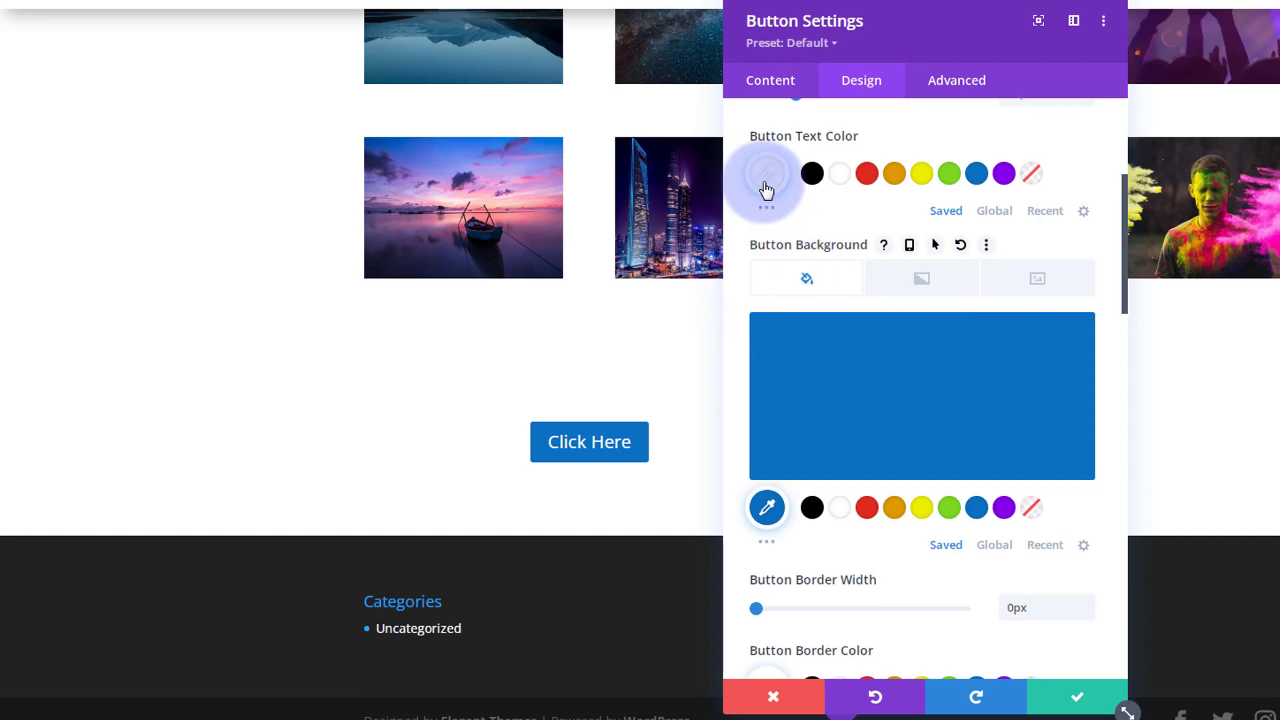
pyautogui.moveTo(985, 139)
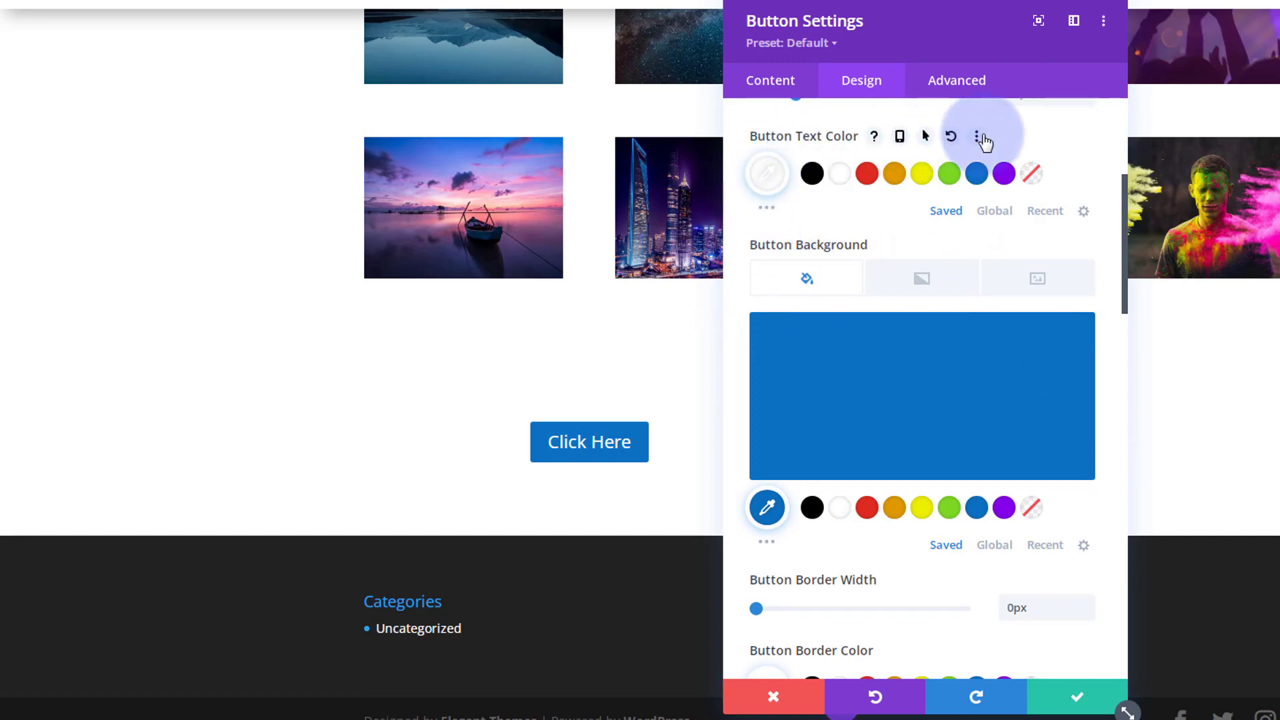
pyautogui.moveTo(749, 251)
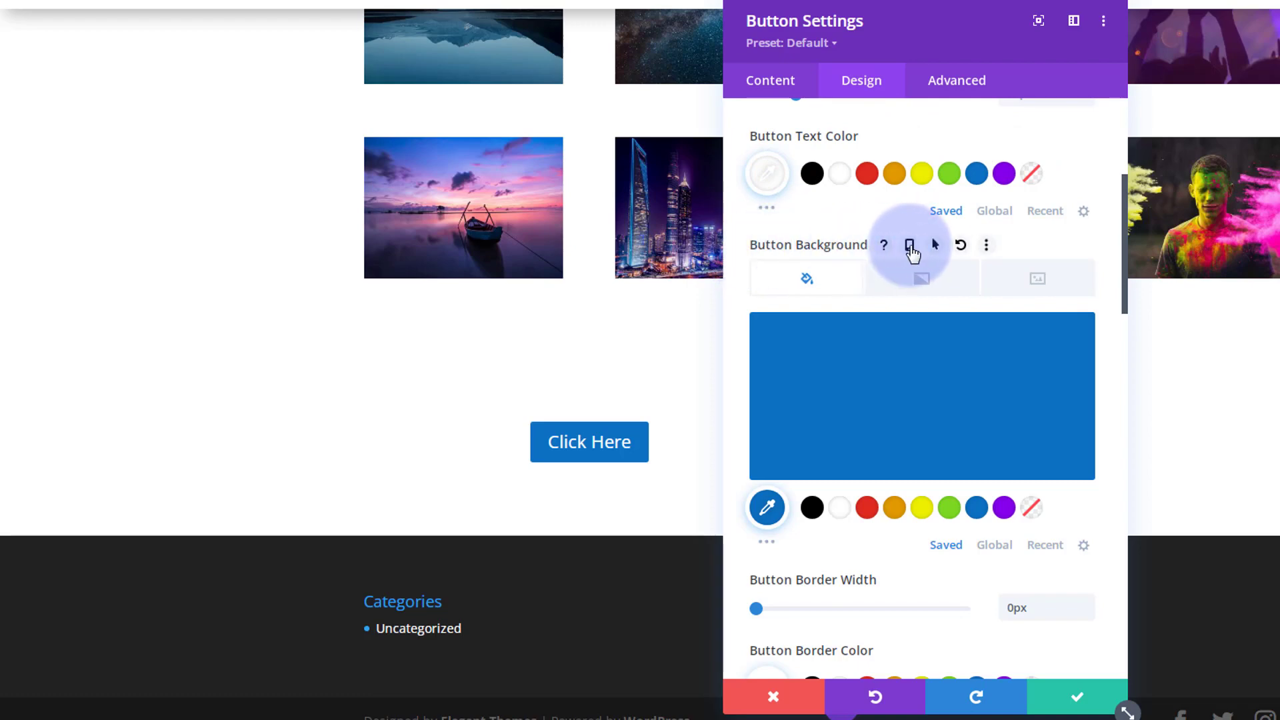
pyautogui.click(908, 245)
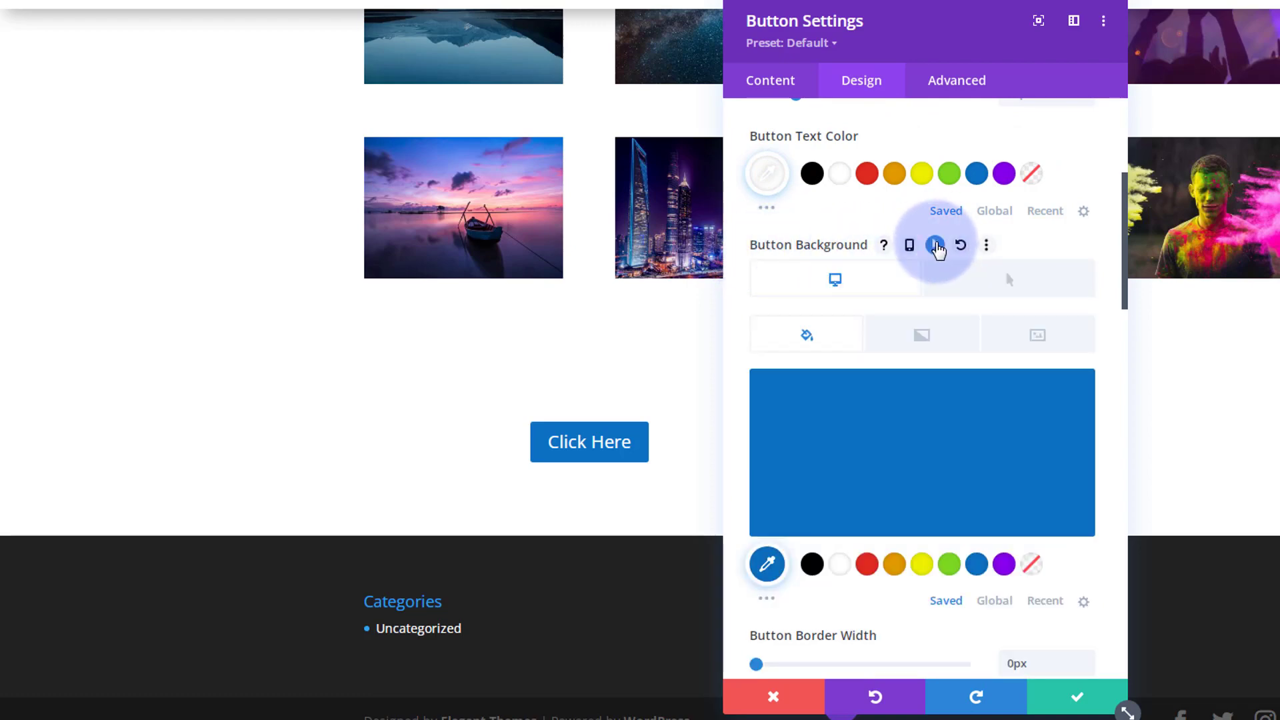
pyautogui.moveTo(961, 287)
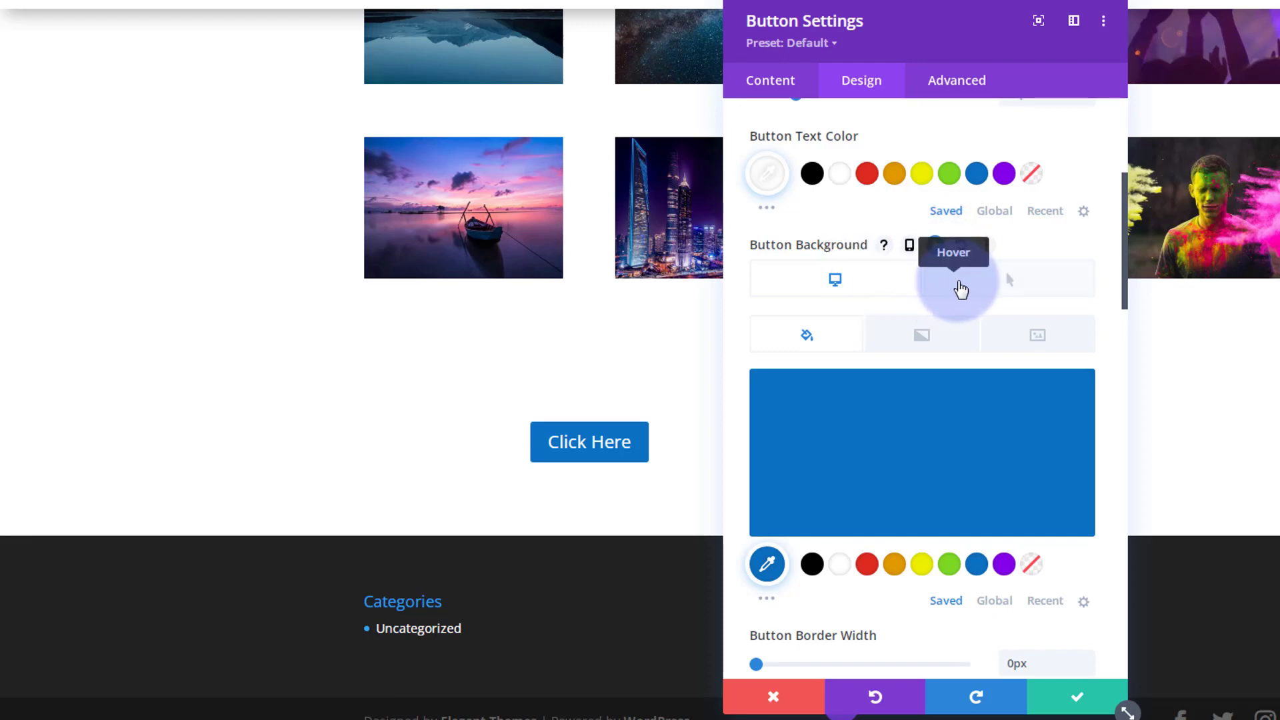
pyautogui.moveTo(834, 280)
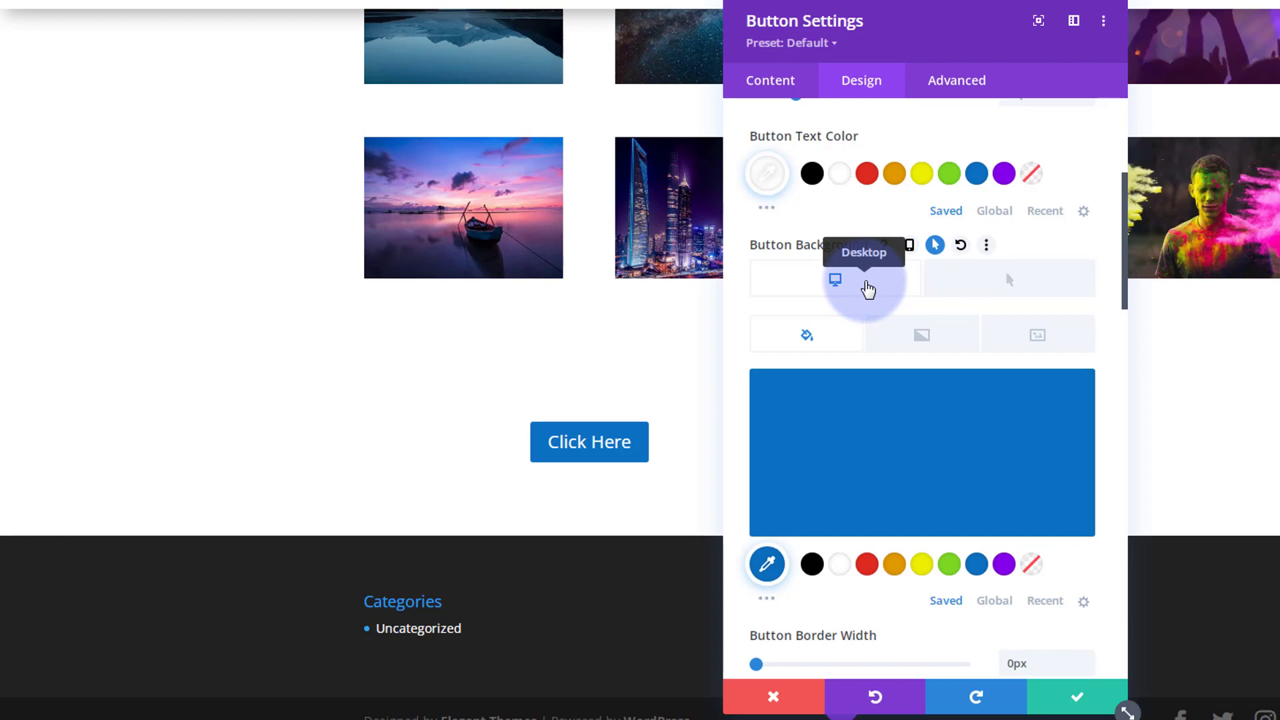
pyautogui.moveTo(1009, 286)
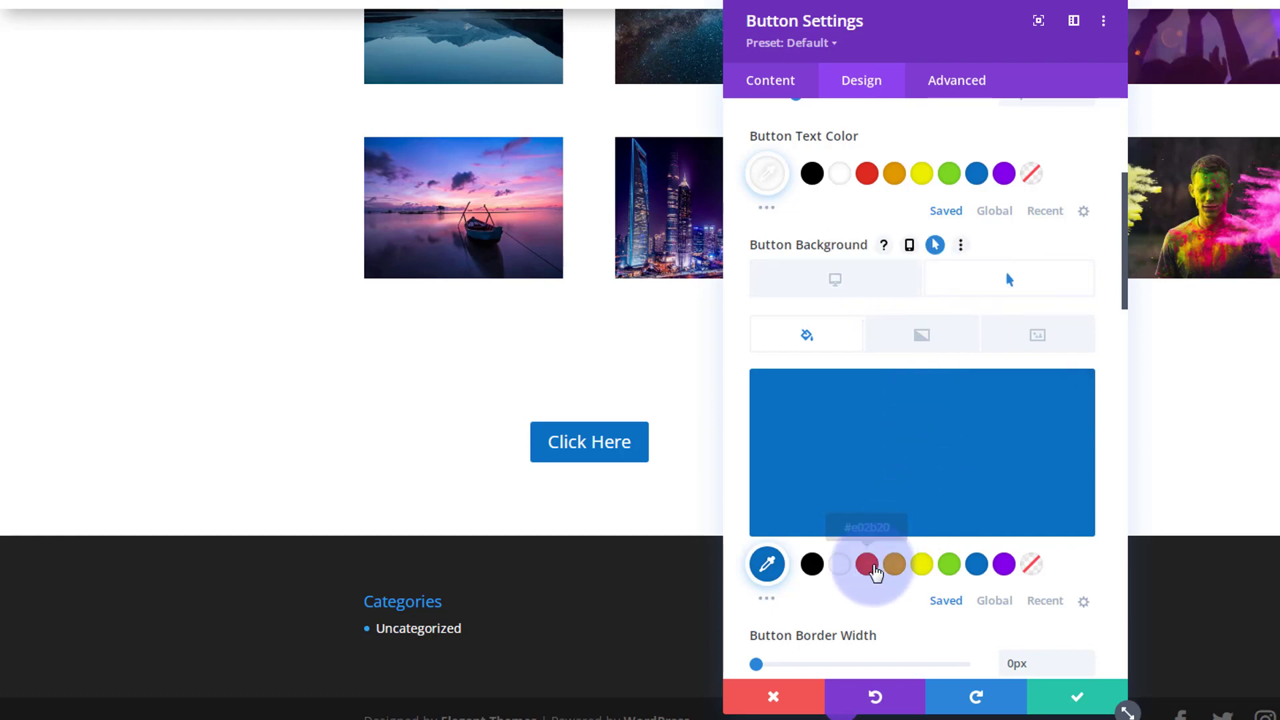
pyautogui.click(866, 564)
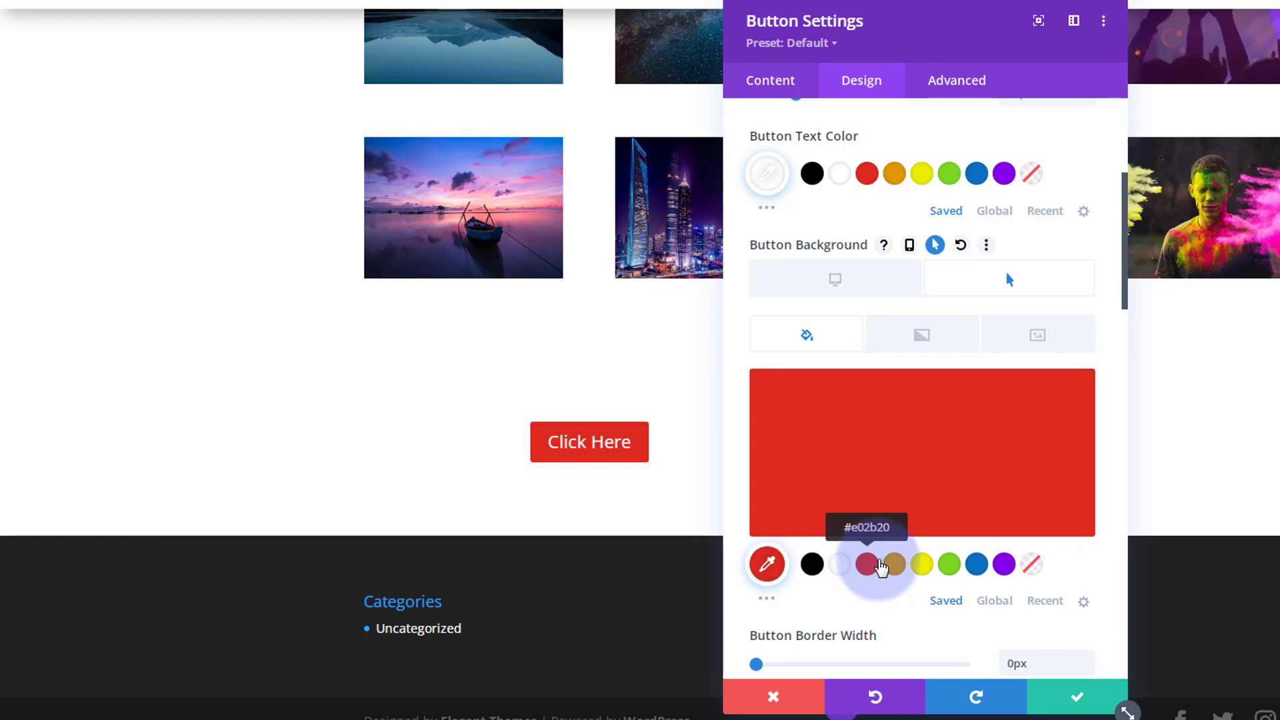
pyautogui.moveTo(881, 568)
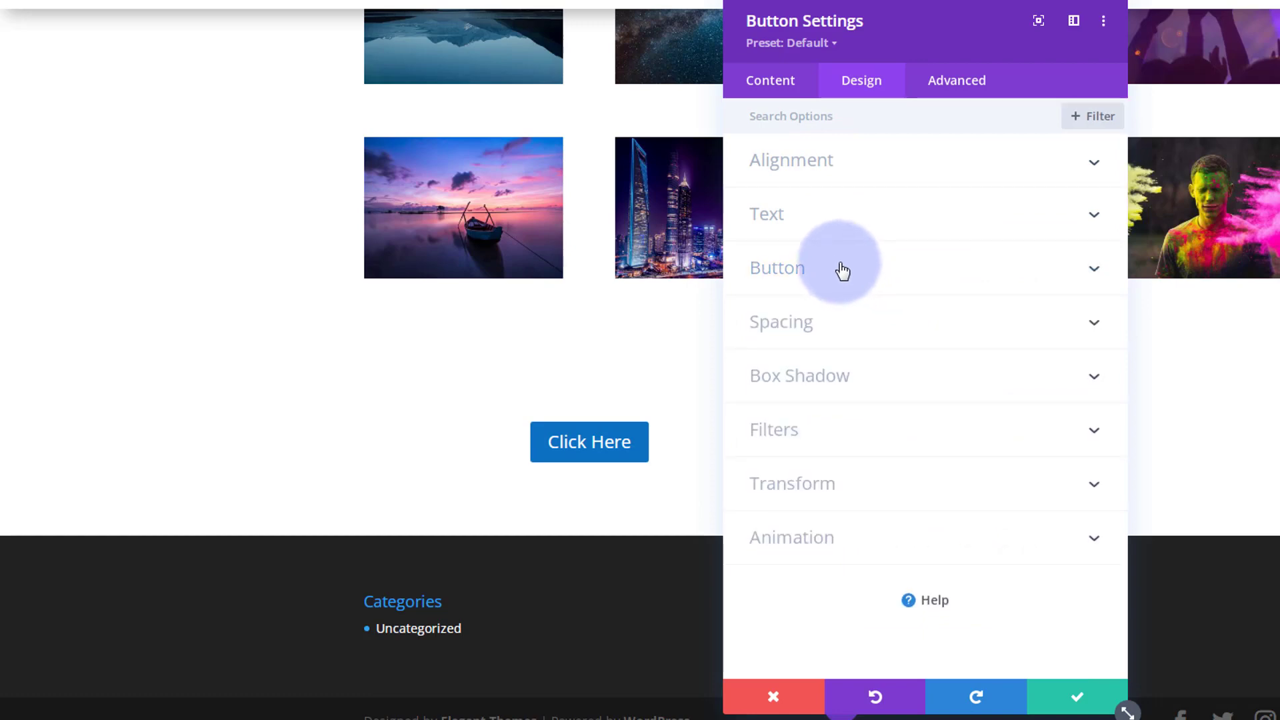
pyautogui.moveTo(847, 335)
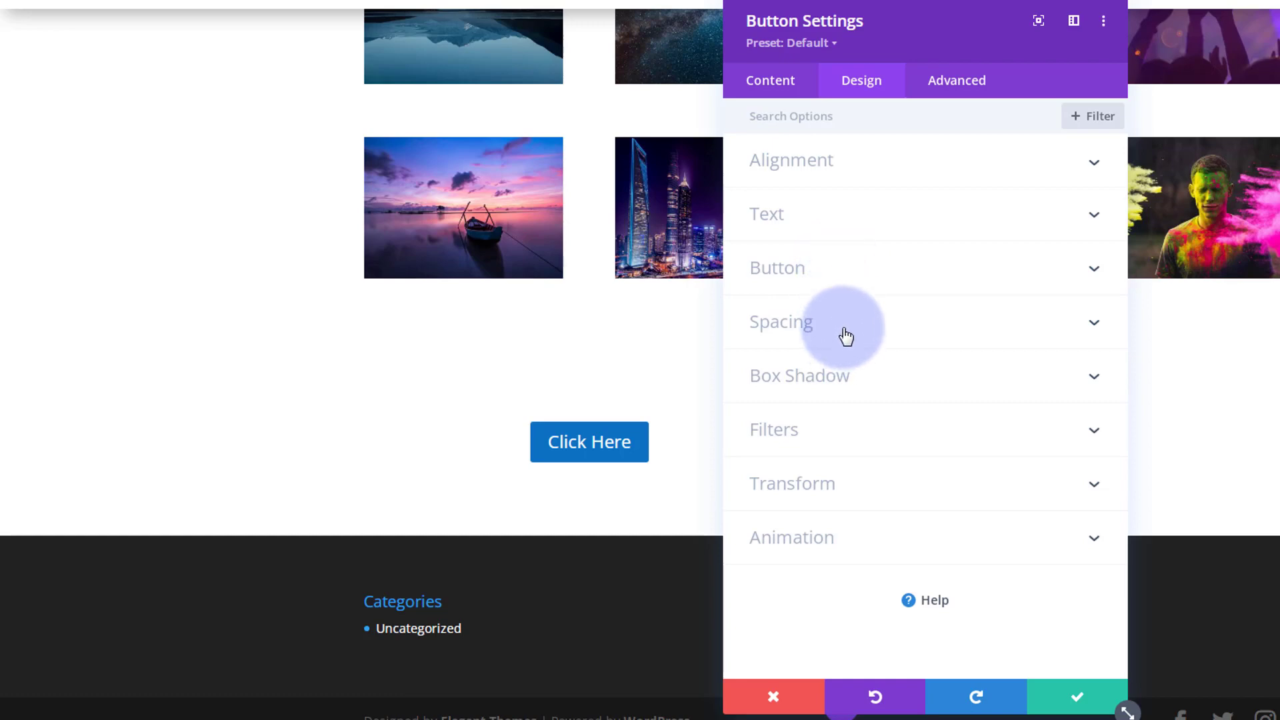
# Step: Give the button 20px top and bottom padding
pyautogui.click(781, 321)
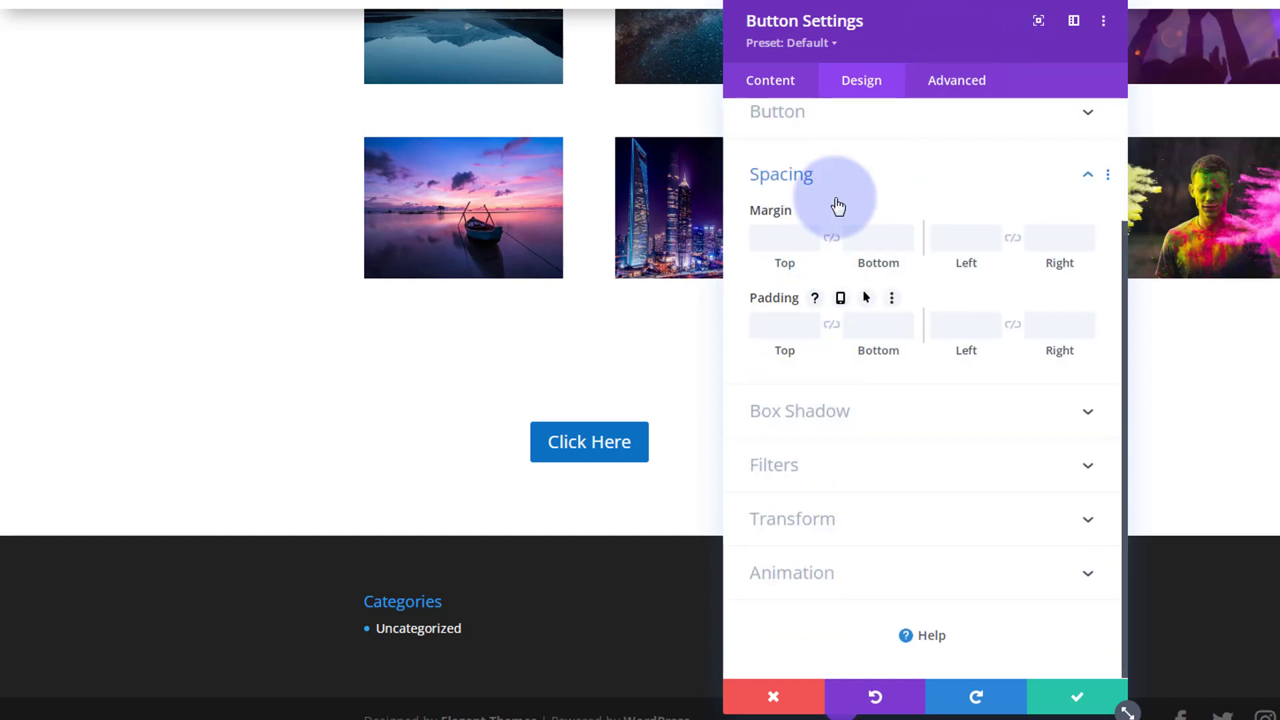
pyautogui.click(784, 325)
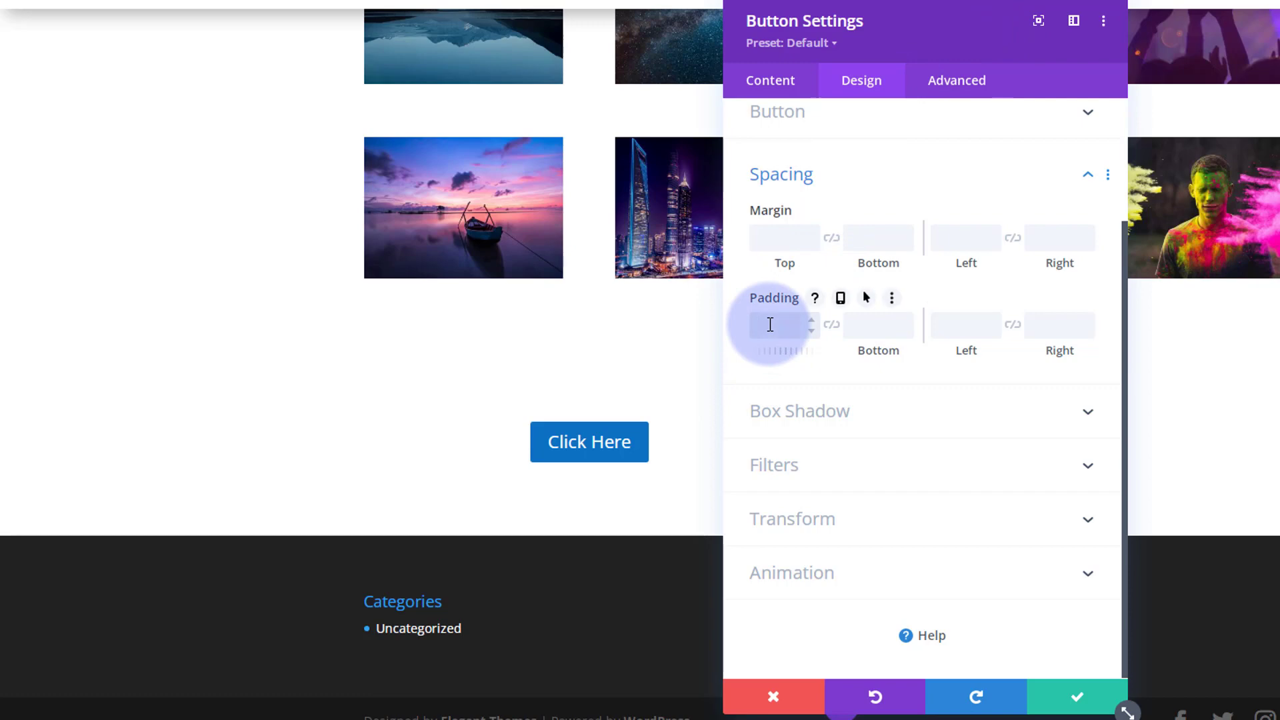
pyautogui.write('20px')
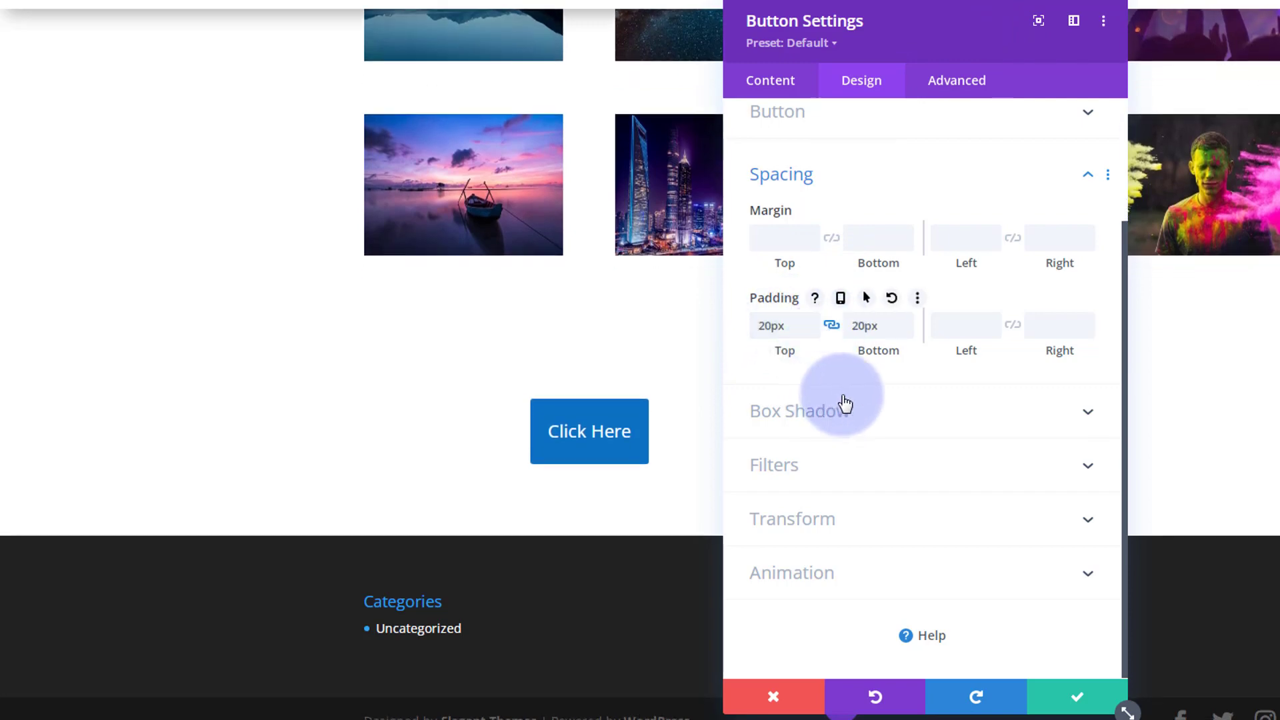
pyautogui.moveTo(912, 400)
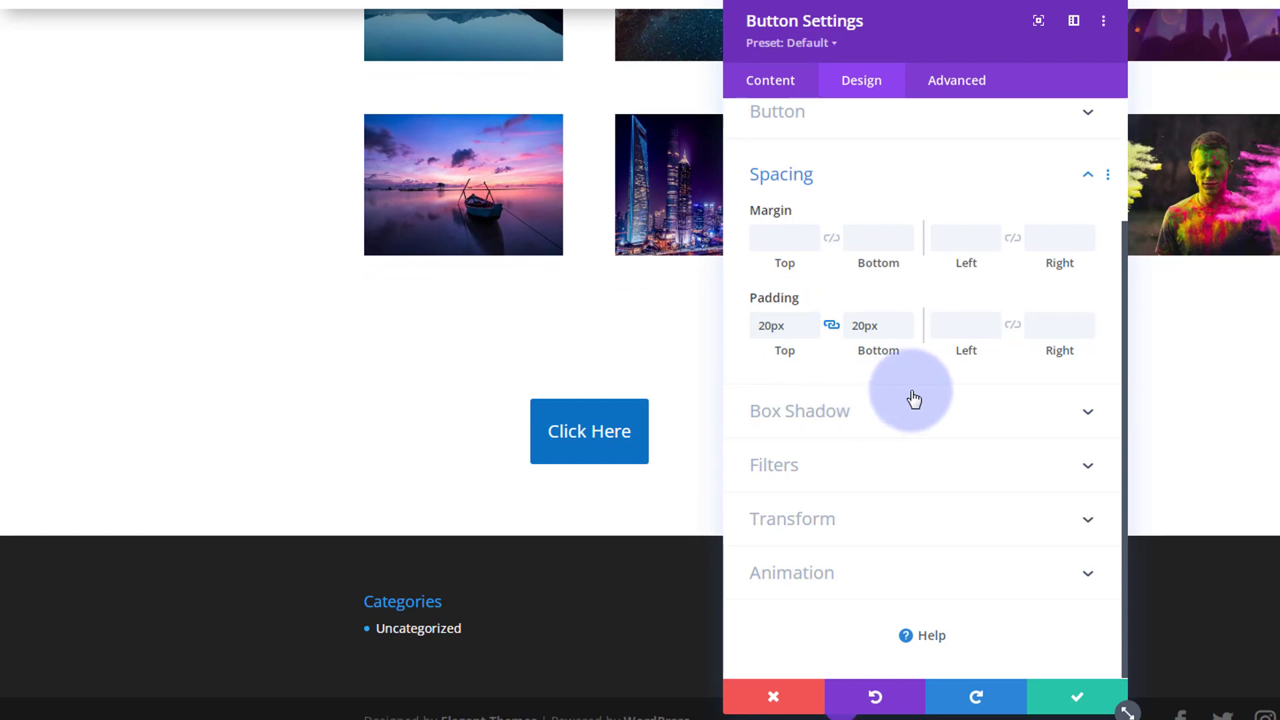
pyautogui.moveTo(556, 389)
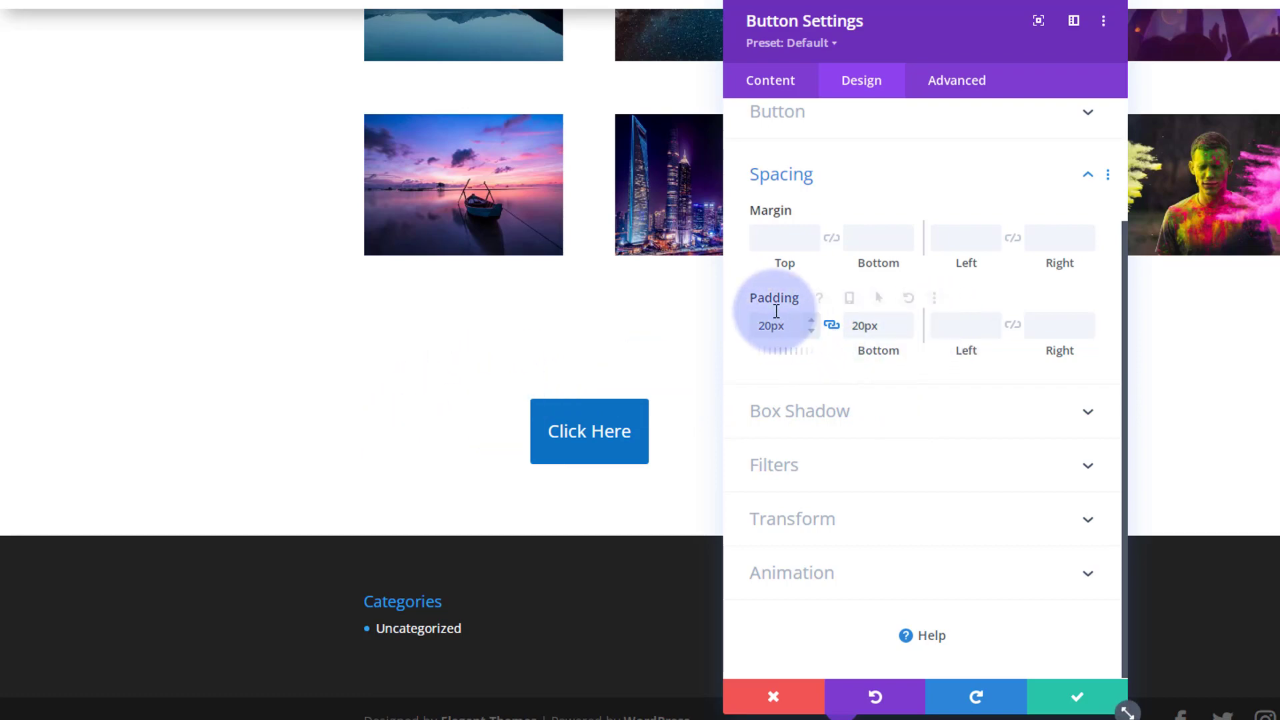
pyautogui.moveTo(847, 313)
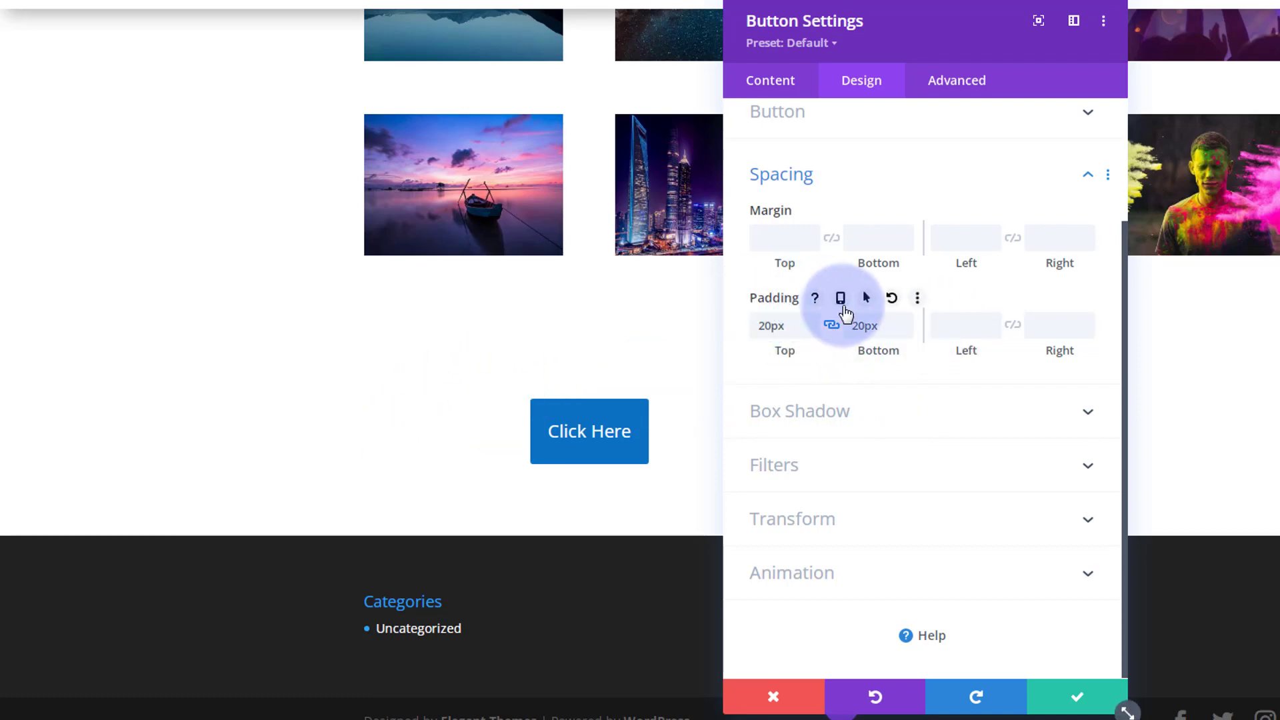
# Step: Set hover padding to 10px top/bottom and linked 100px left/right
pyautogui.click(866, 298)
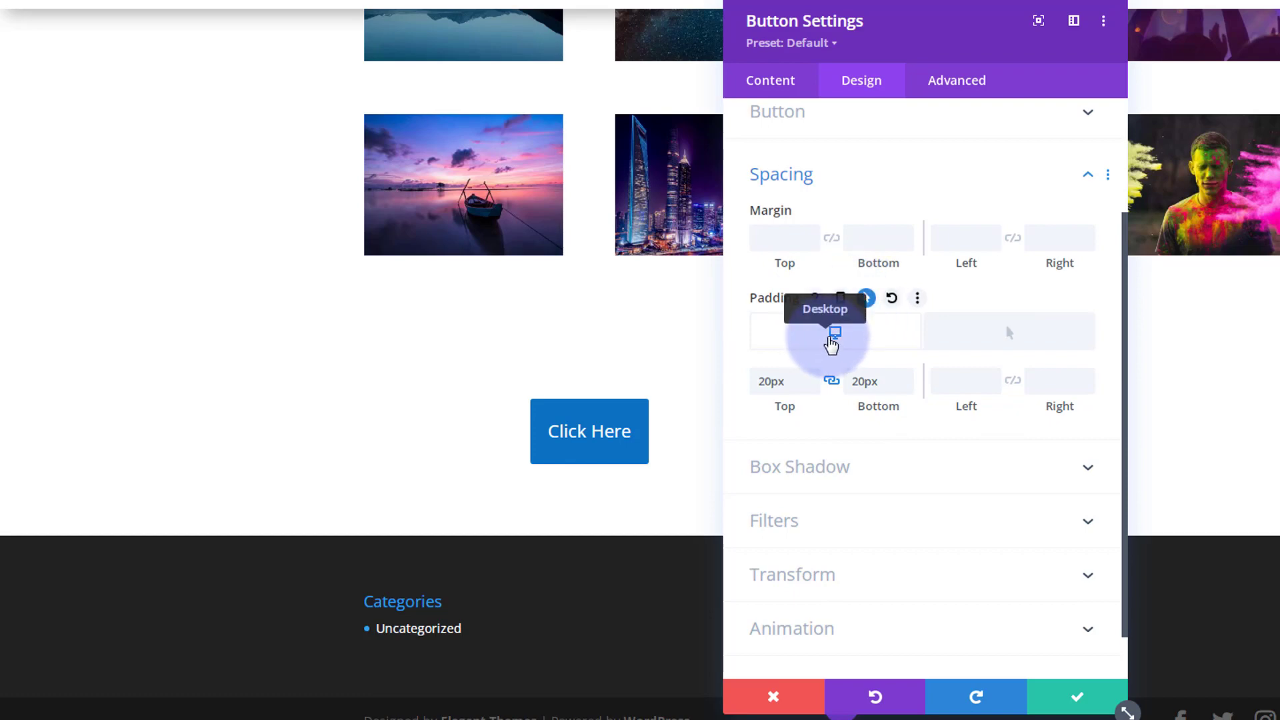
pyautogui.moveTo(1000, 341)
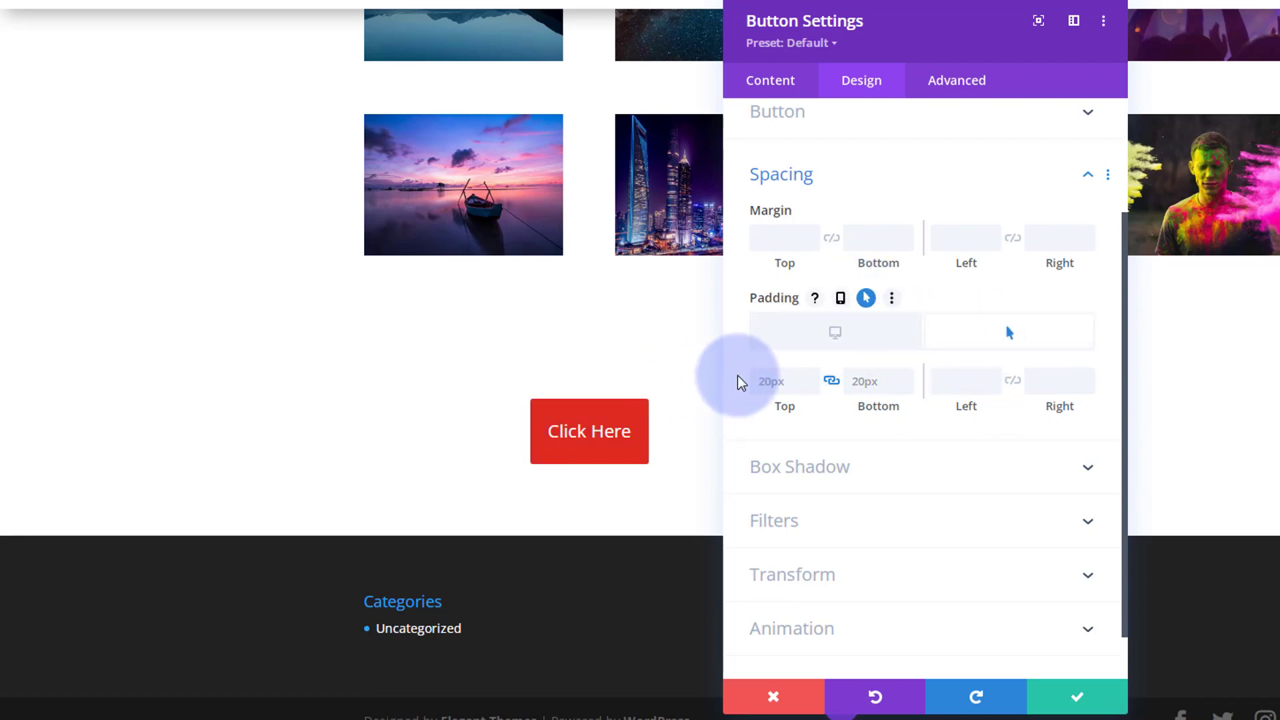
pyautogui.click(780, 381)
pyautogui.write('10')
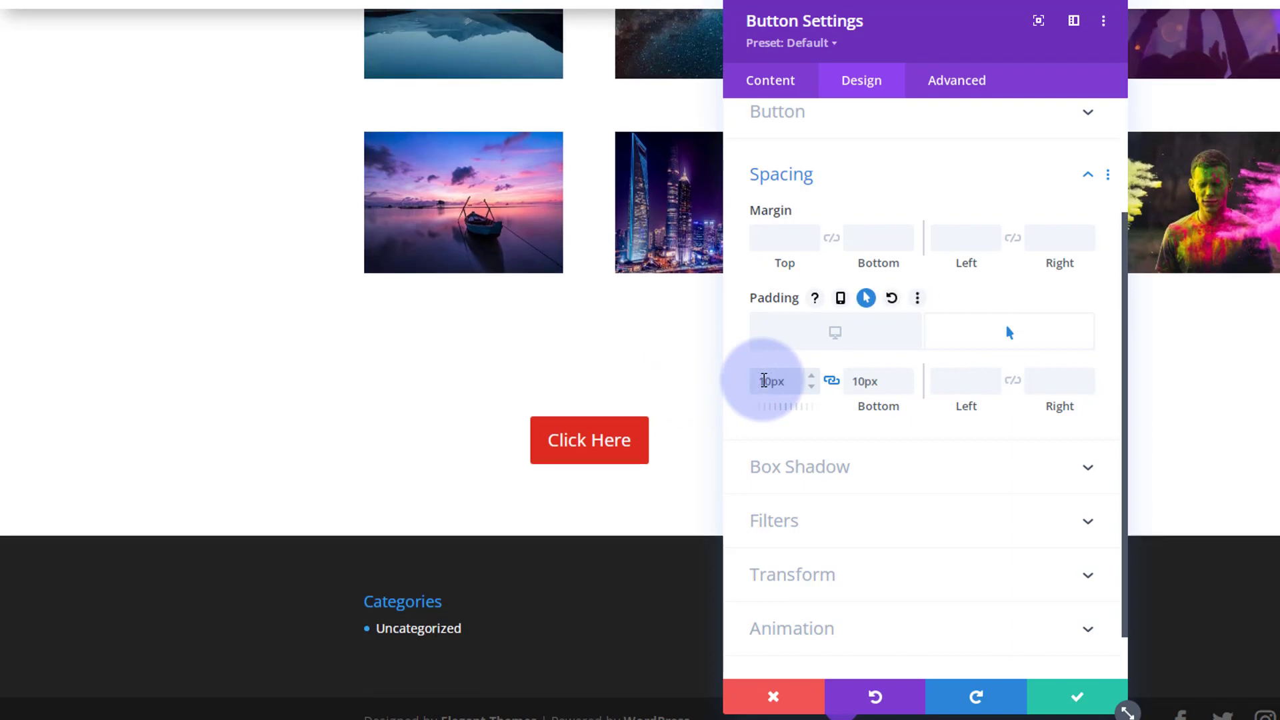
pyautogui.moveTo(966, 381)
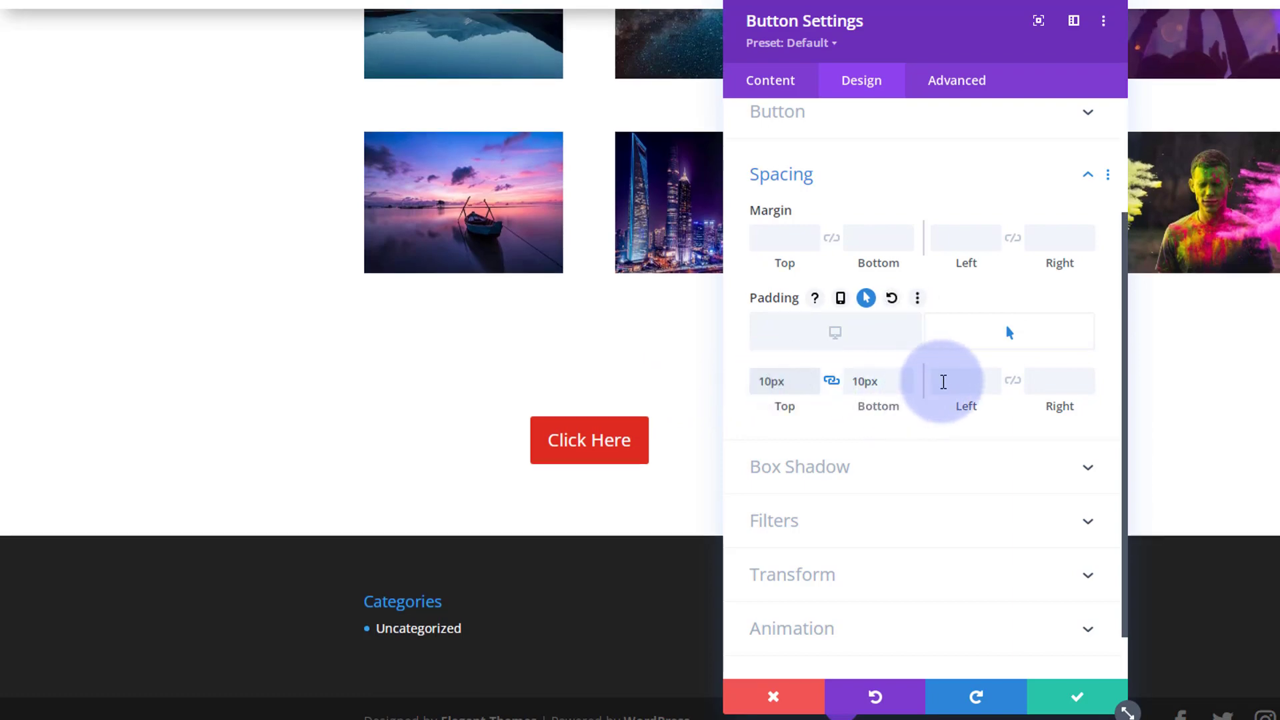
pyautogui.click(967, 381)
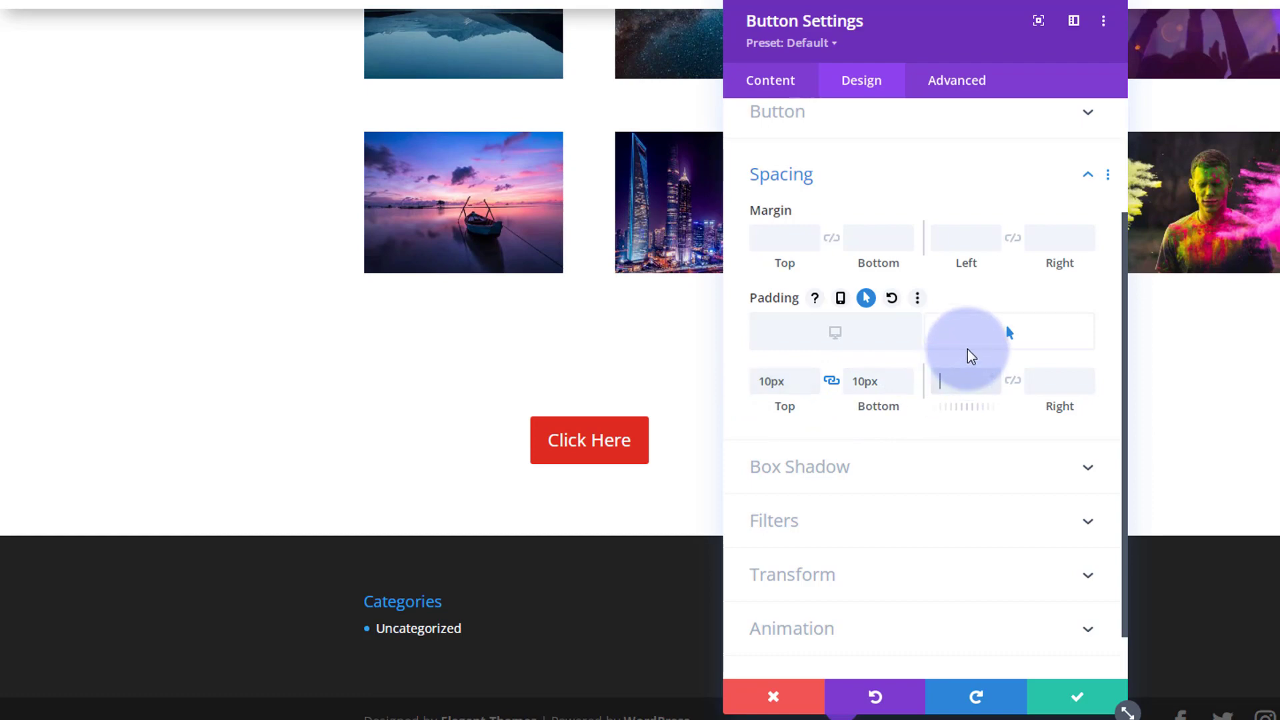
pyautogui.write('100px')
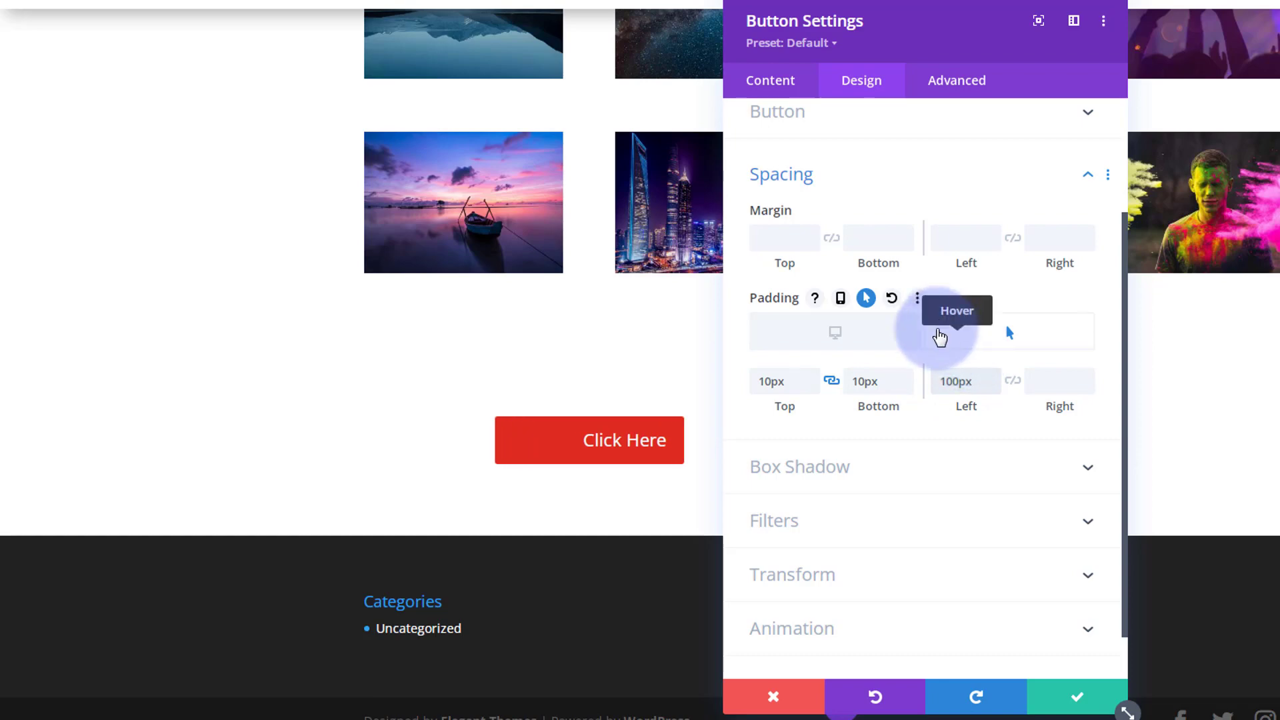
pyautogui.moveTo(558, 469)
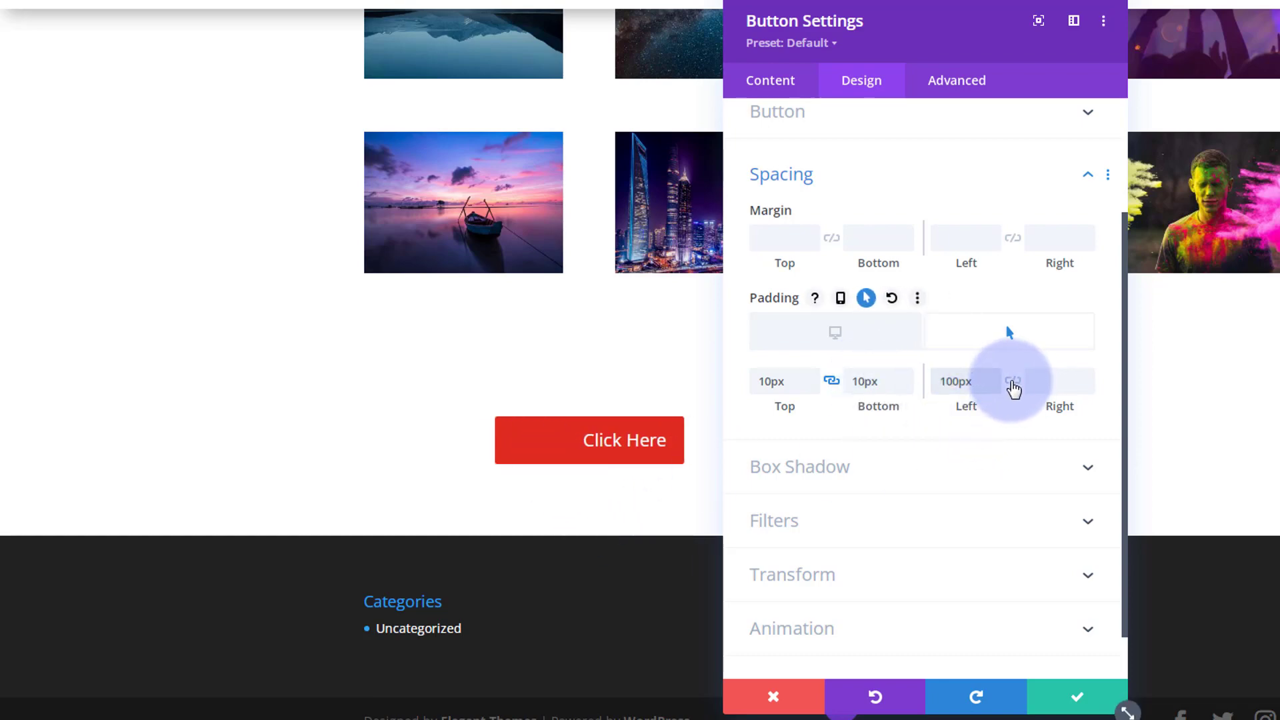
pyautogui.click(1013, 381)
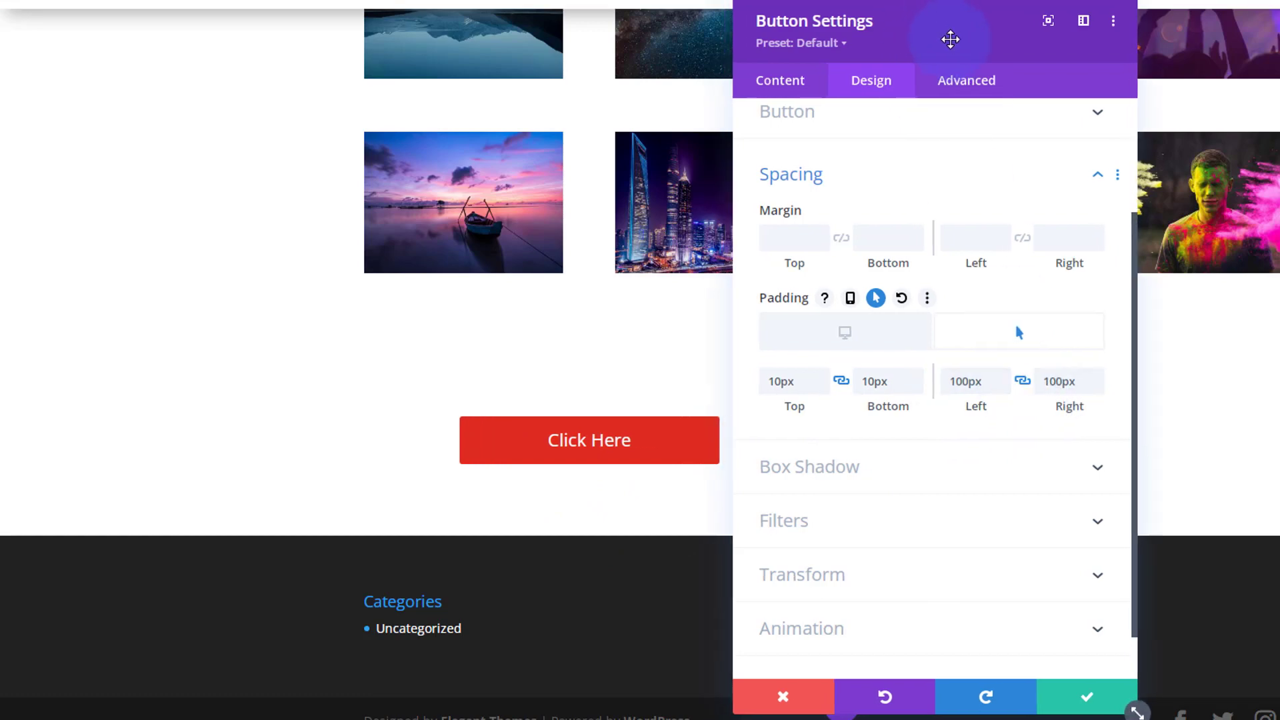
pyautogui.moveTo(845, 332)
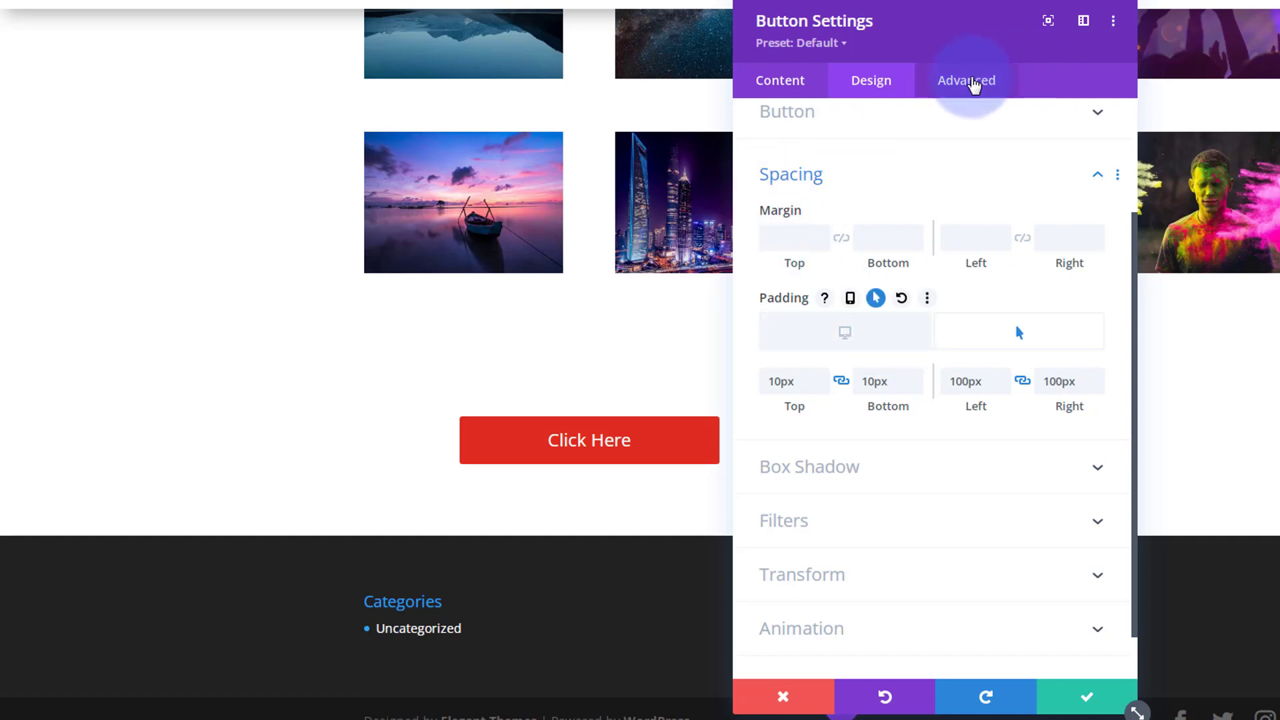
# Step: Set a 750ms Ease-In-Out hover transition and save the first button
pyautogui.click(967, 80)
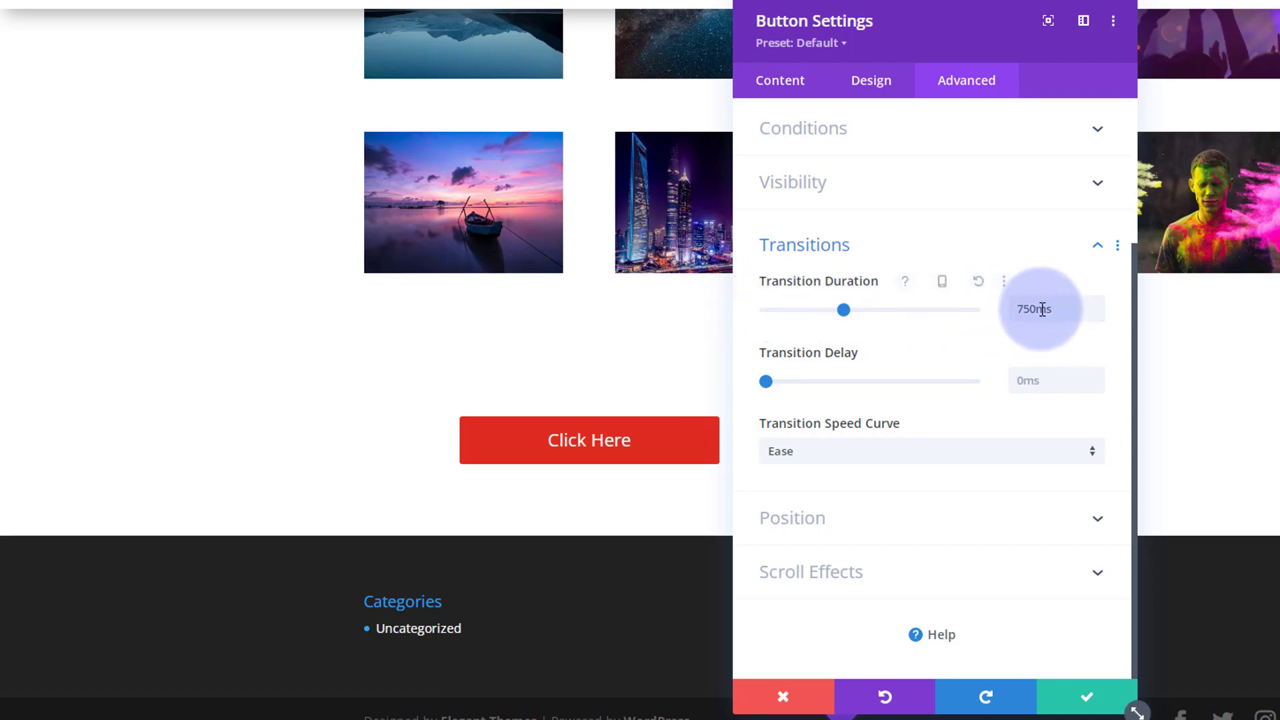
pyautogui.click(1096, 304)
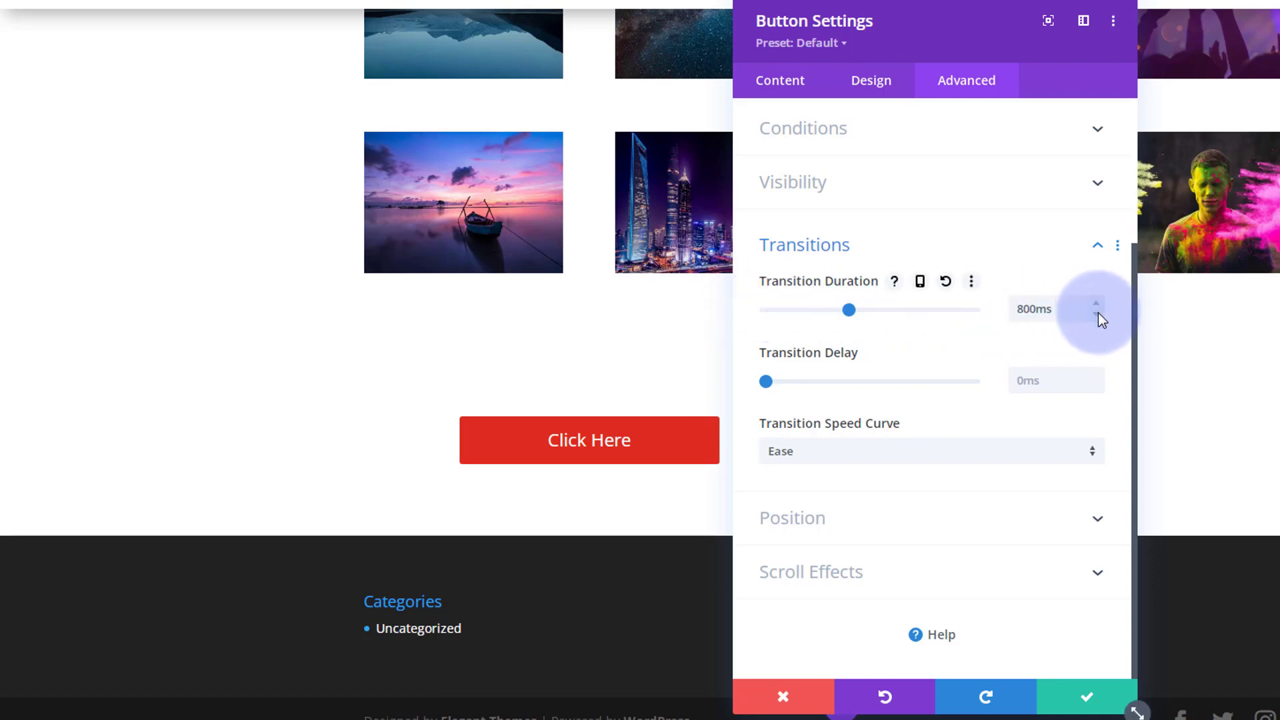
pyautogui.click(1097, 317)
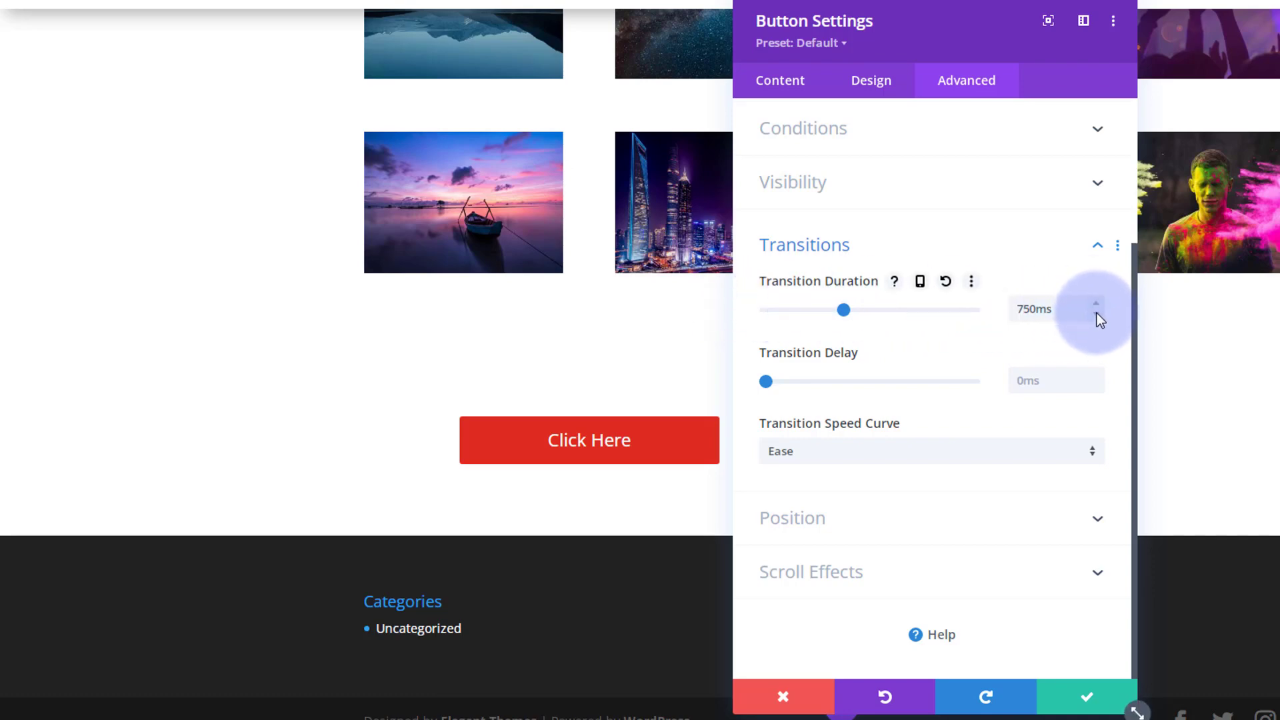
pyautogui.moveTo(776, 359)
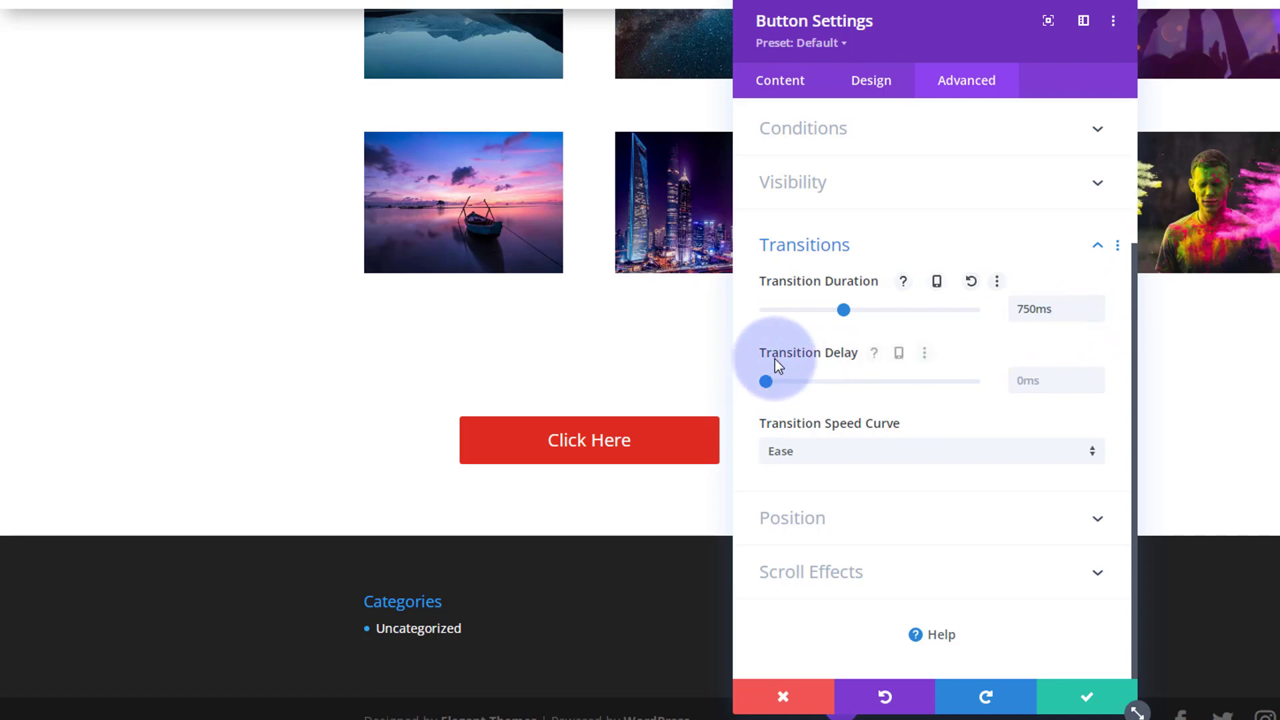
pyautogui.moveTo(775, 360)
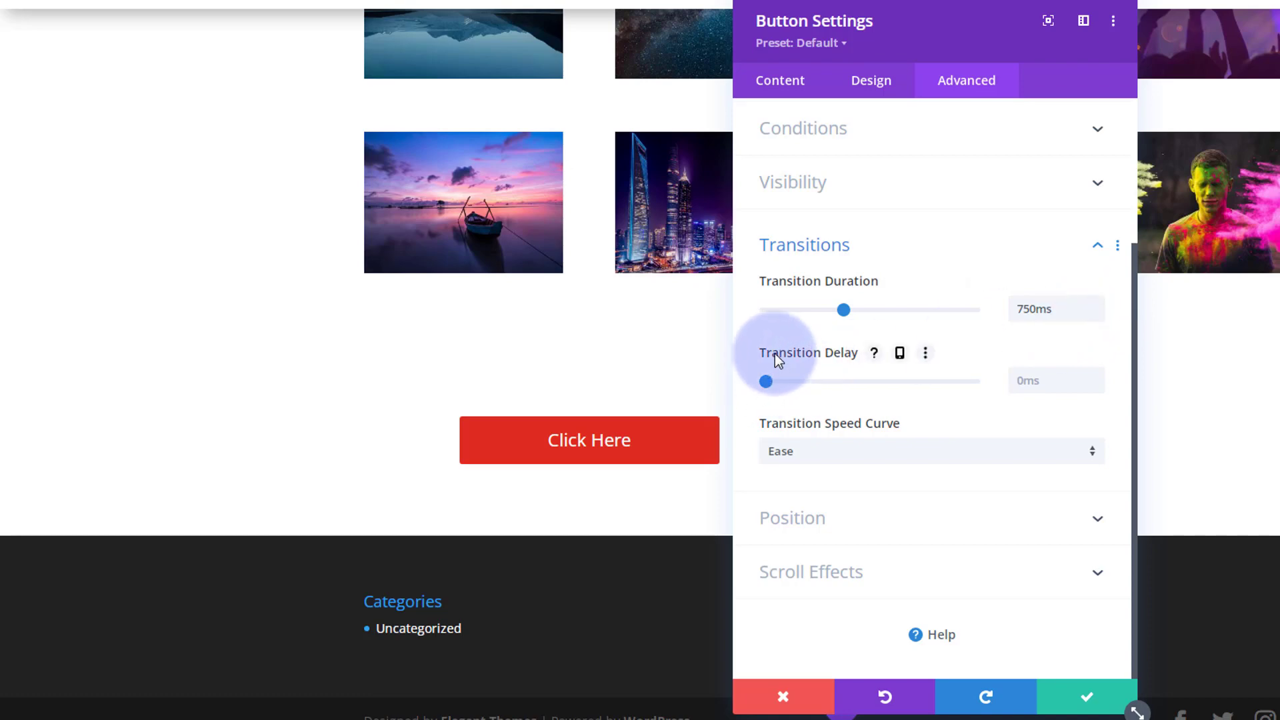
pyautogui.moveTo(939, 441)
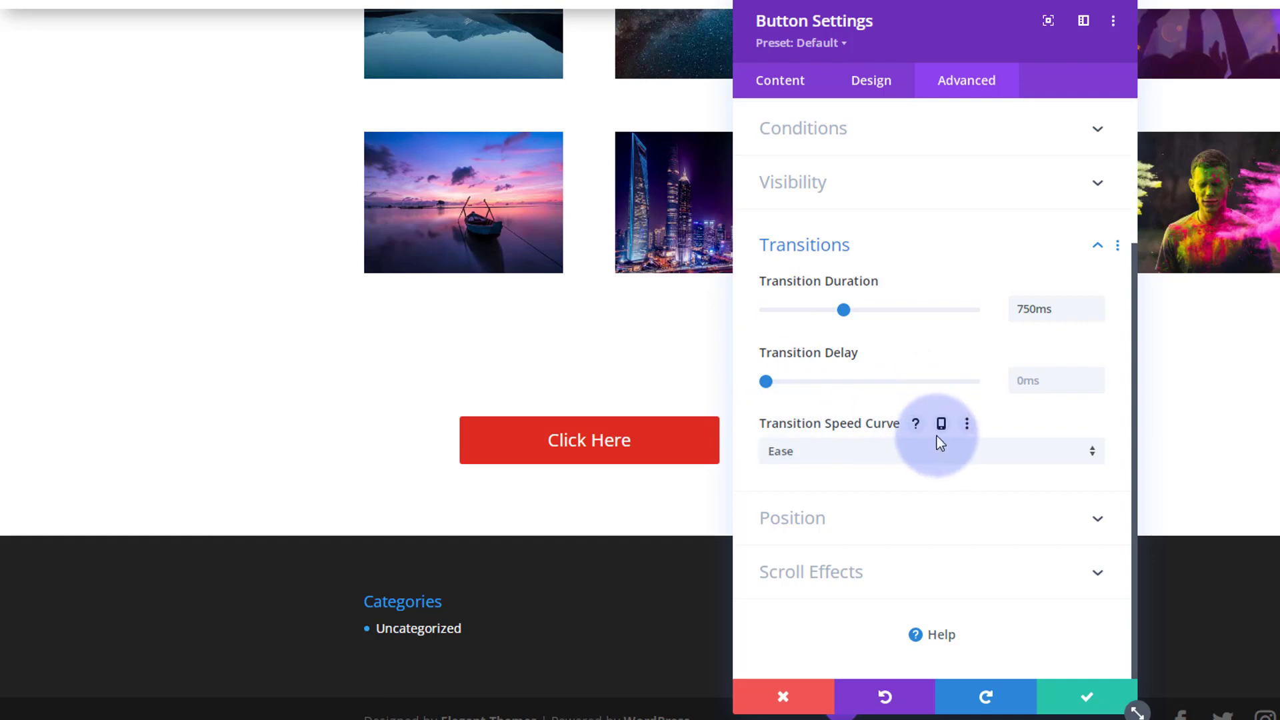
pyautogui.click(931, 450)
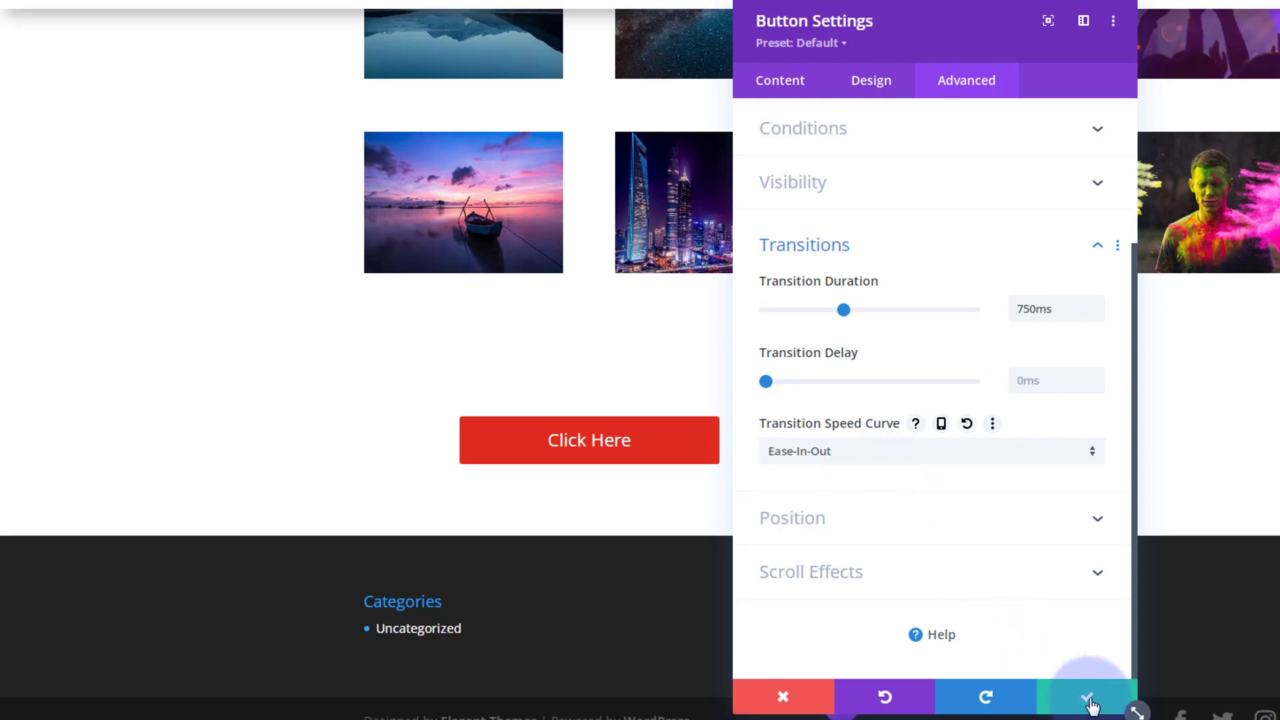
pyautogui.click(1092, 697)
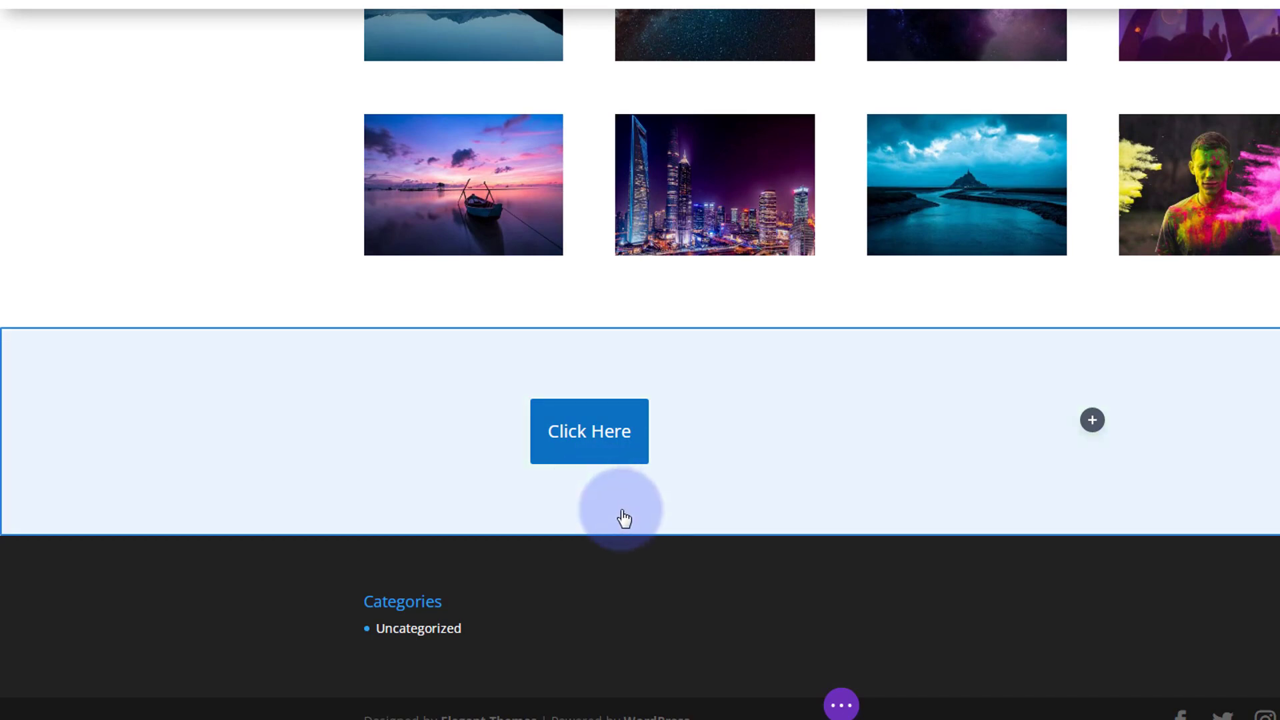
pyautogui.moveTo(978, 418)
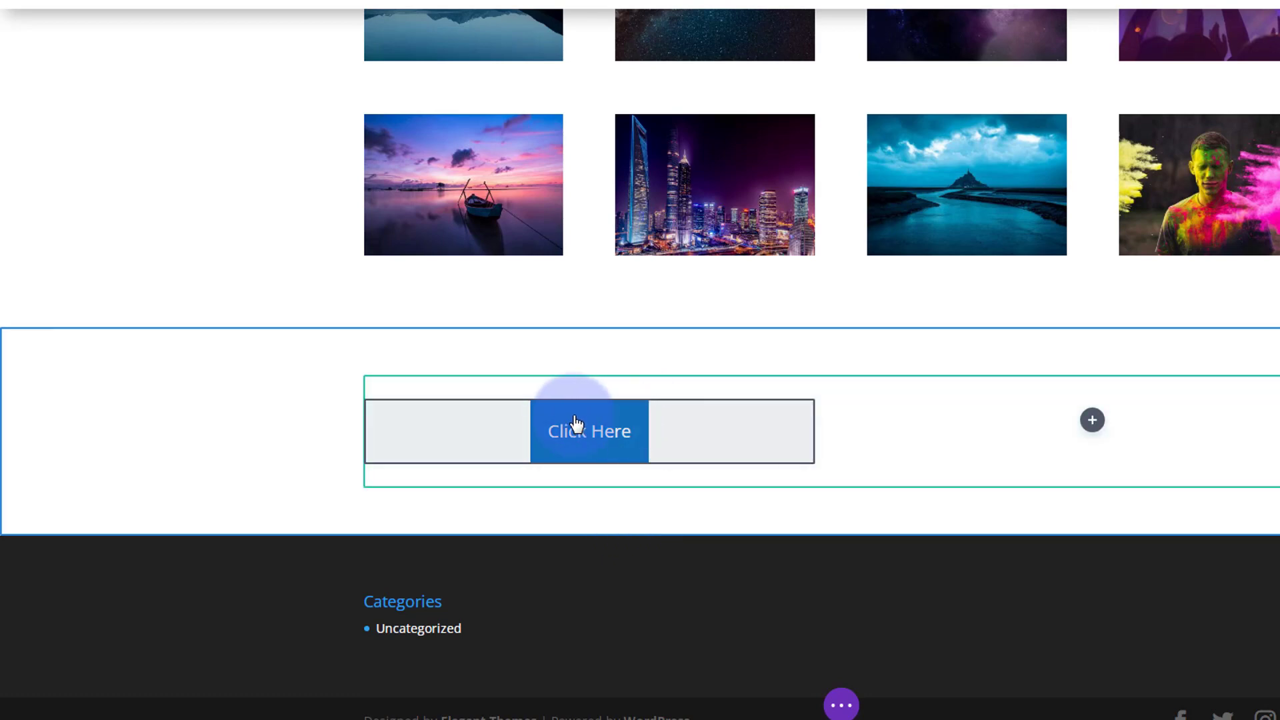
# Step: Paste a copy of the styled button into the right column and open its settings
pyautogui.scroll(-3)
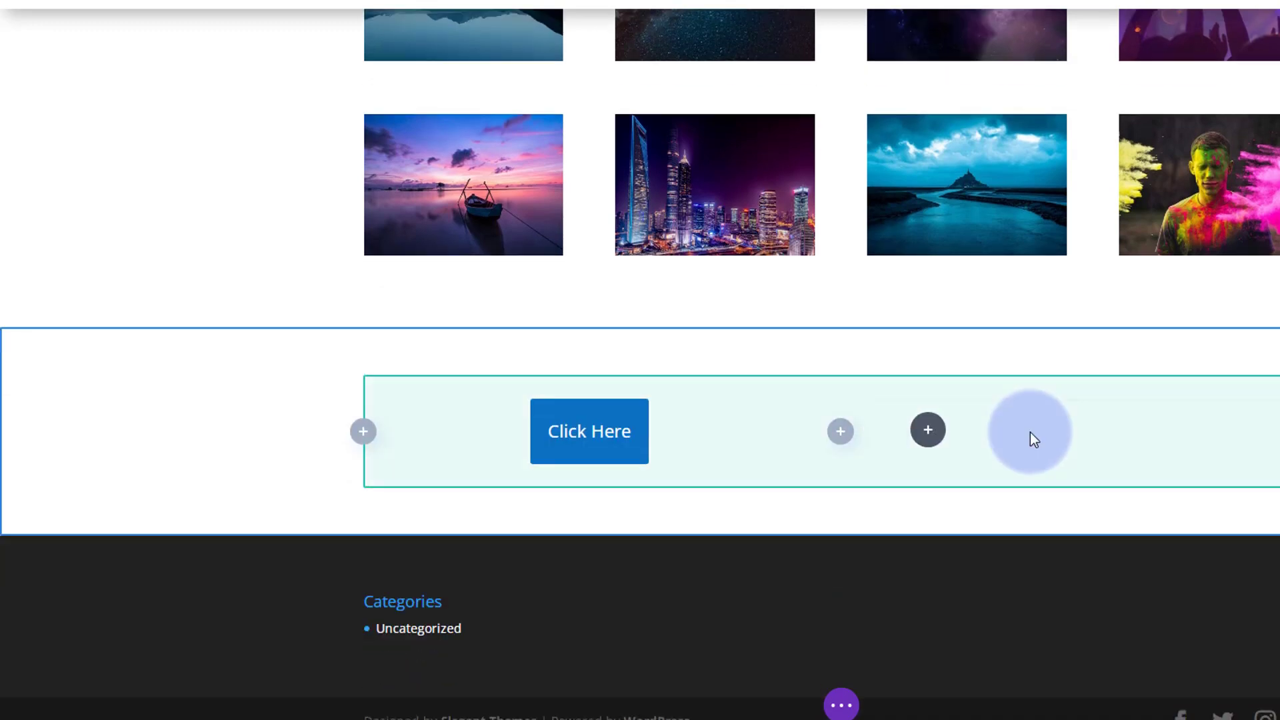
pyautogui.moveTo(1091, 436)
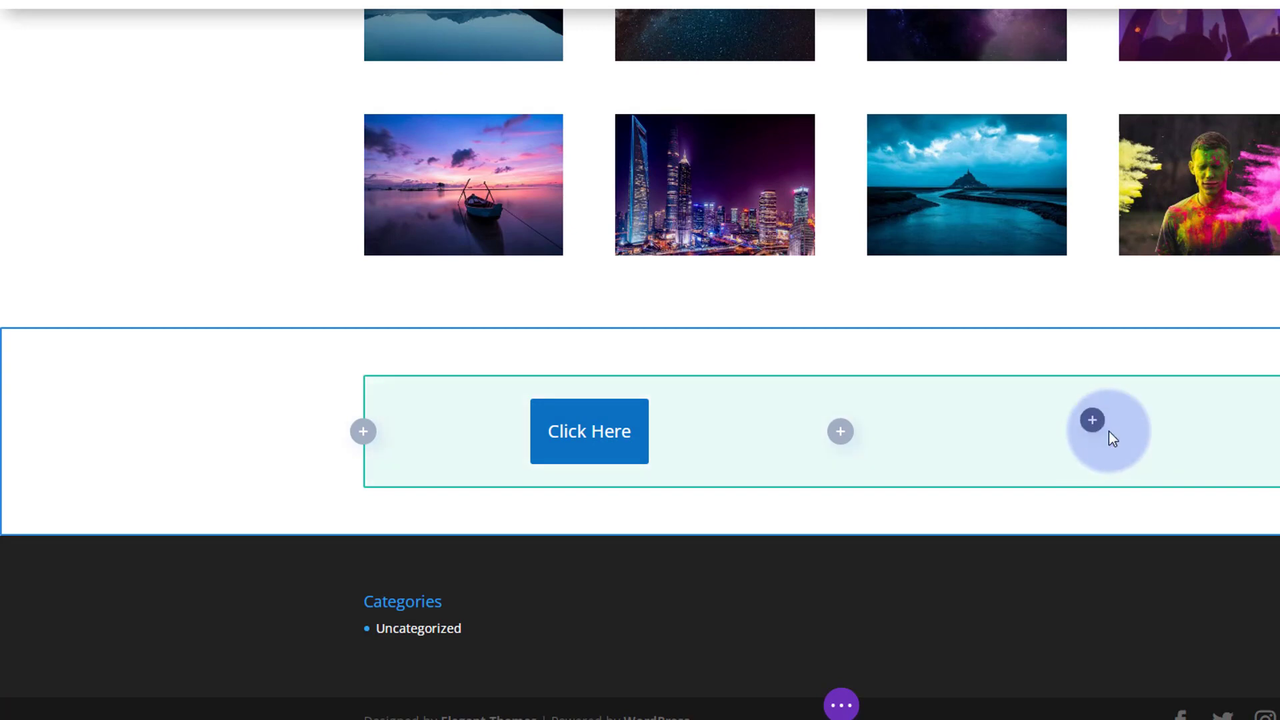
pyautogui.click(1092, 419)
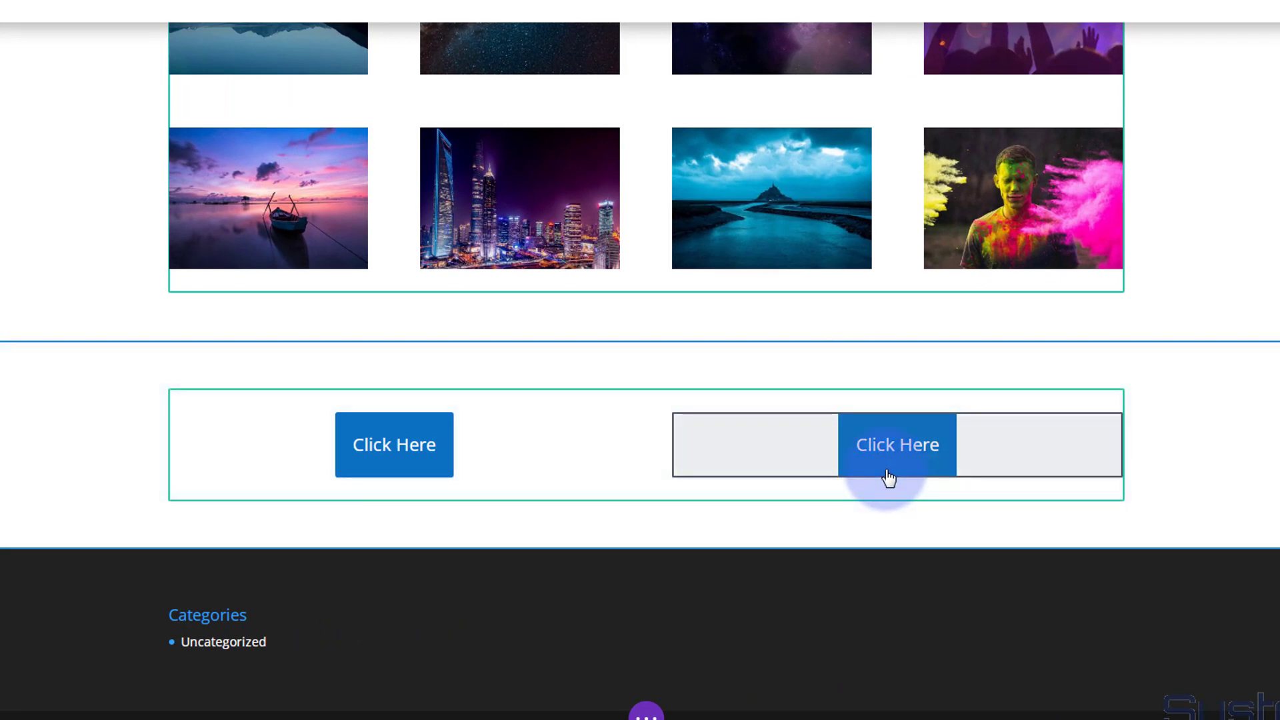
pyautogui.moveTo(817, 465)
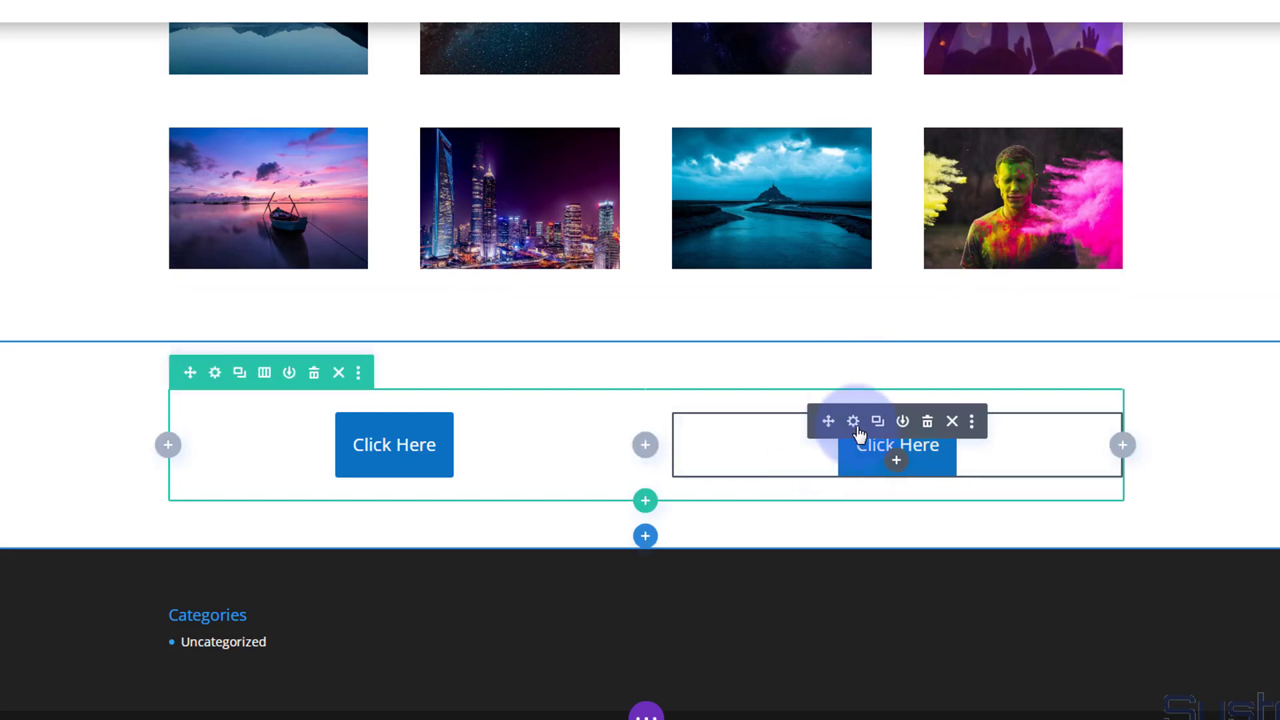
pyautogui.click(853, 422)
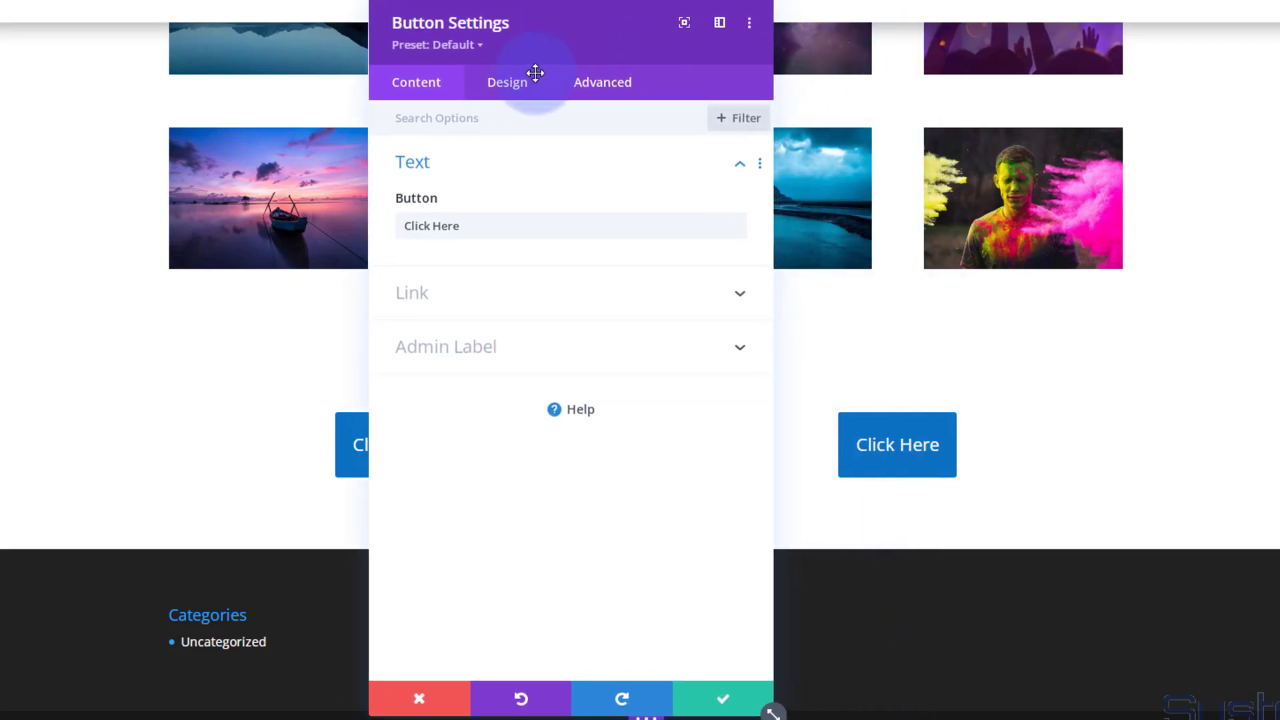
# Step: In the second button's Design > Spacing, switch padding to hover and clear the left value
pyautogui.click(506, 81)
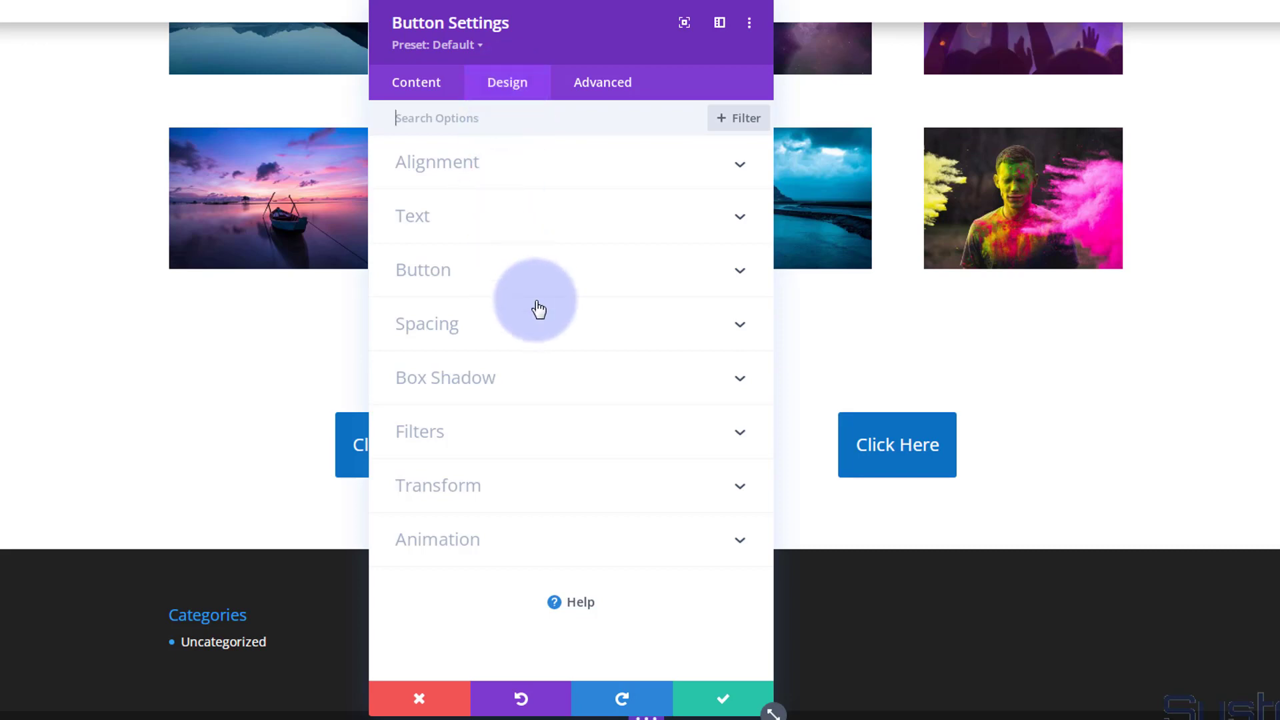
pyautogui.moveTo(535, 335)
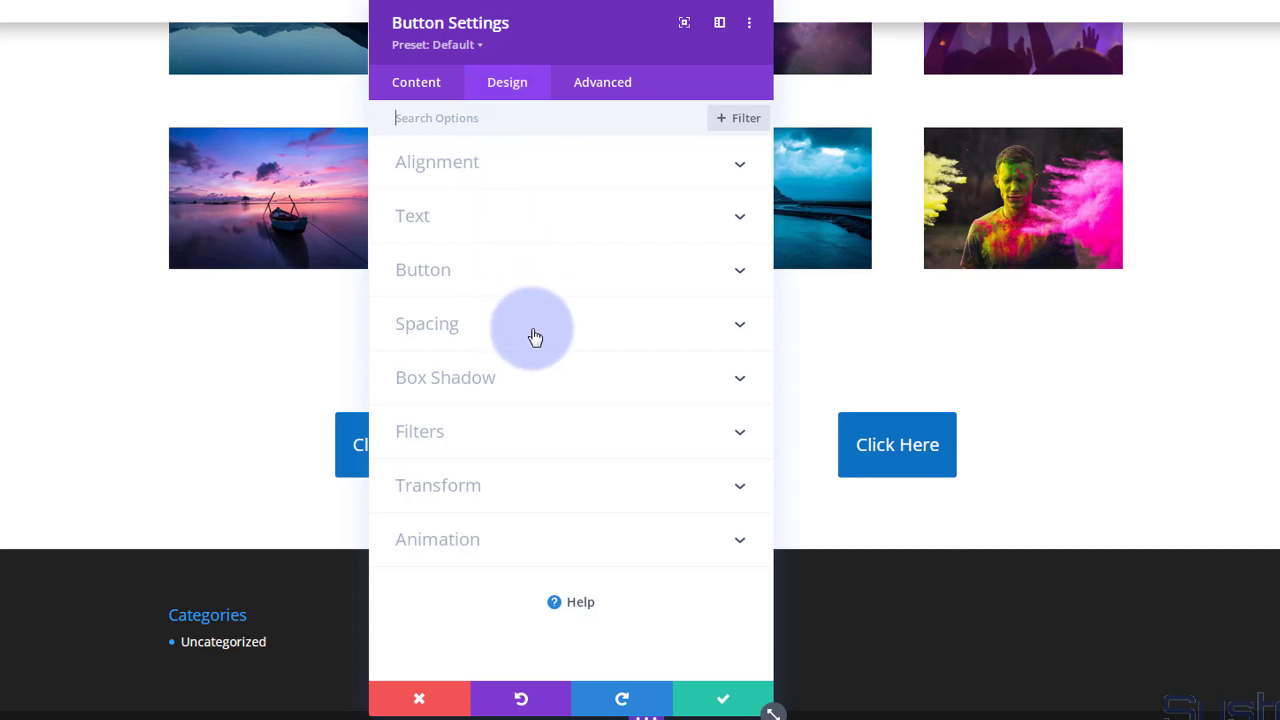
pyautogui.click(426, 324)
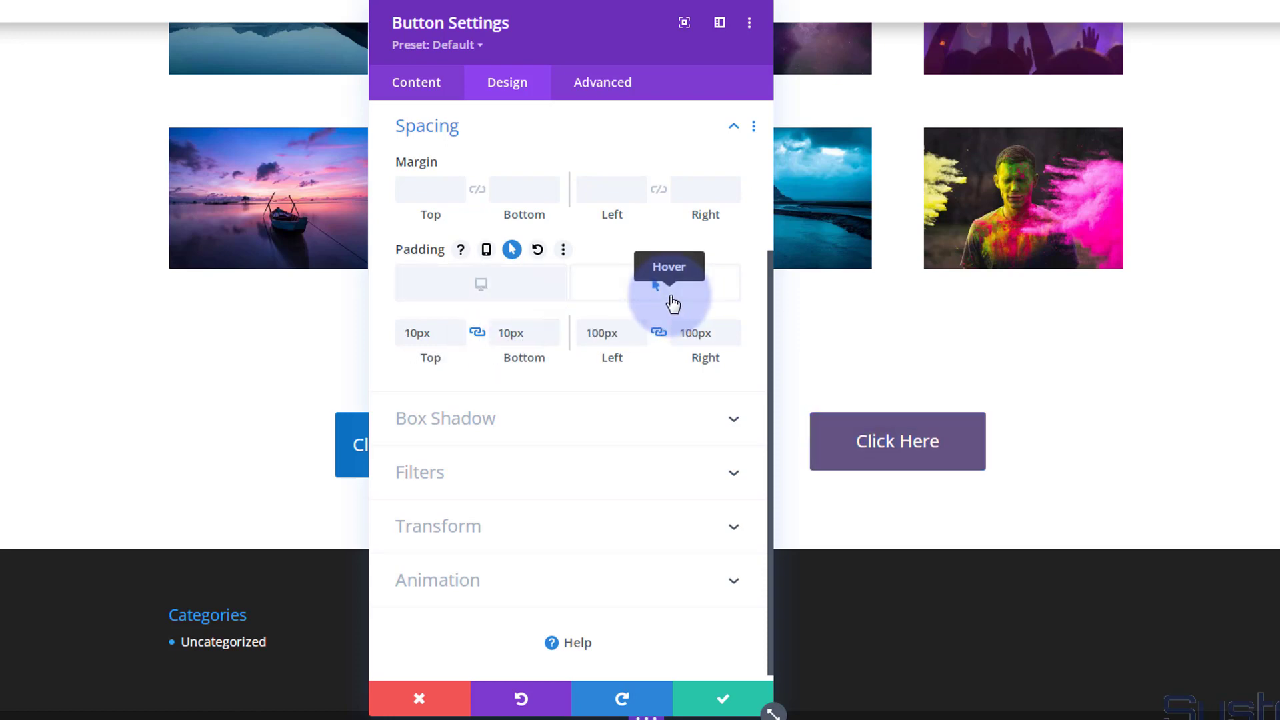
pyautogui.click(416, 332)
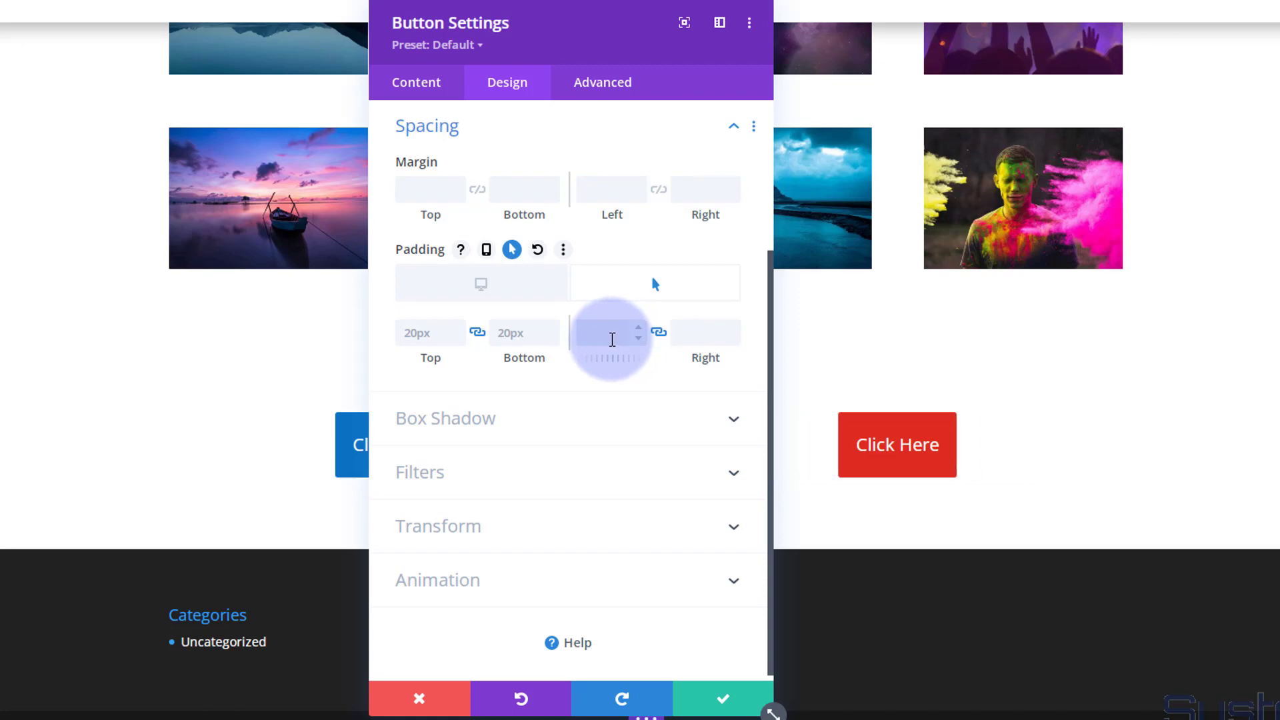
pyautogui.click(612, 332)
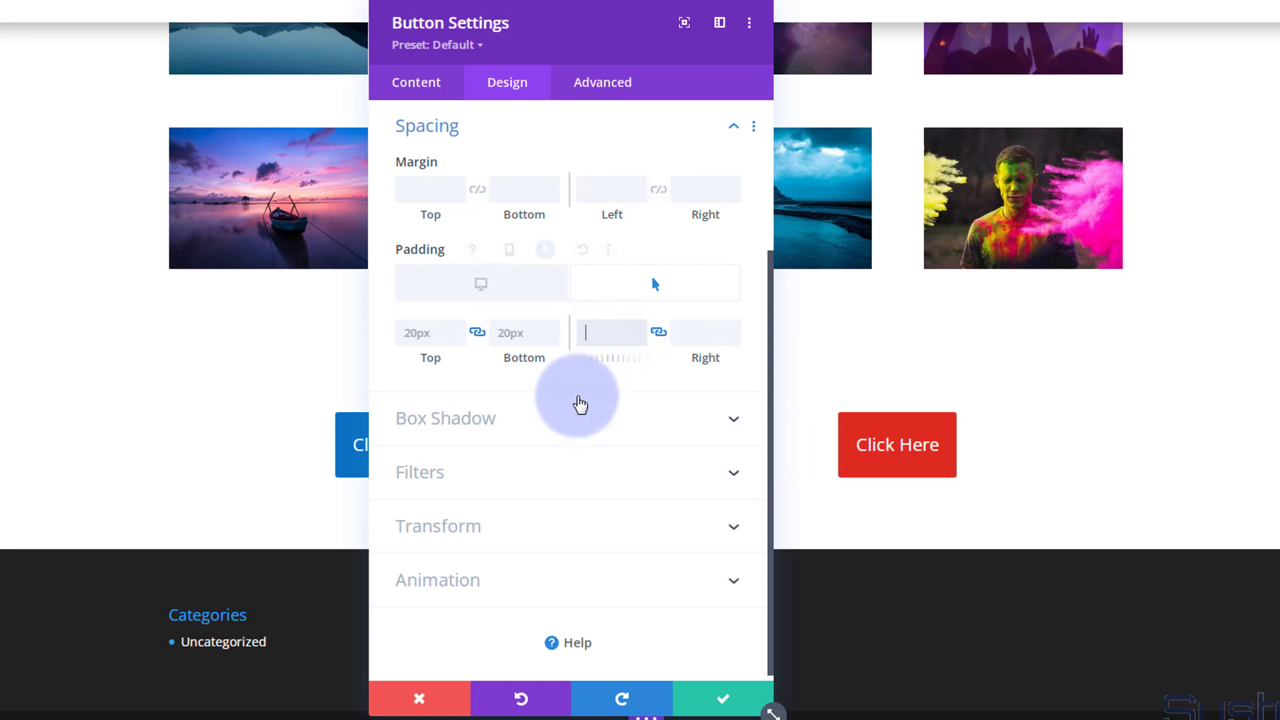
pyautogui.moveTo(512, 250)
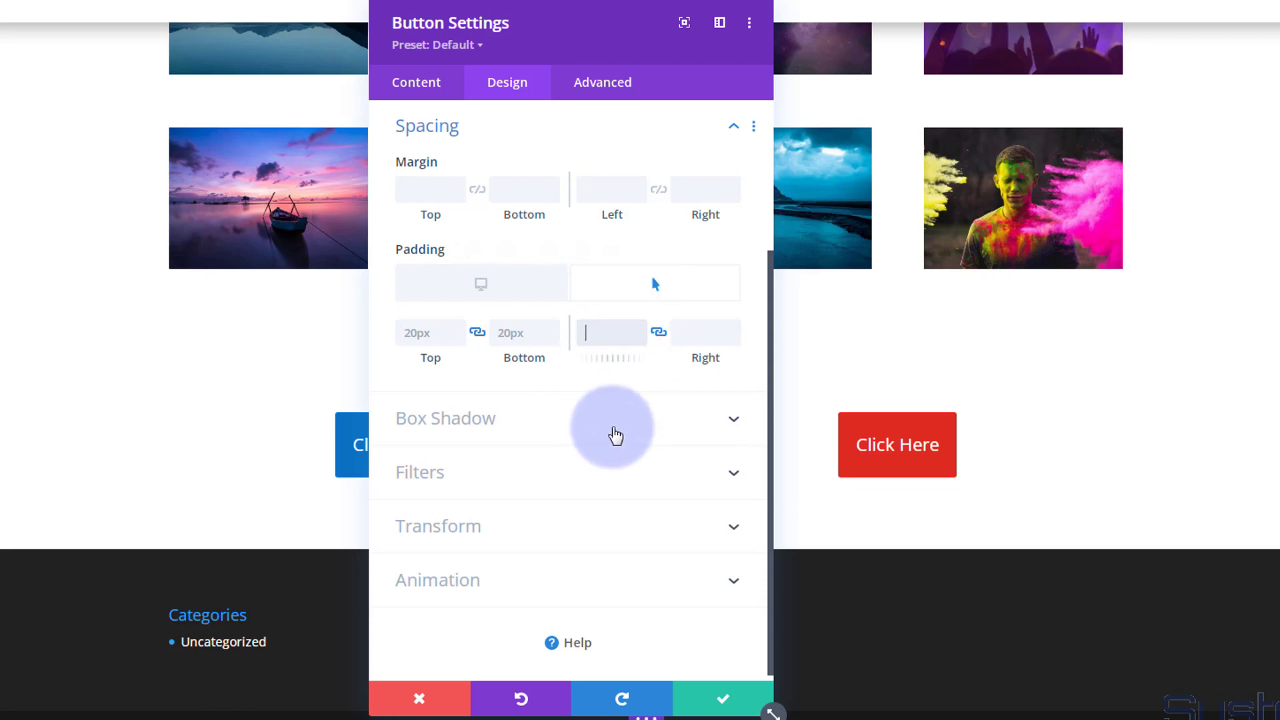
pyautogui.moveTo(530, 138)
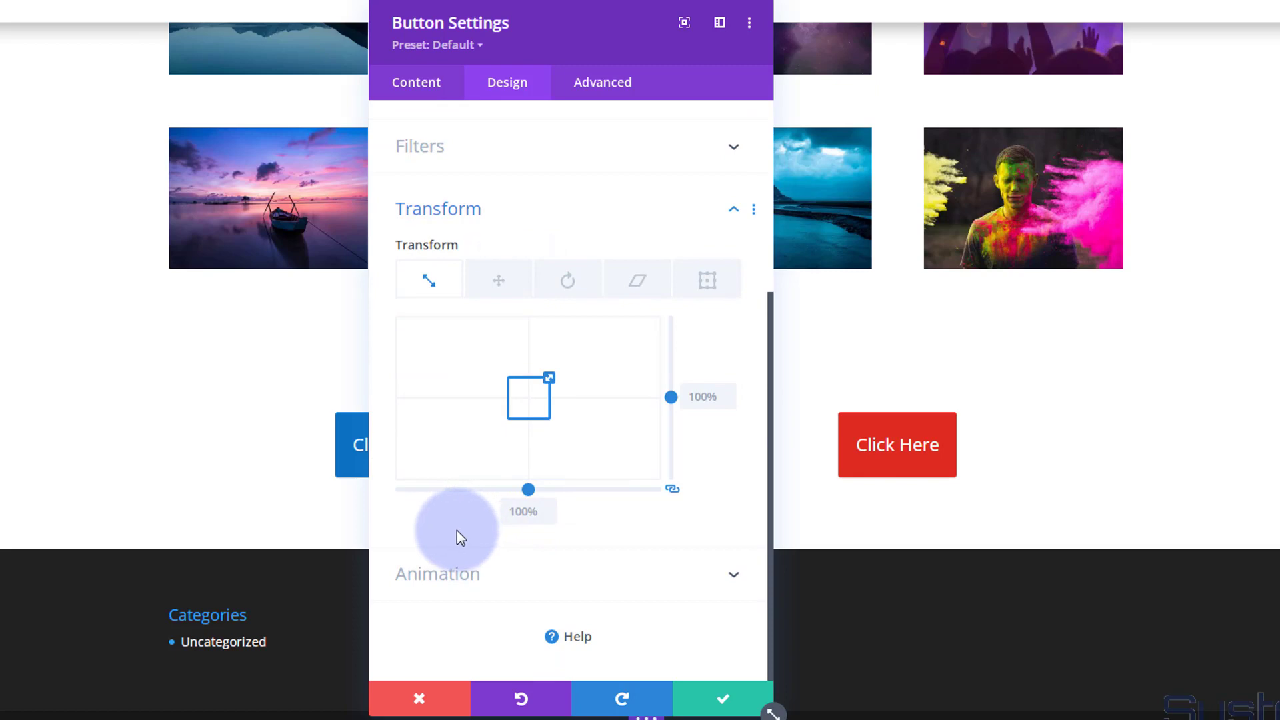
pyautogui.moveTo(416, 249)
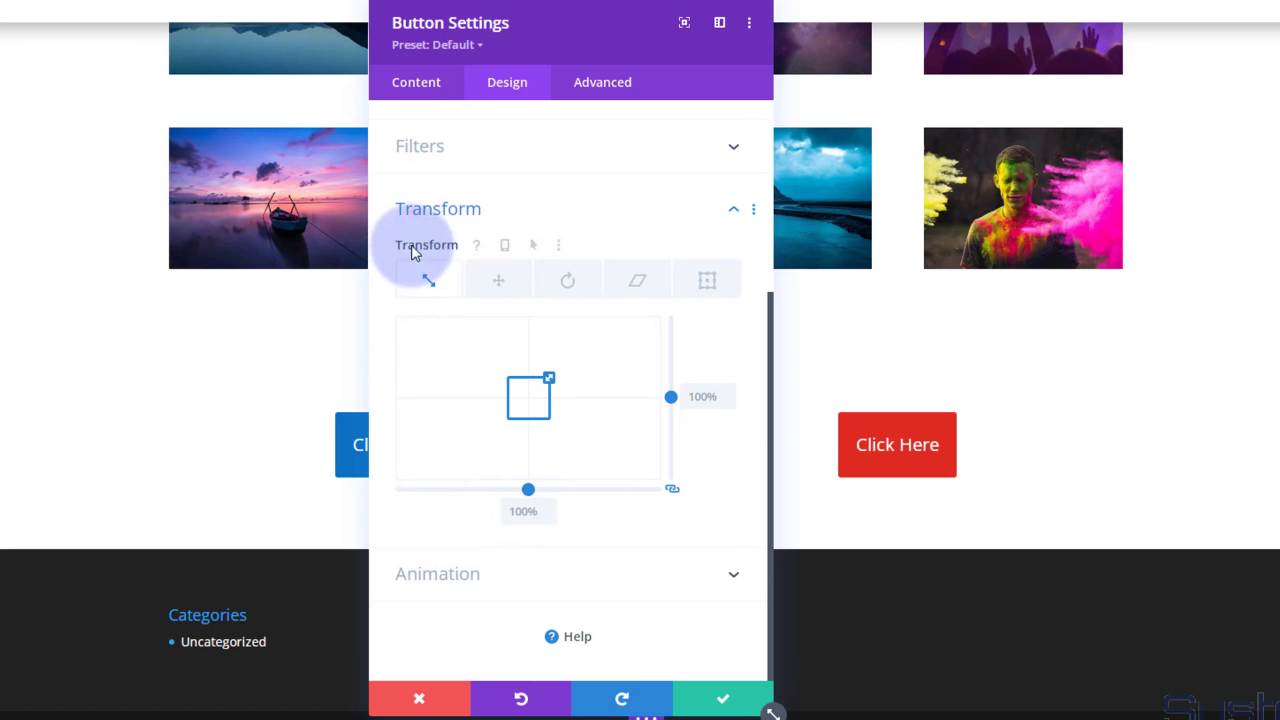
# Step: Give Transform Scale a hover value of 150%, keeping the normal size at 100%
pyautogui.click(499, 245)
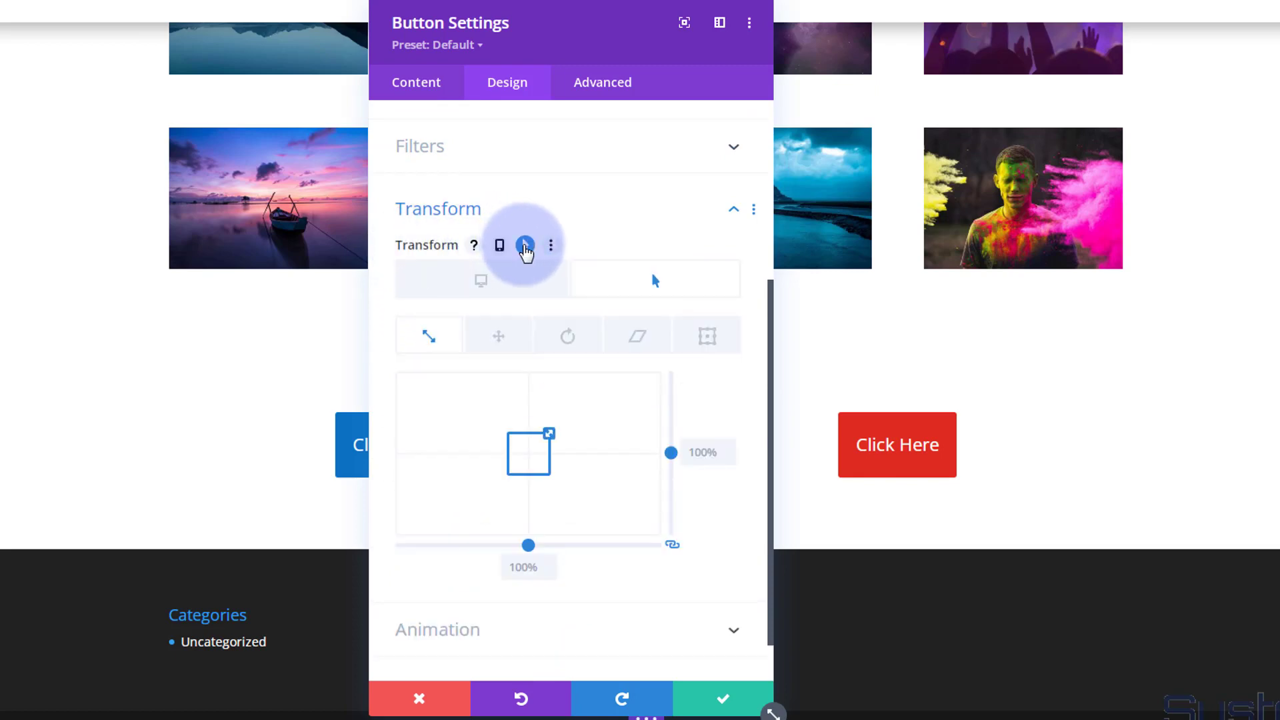
pyautogui.moveTo(429, 334)
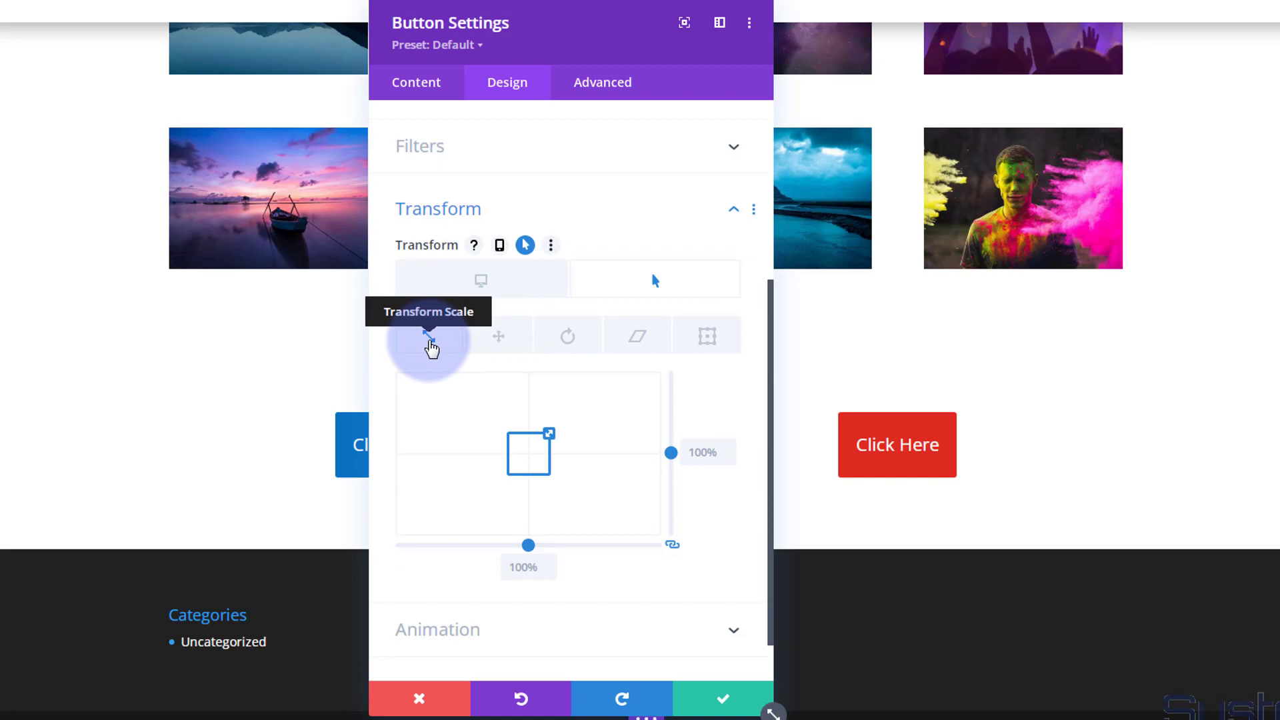
pyautogui.moveTo(552, 575)
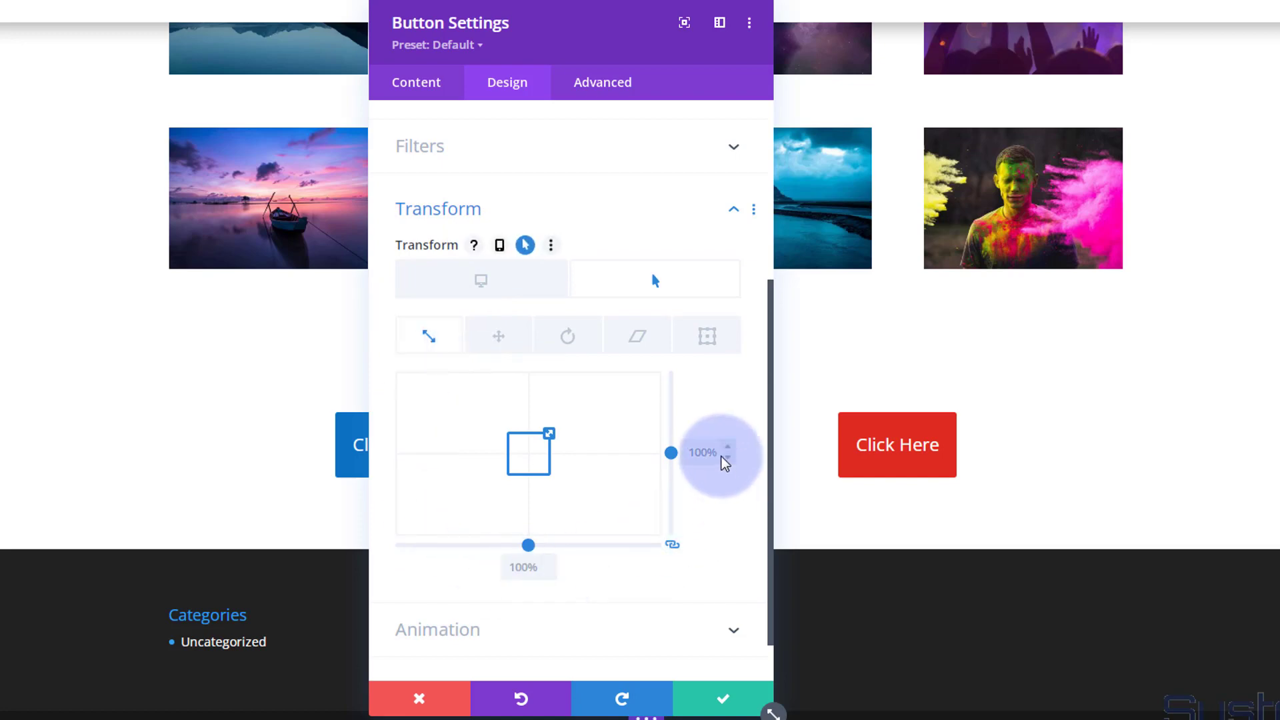
pyautogui.moveTo(724, 463)
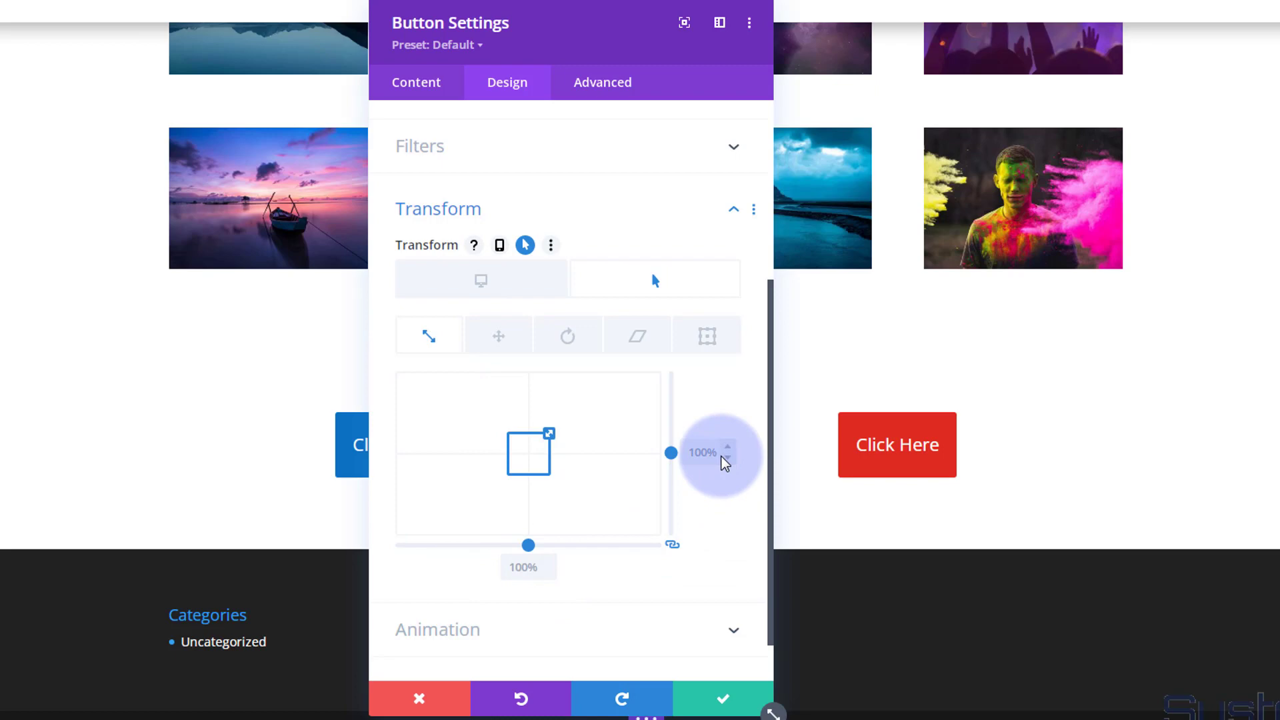
pyautogui.moveTo(682, 567)
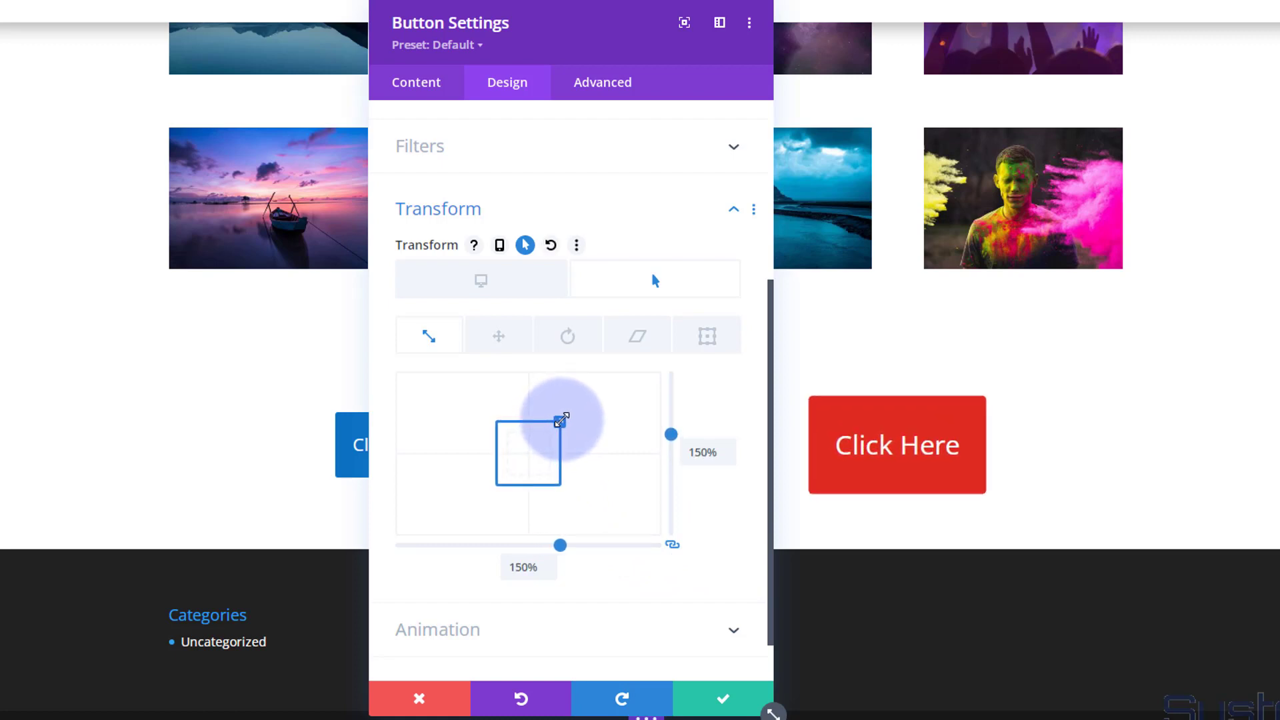
pyautogui.moveTo(608, 501)
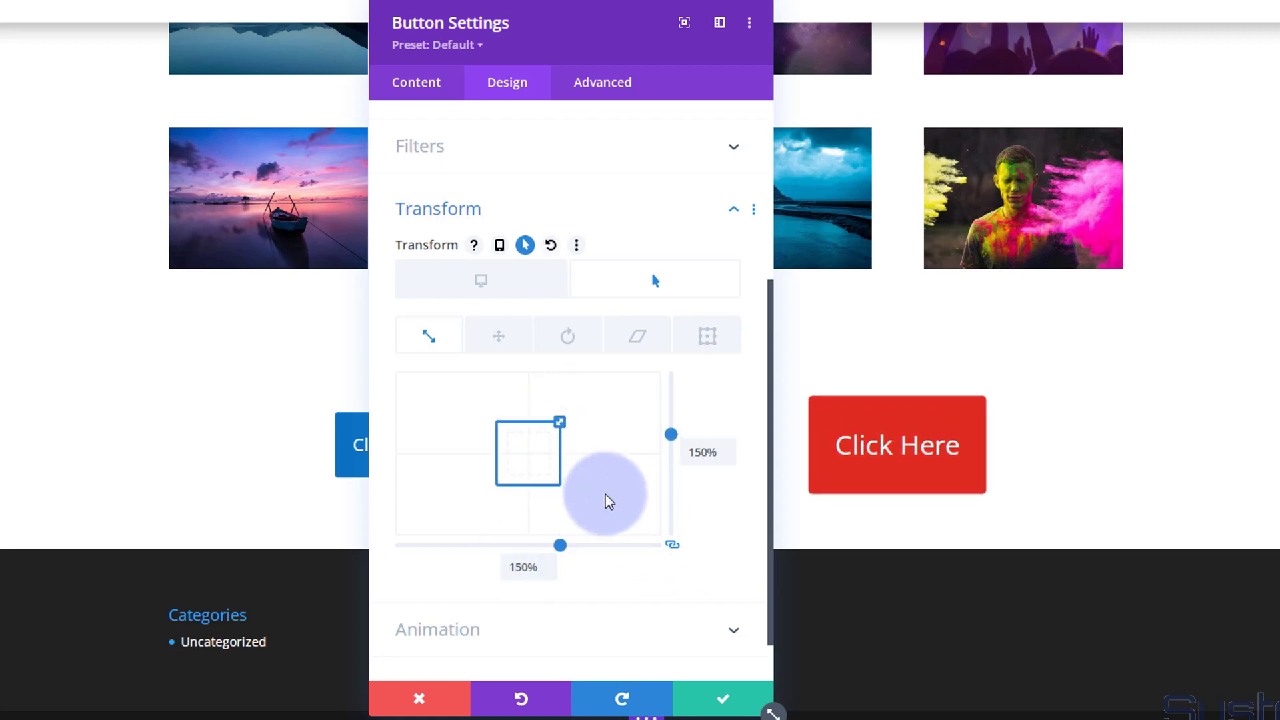
pyautogui.moveTo(480, 280)
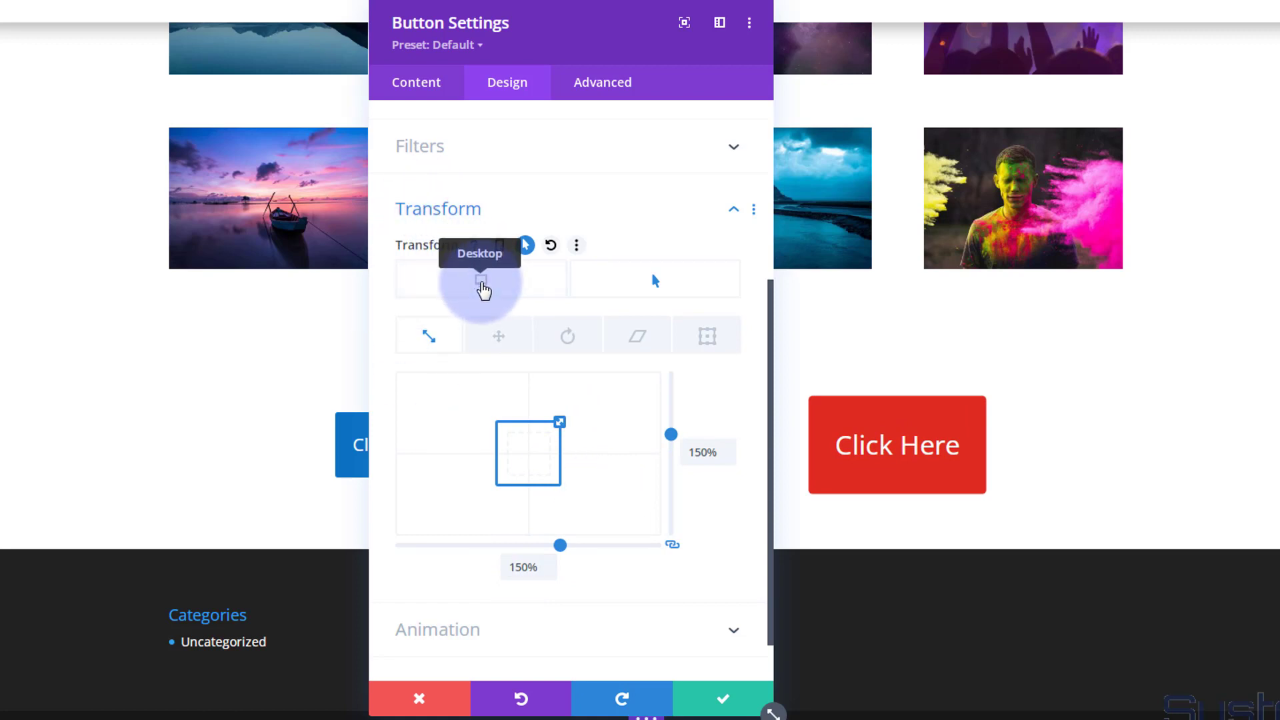
pyautogui.click(550, 245)
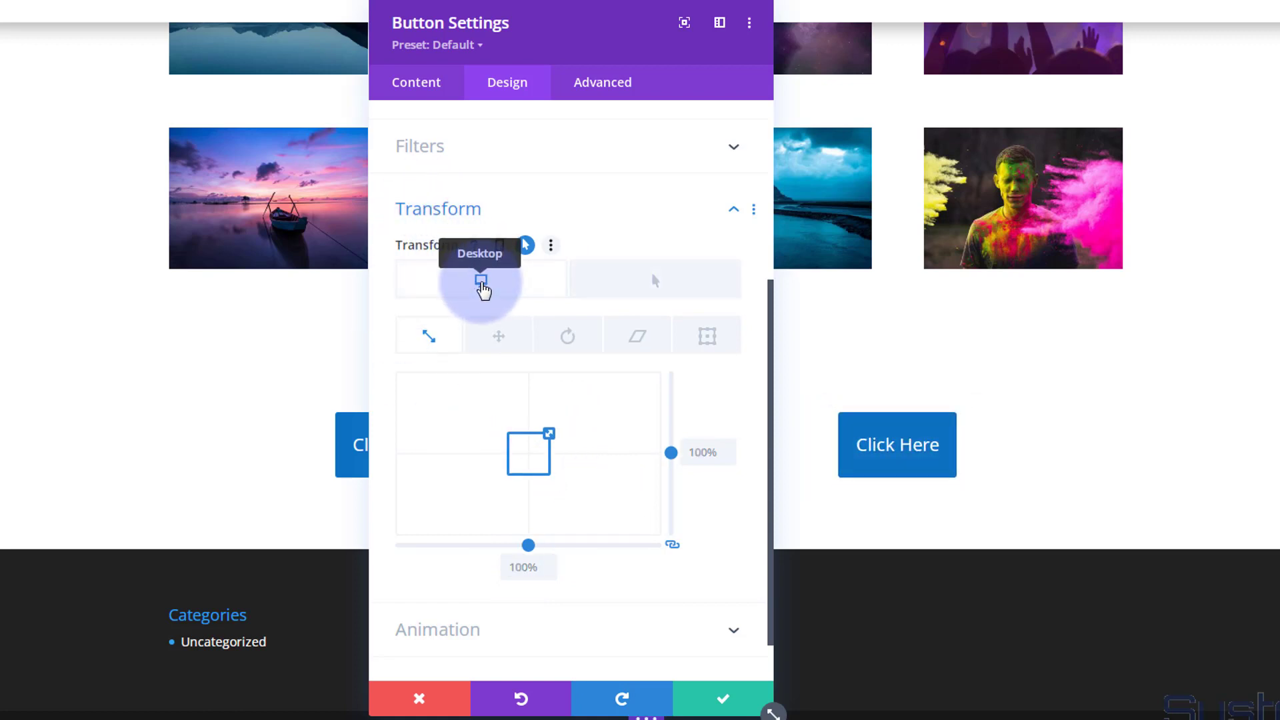
pyautogui.click(653, 280)
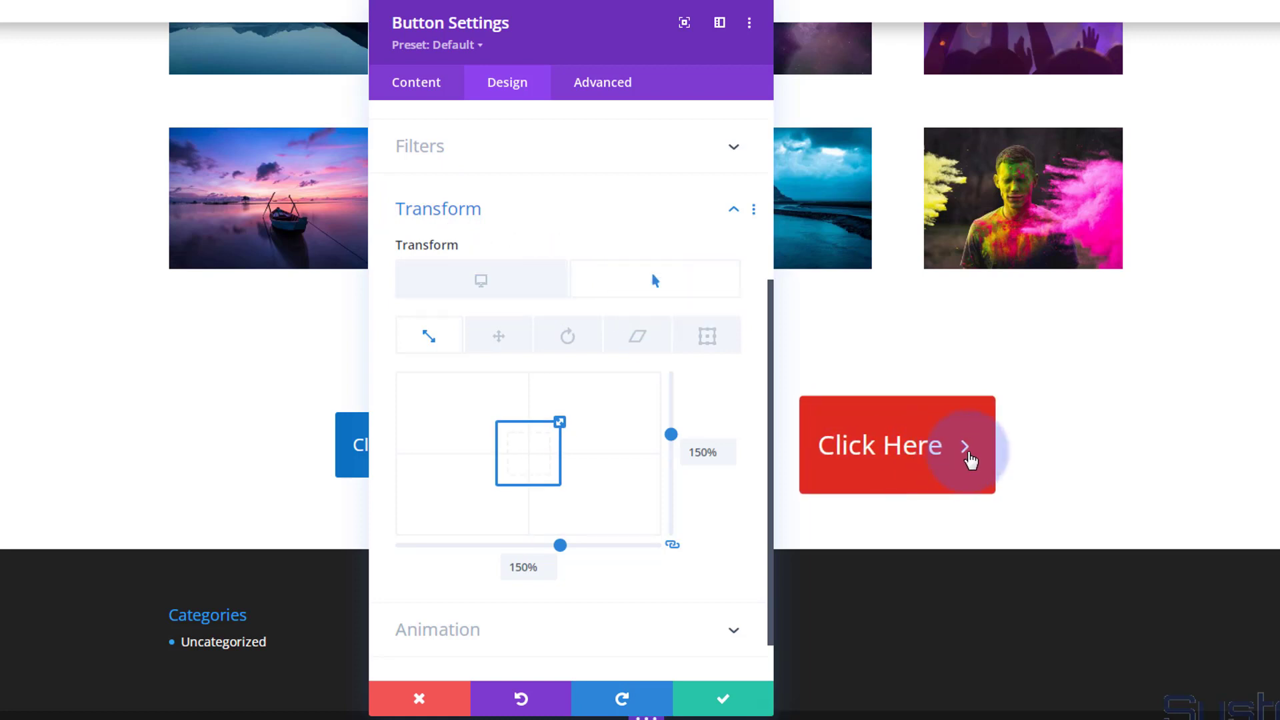
pyautogui.moveTo(394, 147)
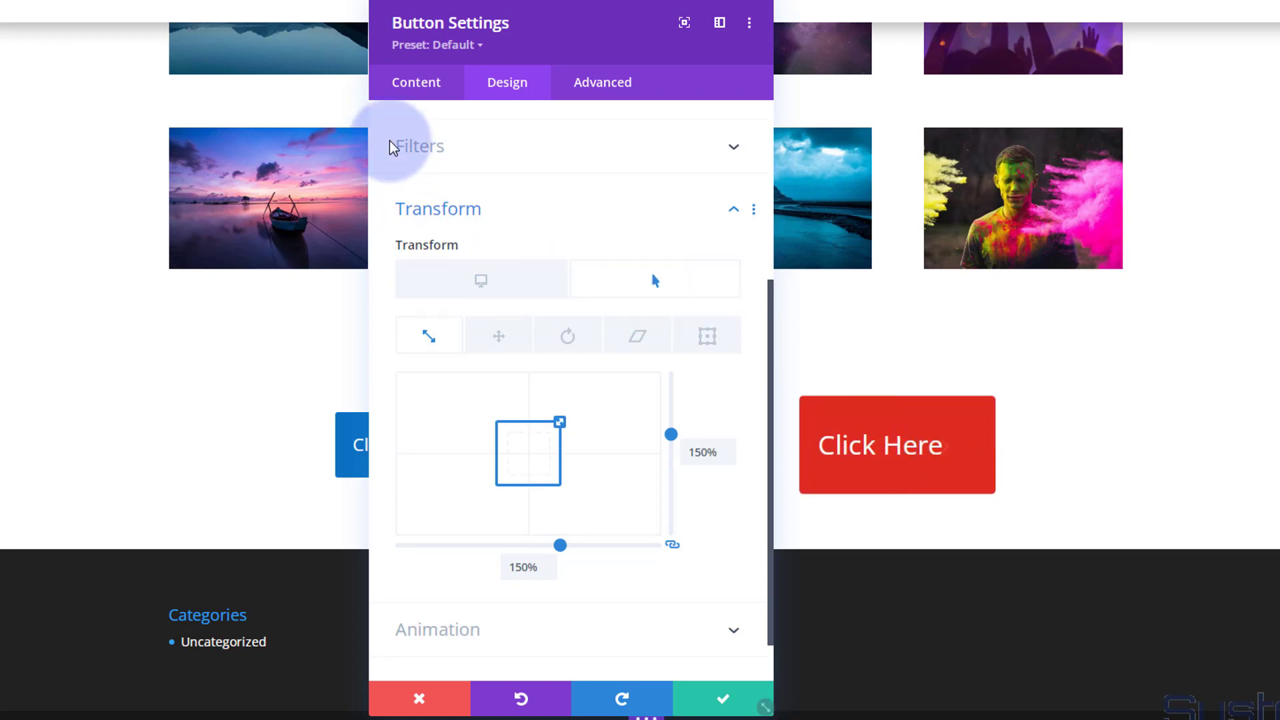
# Step: Turn Show Button Icon from YES to NO for the second Click Here button
pyautogui.click(732, 208)
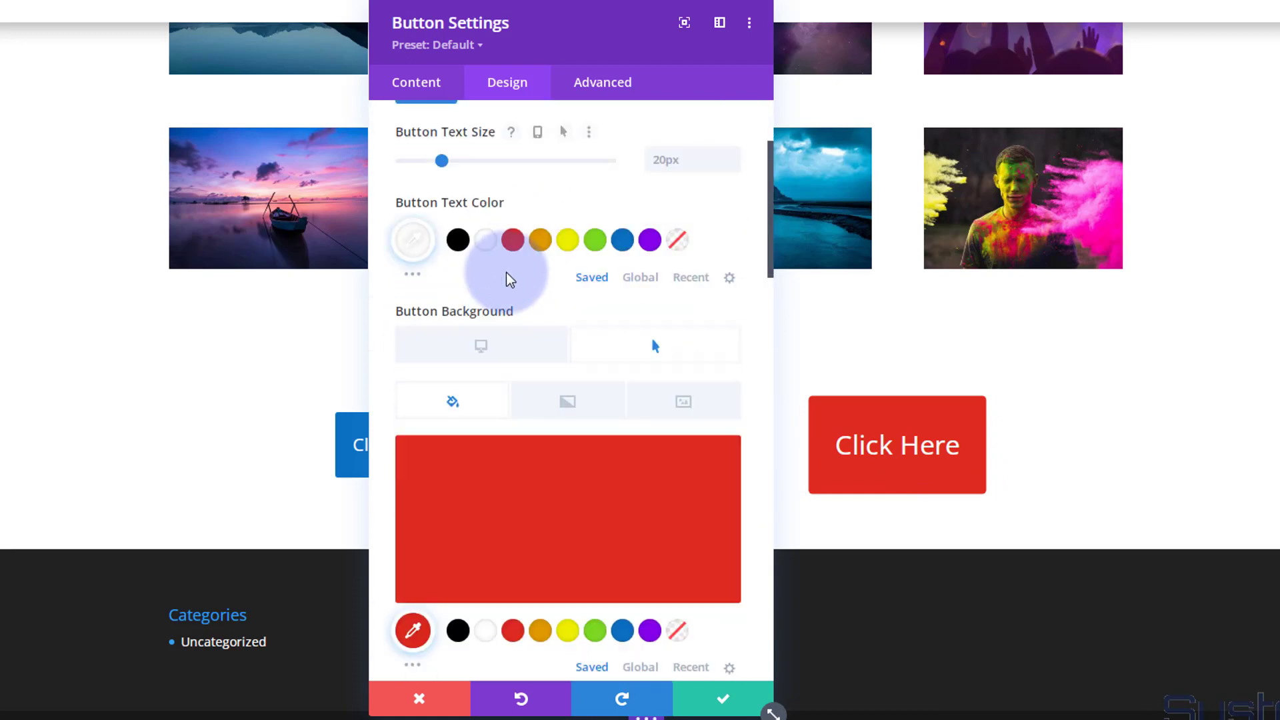
pyautogui.scroll(-3)
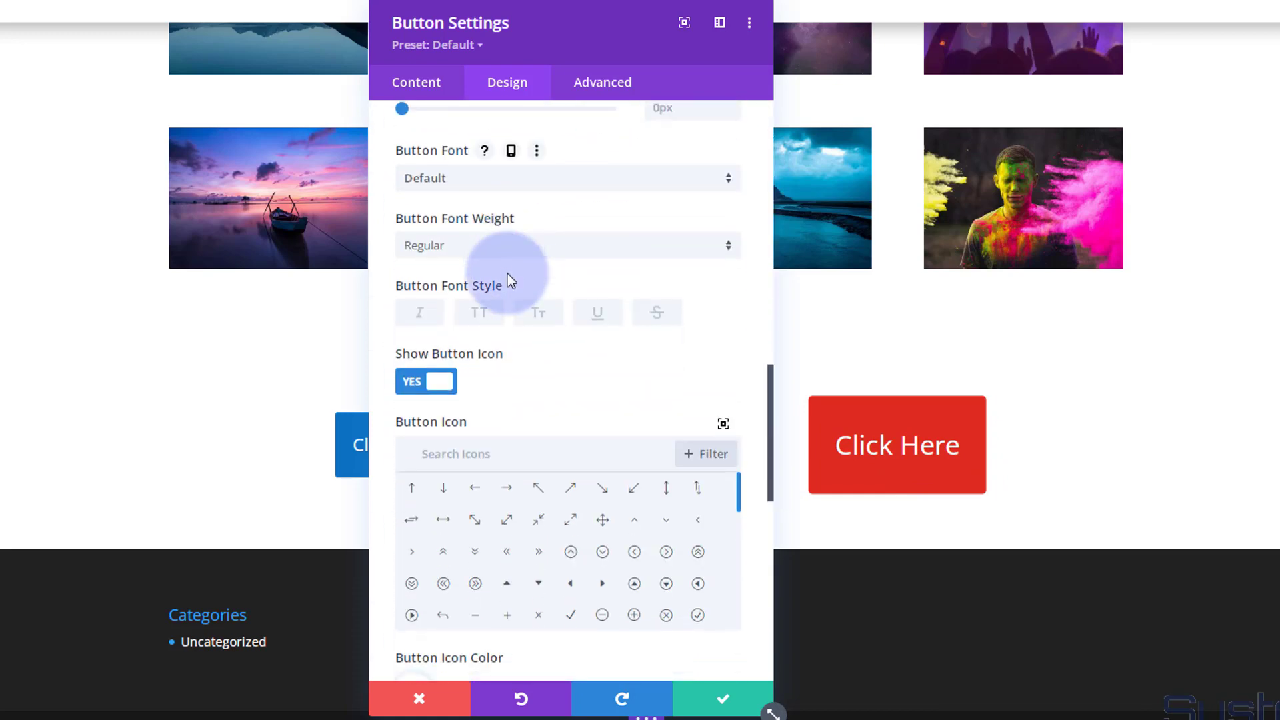
pyautogui.scroll(-3)
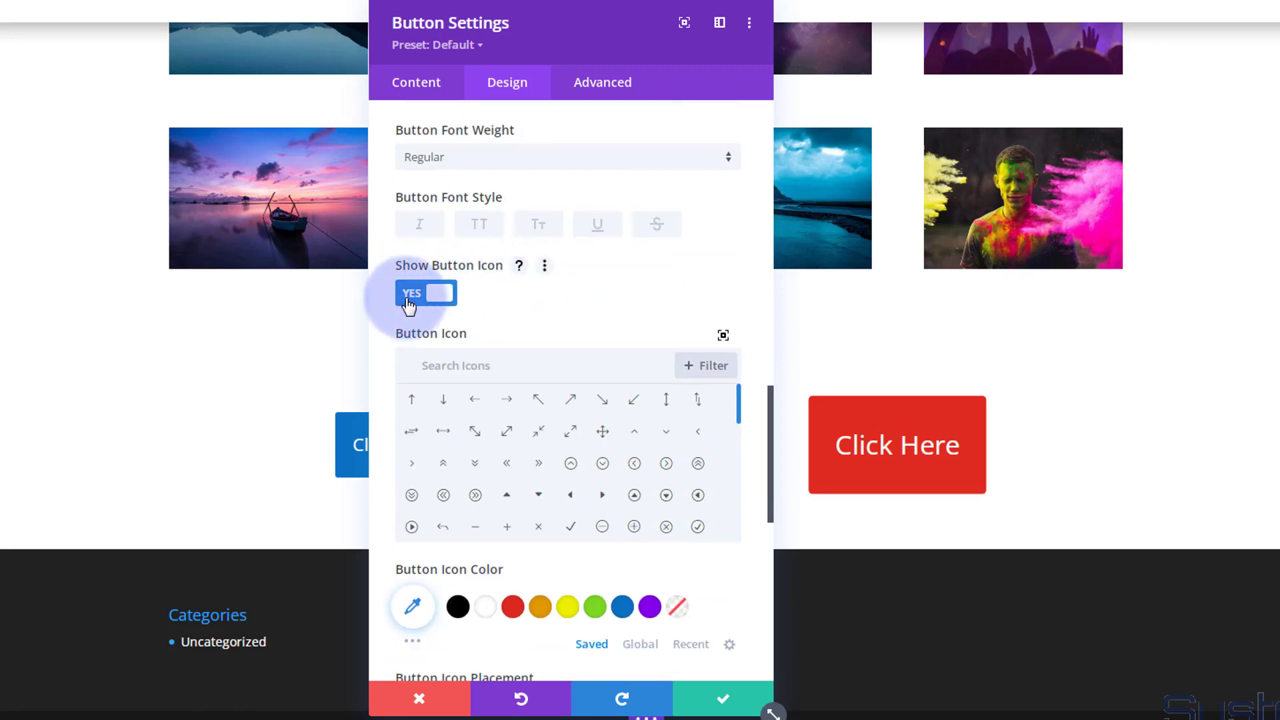
pyautogui.scroll(-3)
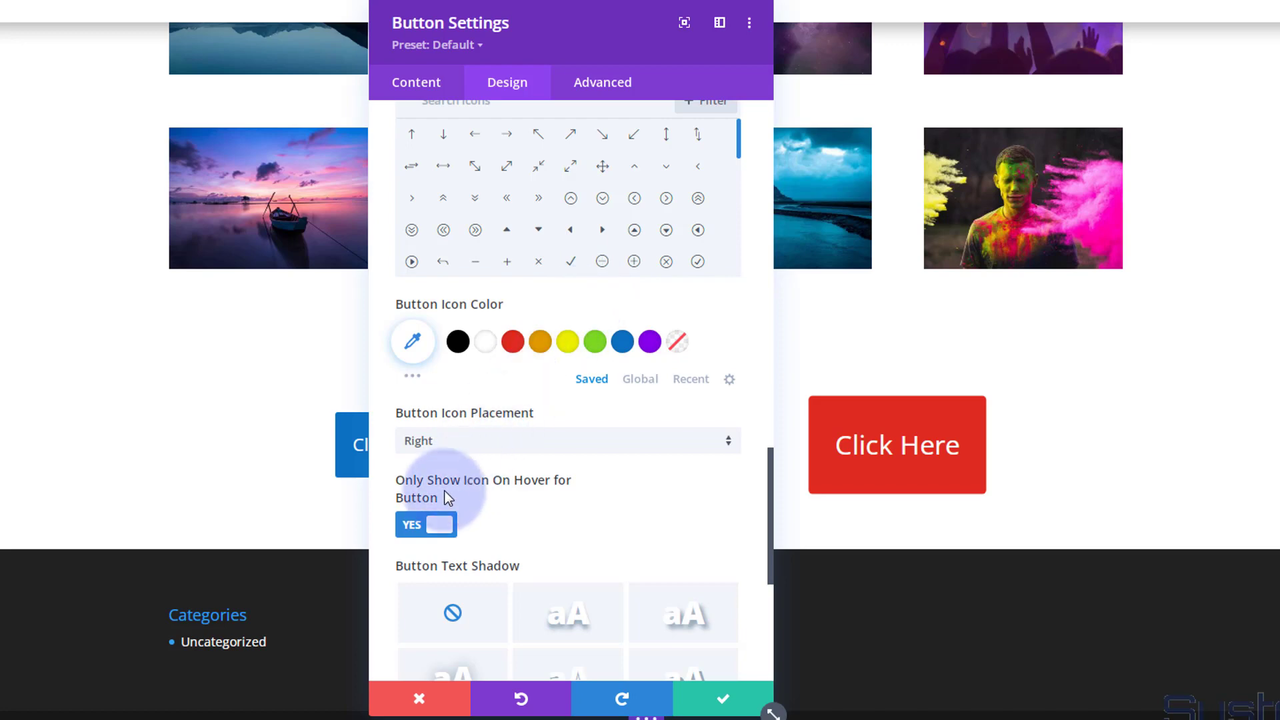
pyautogui.moveTo(531, 488)
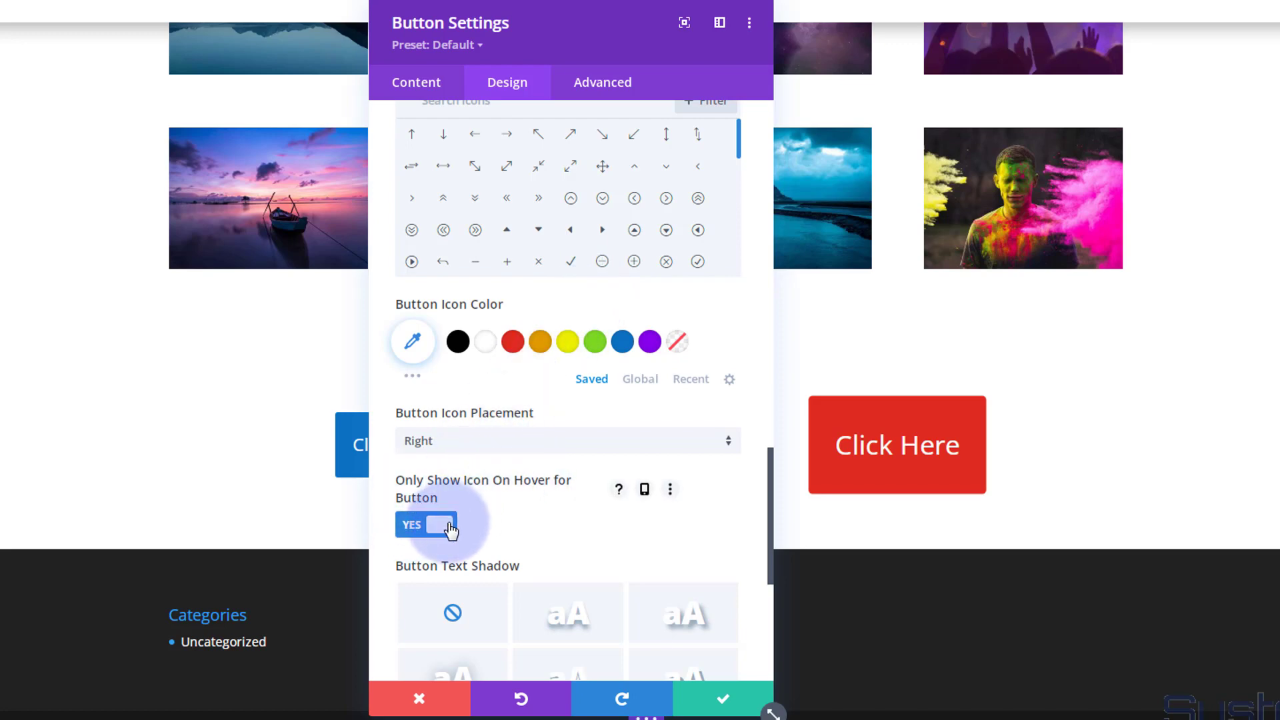
pyautogui.click(425, 524)
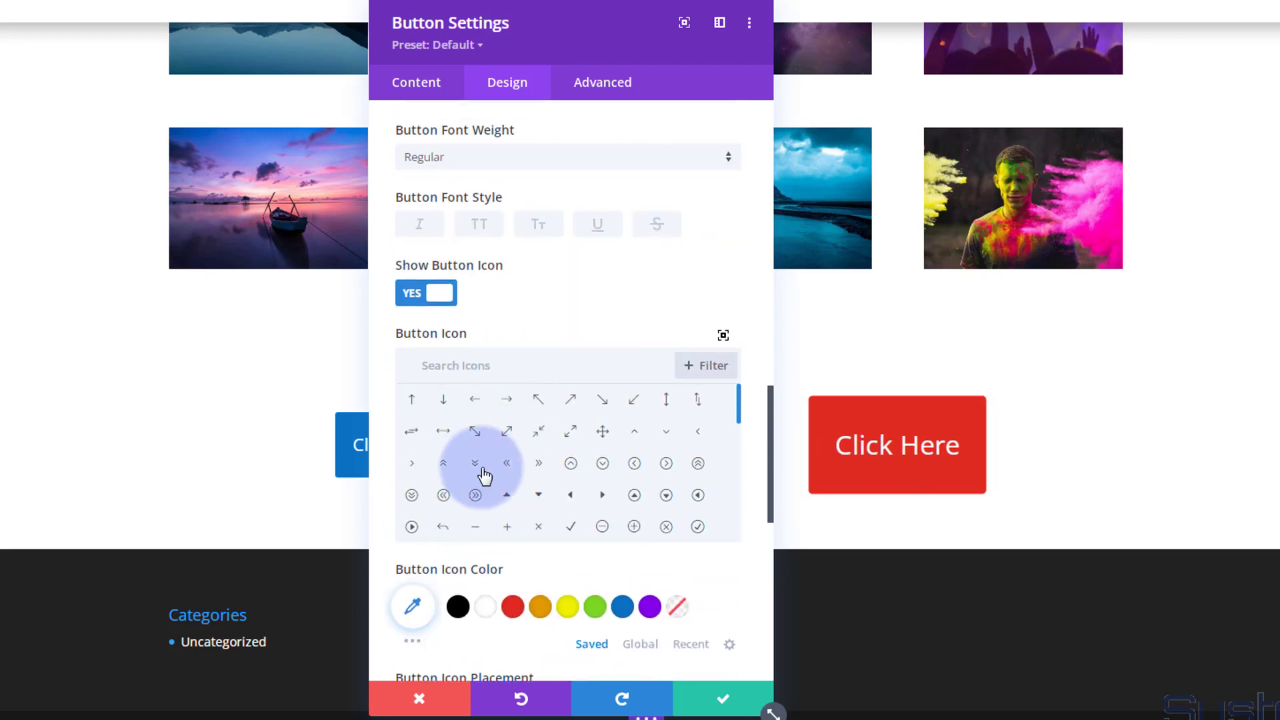
pyautogui.moveTo(416, 299)
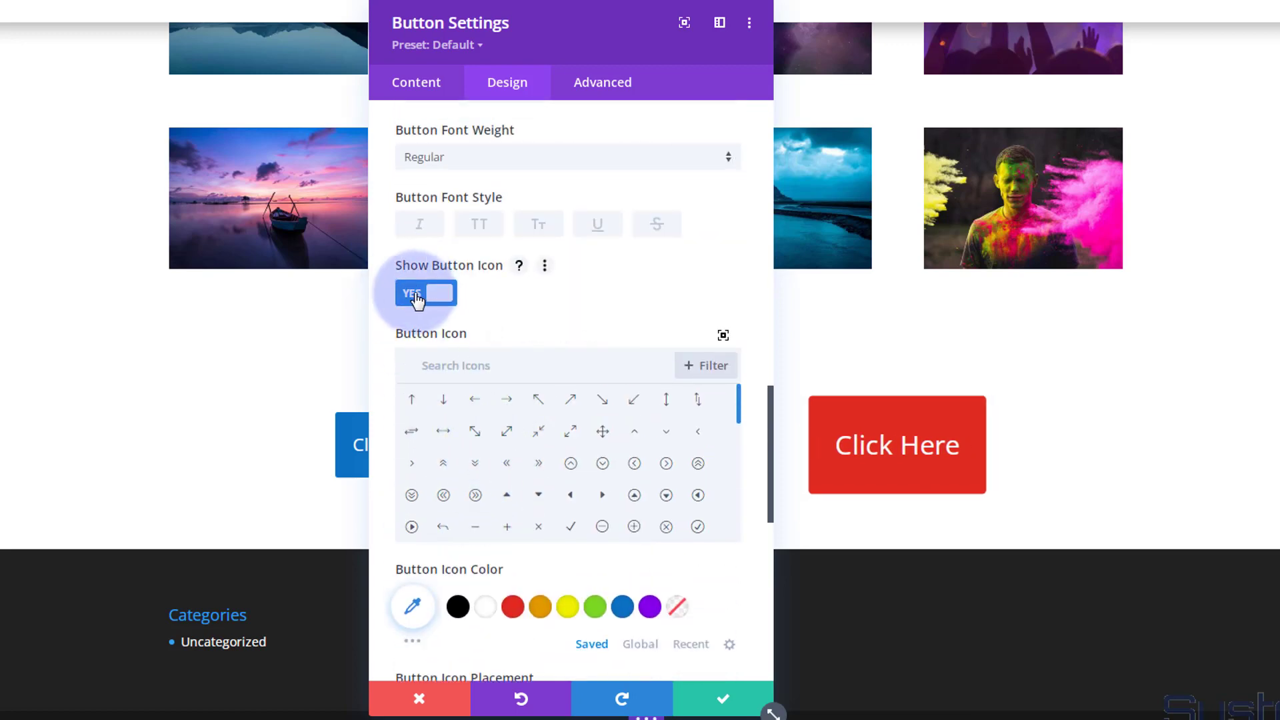
pyautogui.click(439, 293)
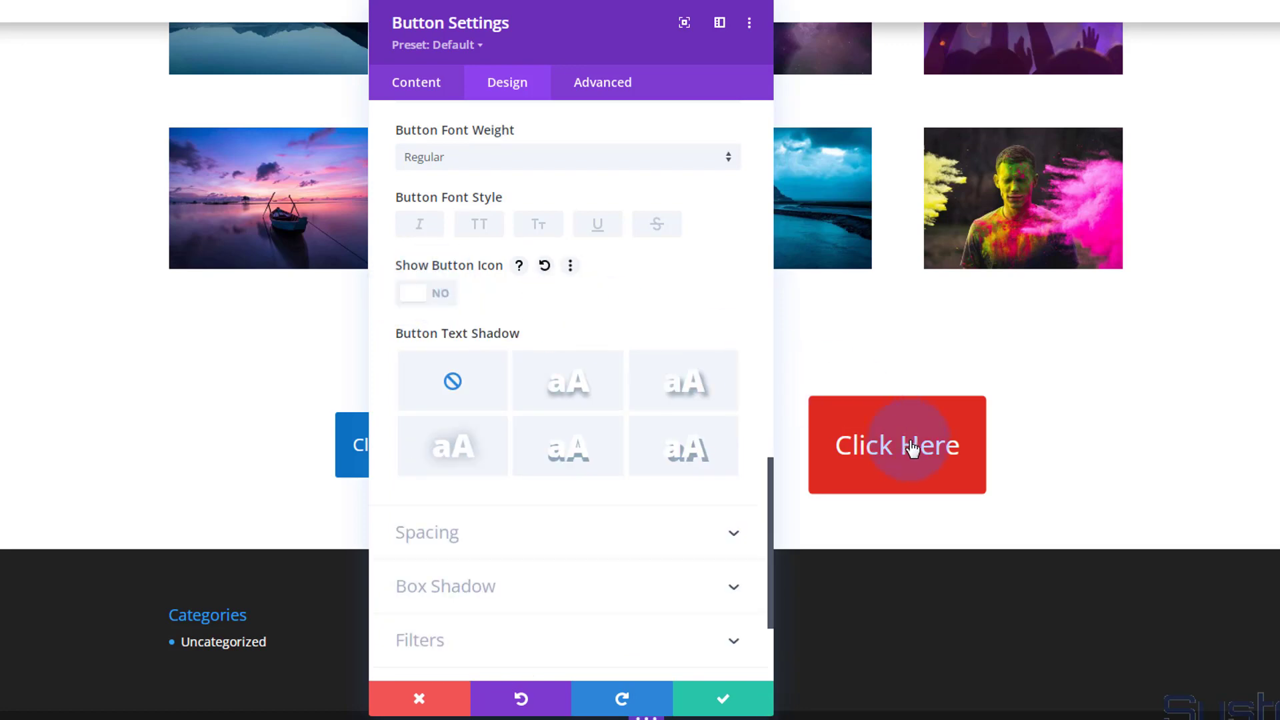
pyautogui.moveTo(596, 94)
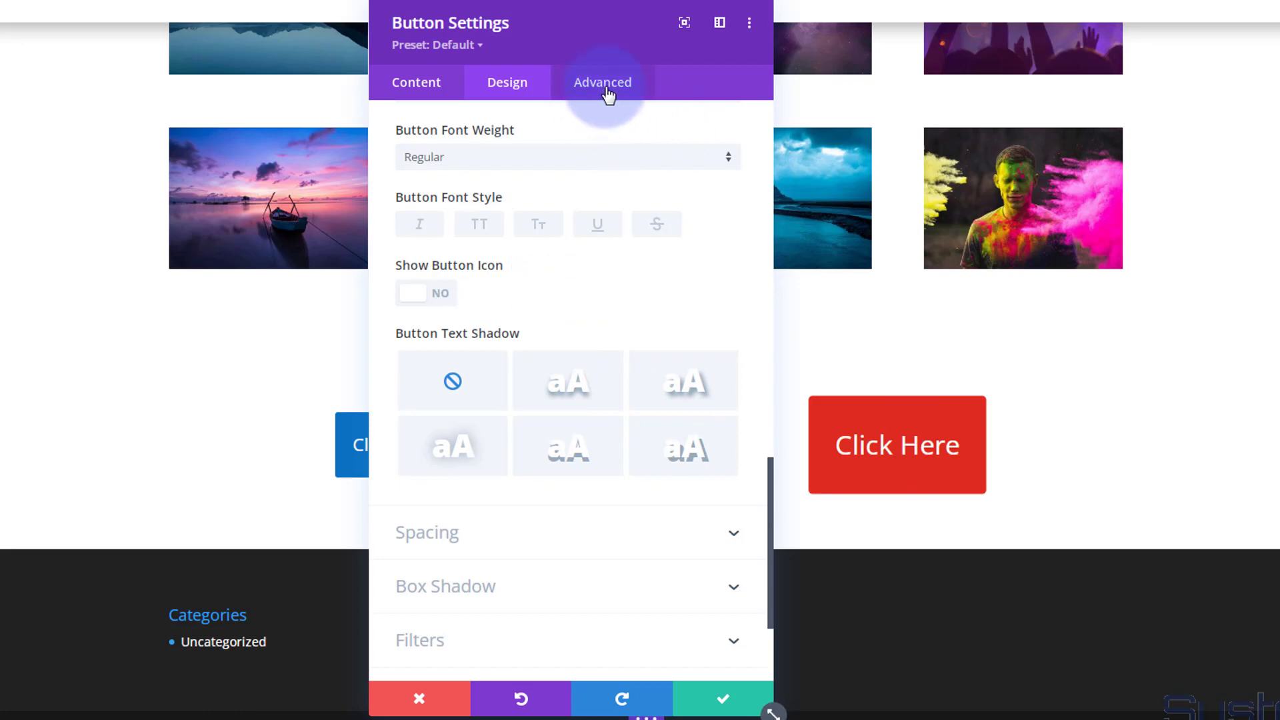
# Step: Check the Advanced tab, then confirm and close the second button's settings
pyautogui.click(602, 81)
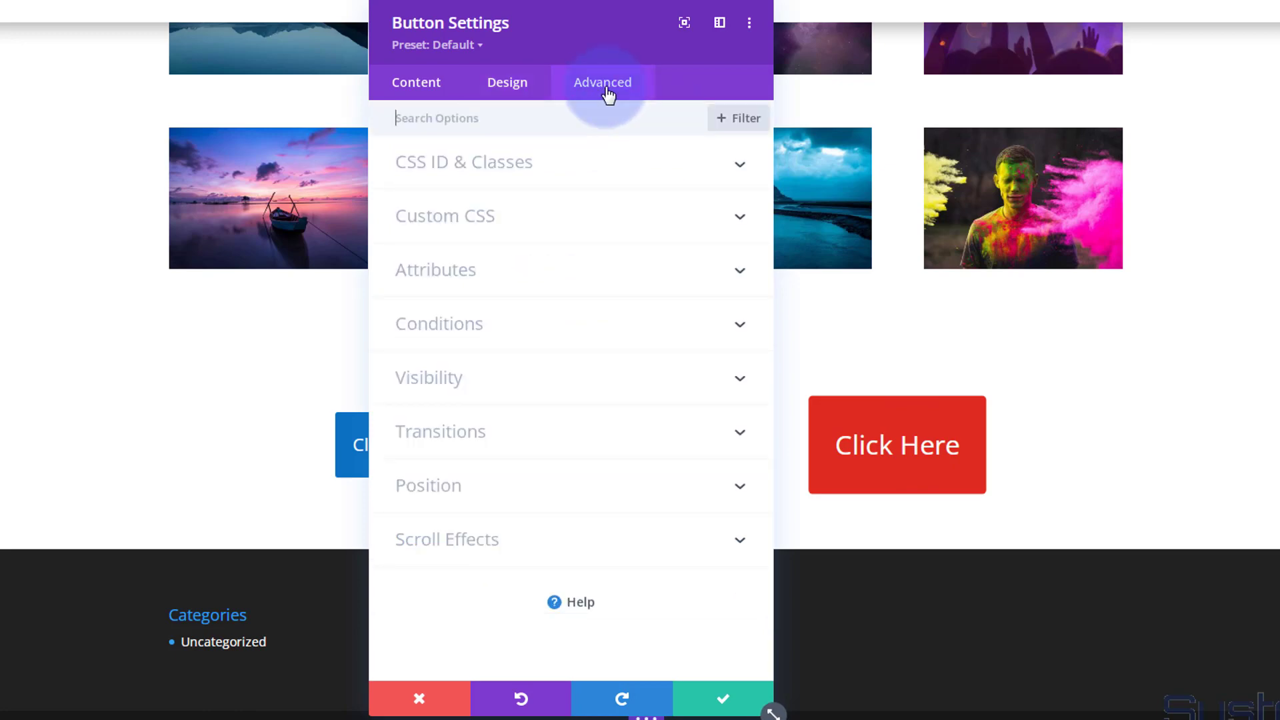
pyautogui.click(439, 432)
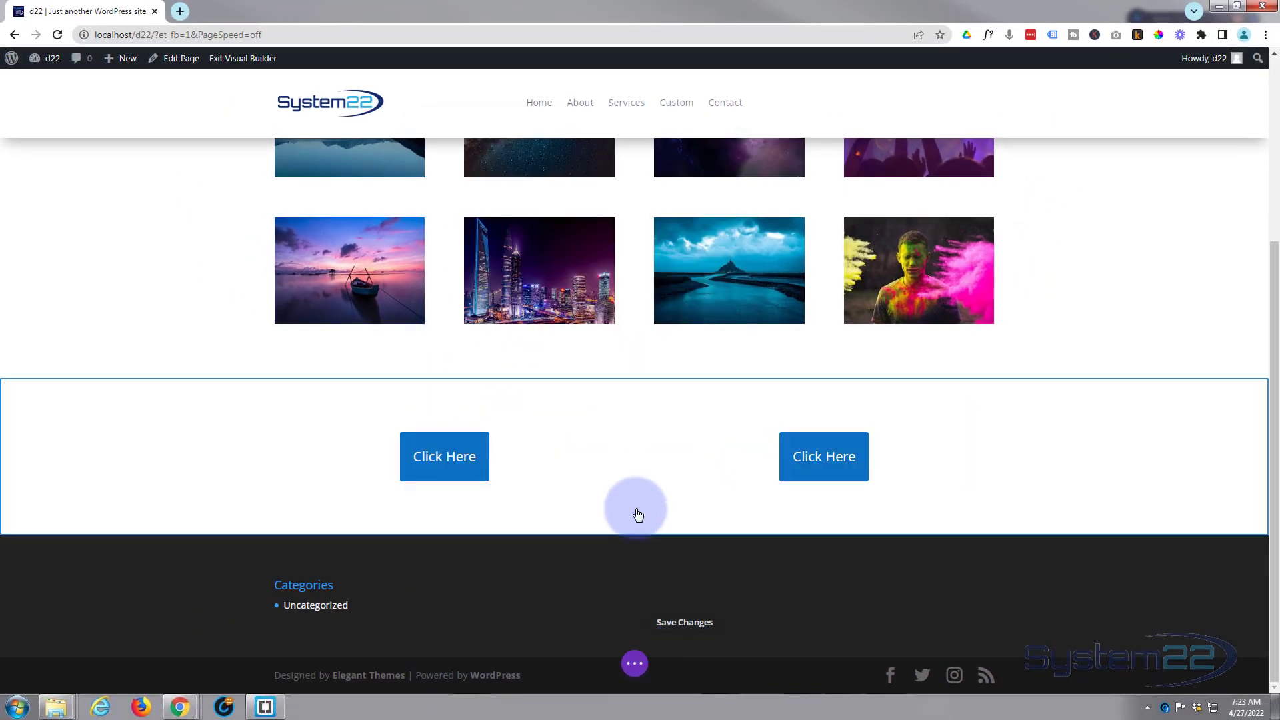
# Step: Save the page from the bottom settings bar and exit the Visual Builder
pyautogui.click(634, 662)
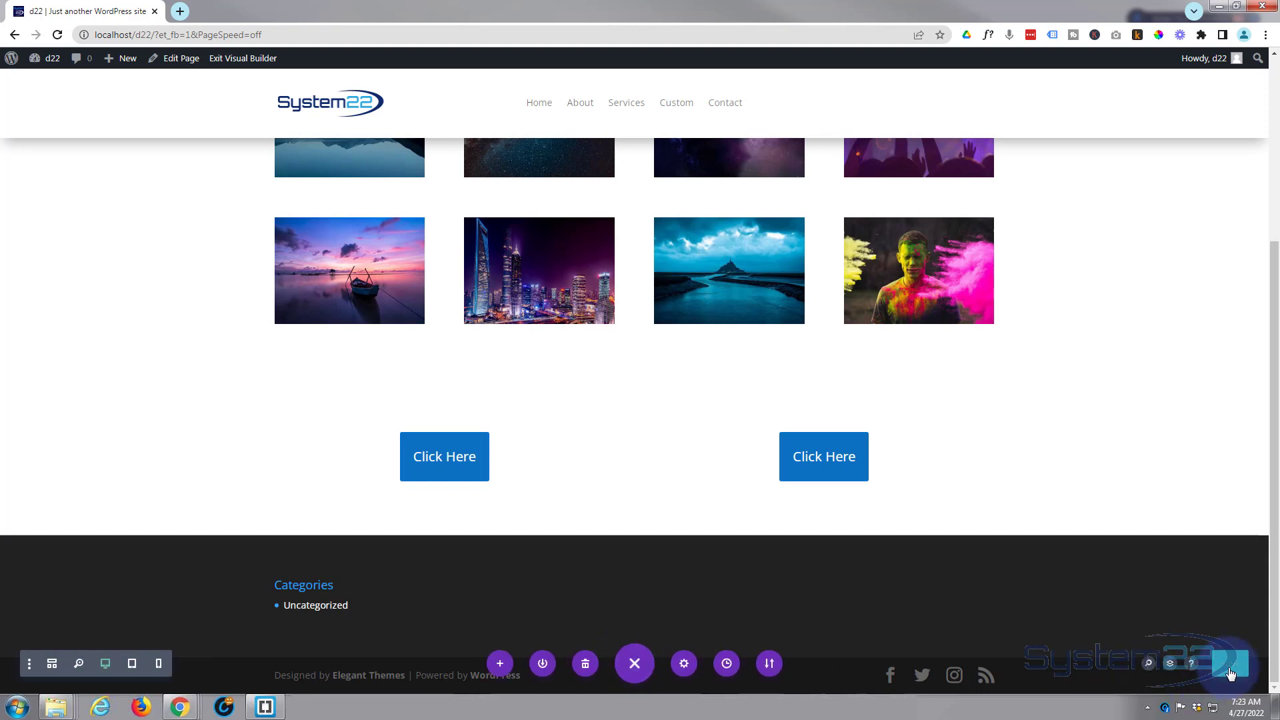
pyautogui.click(243, 58)
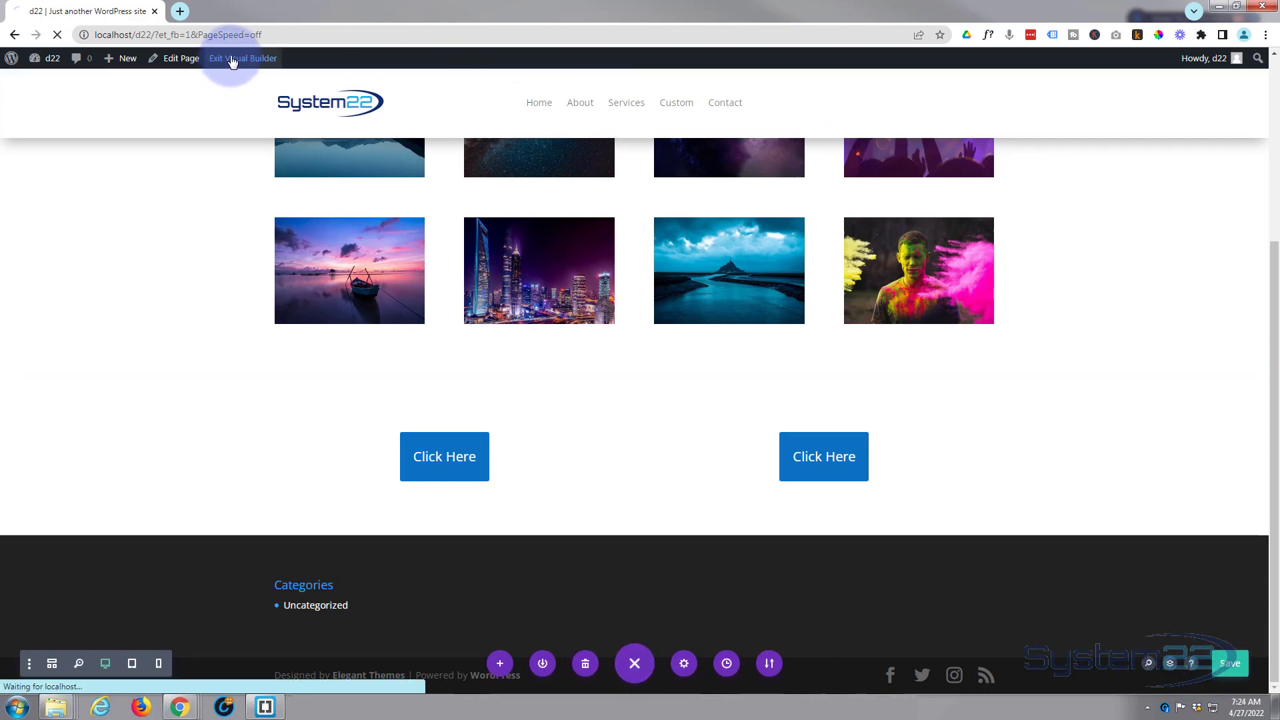
pyautogui.click(242, 58)
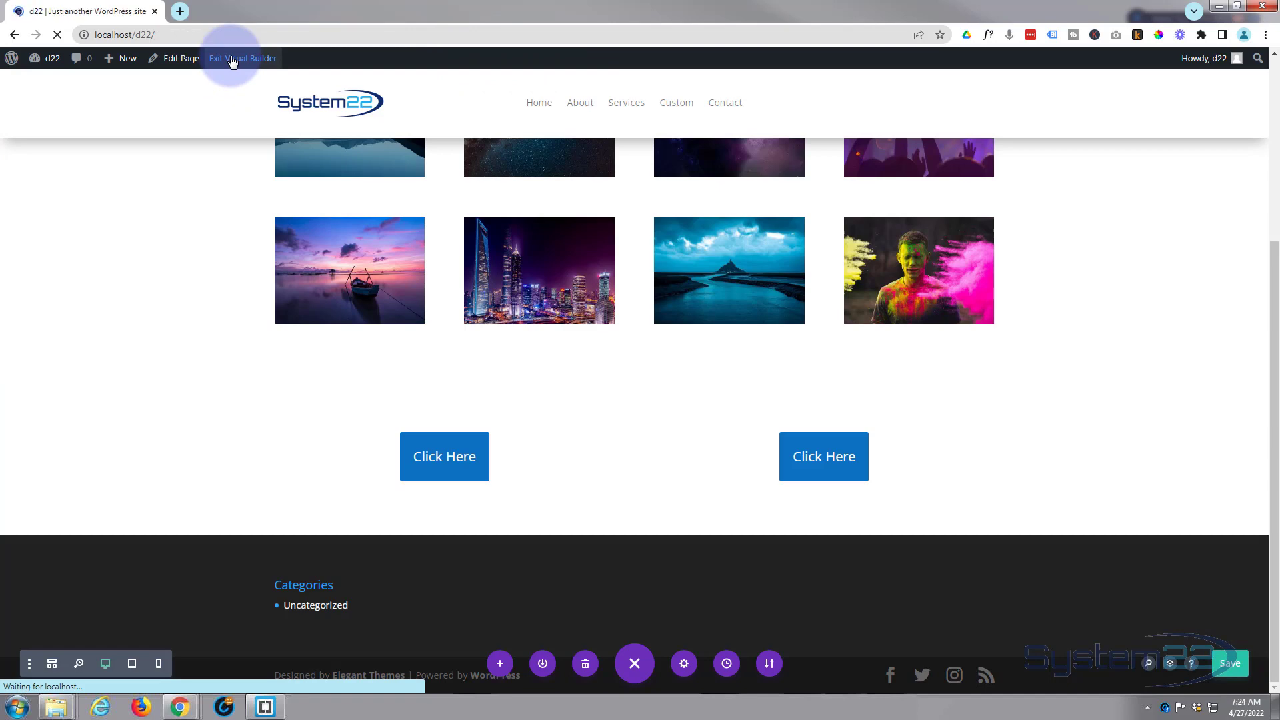
pyautogui.click(243, 58)
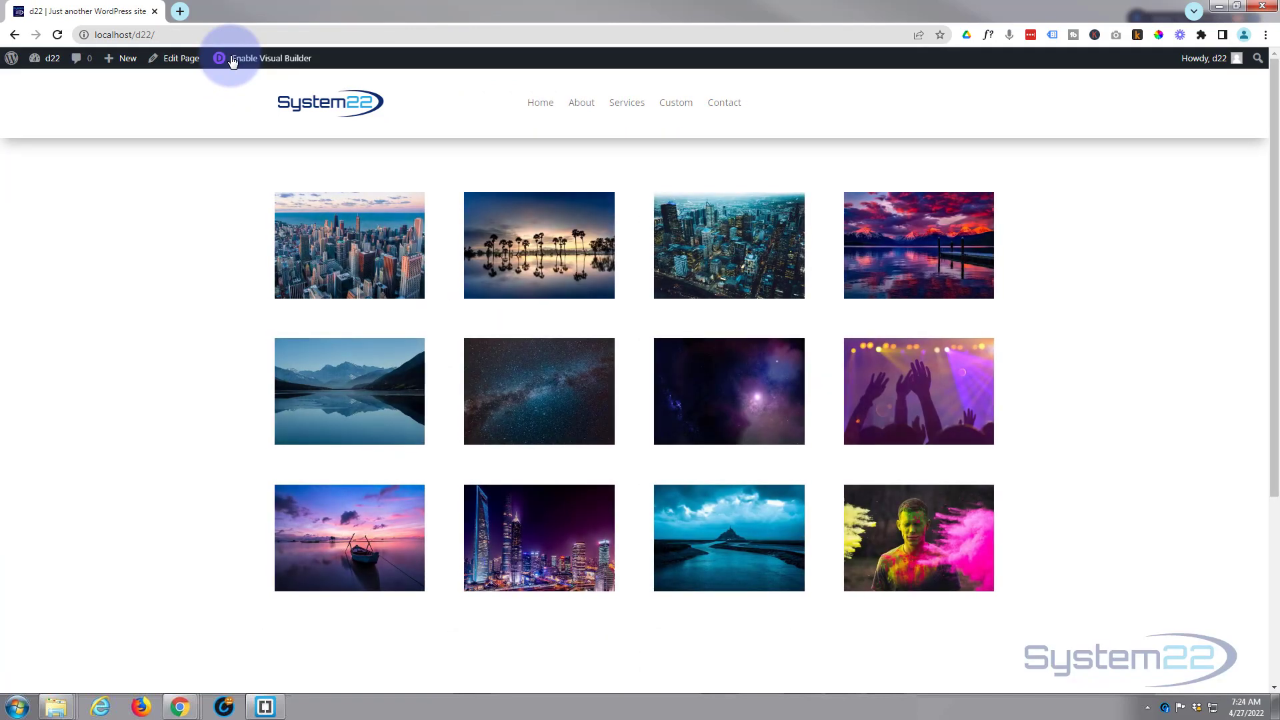
pyautogui.scroll(-3)
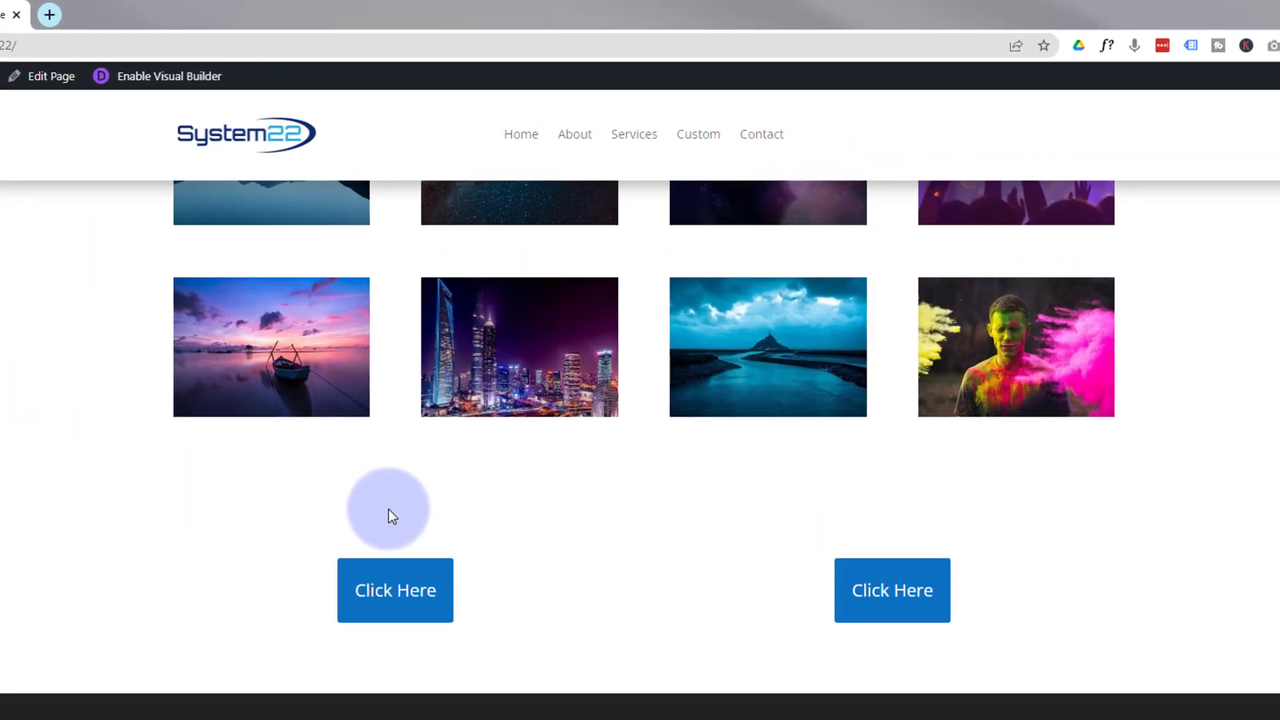
pyautogui.moveTo(394, 589)
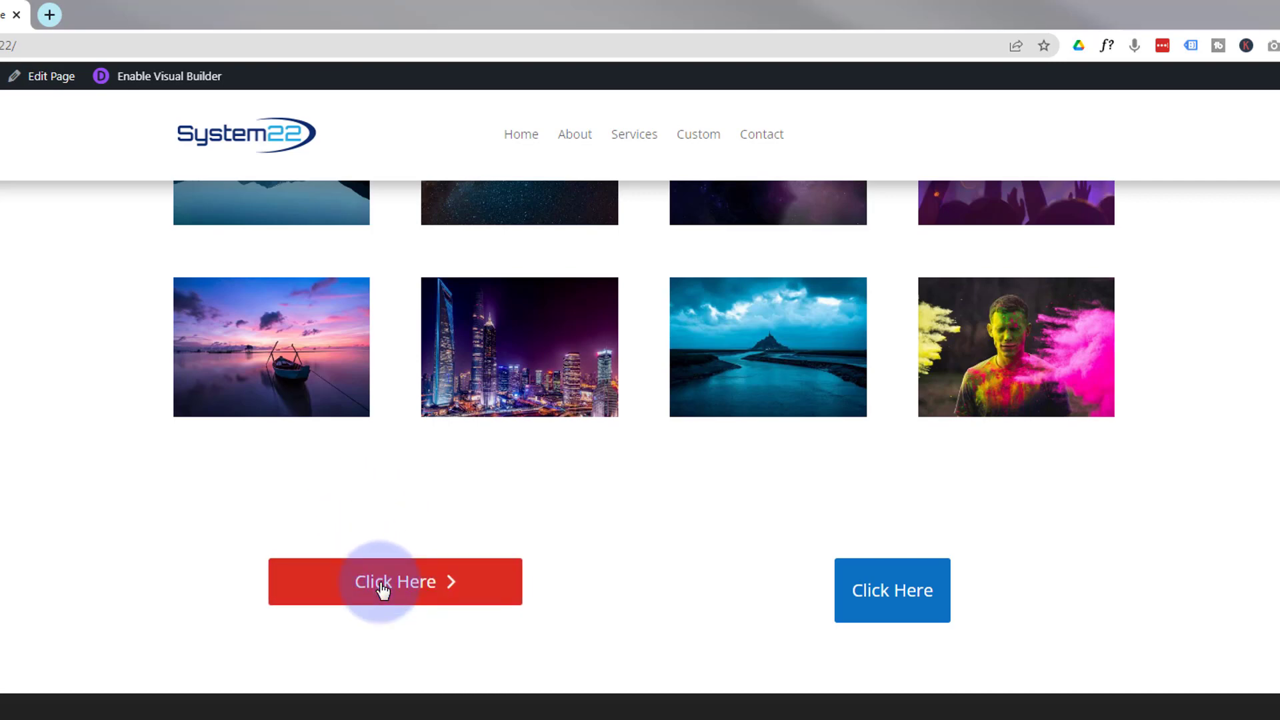
pyautogui.click(394, 582)
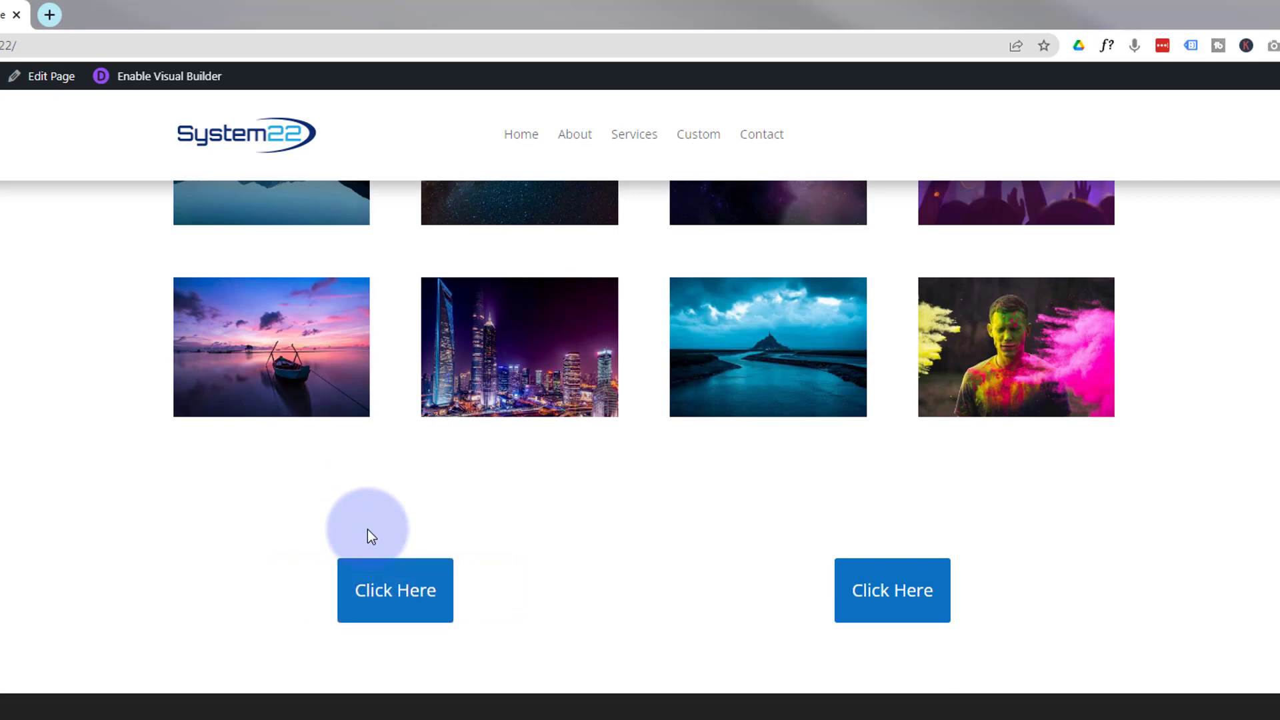
pyautogui.moveTo(727, 612)
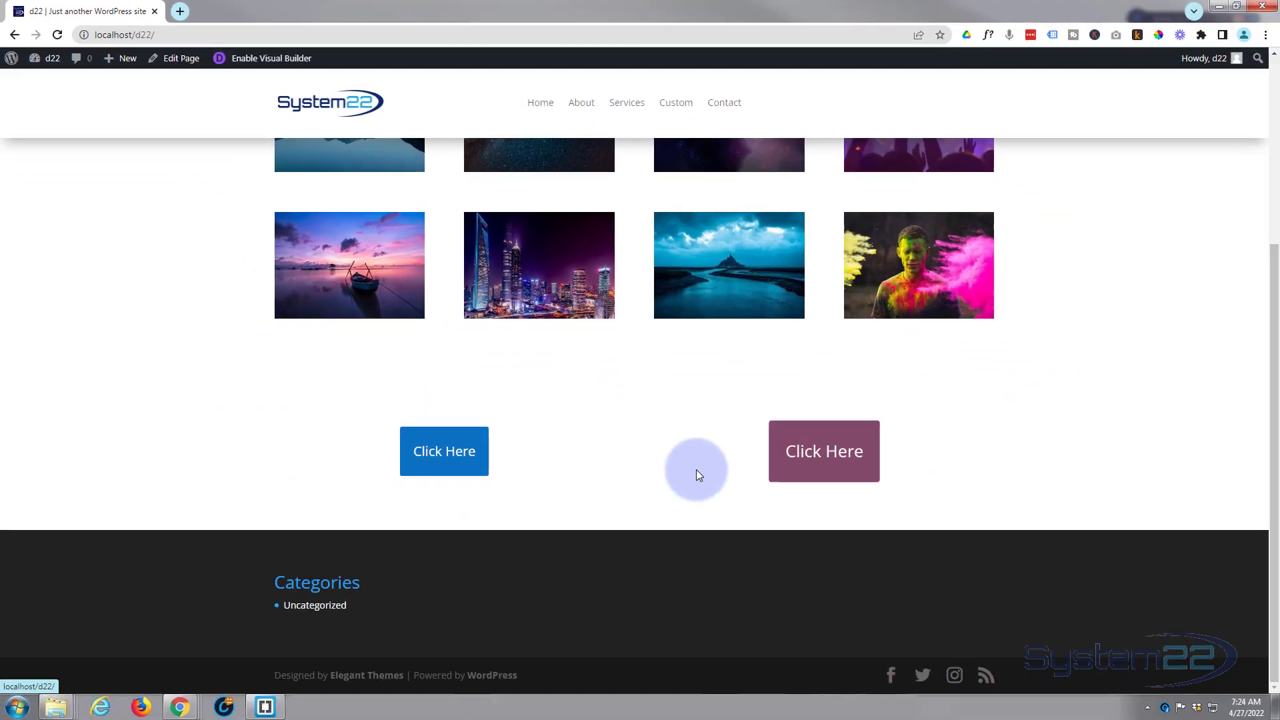
pyautogui.moveTo(824, 451)
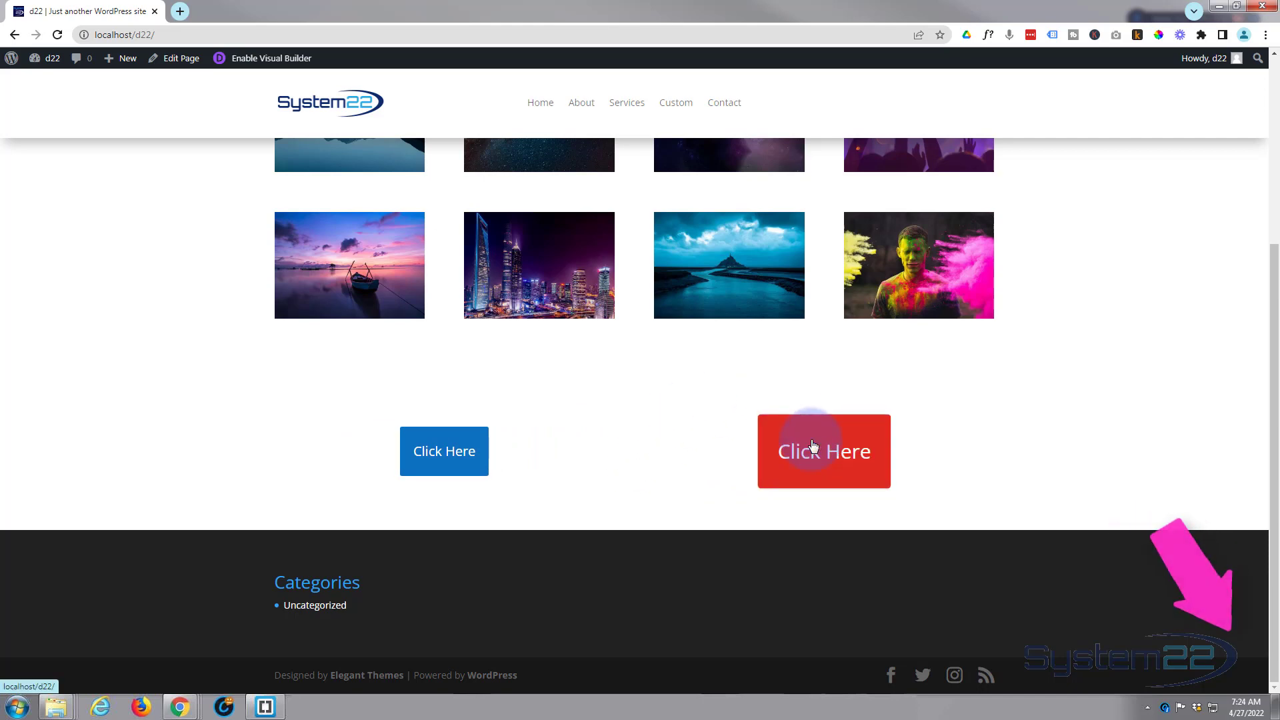
pyautogui.moveTo(1007, 385)
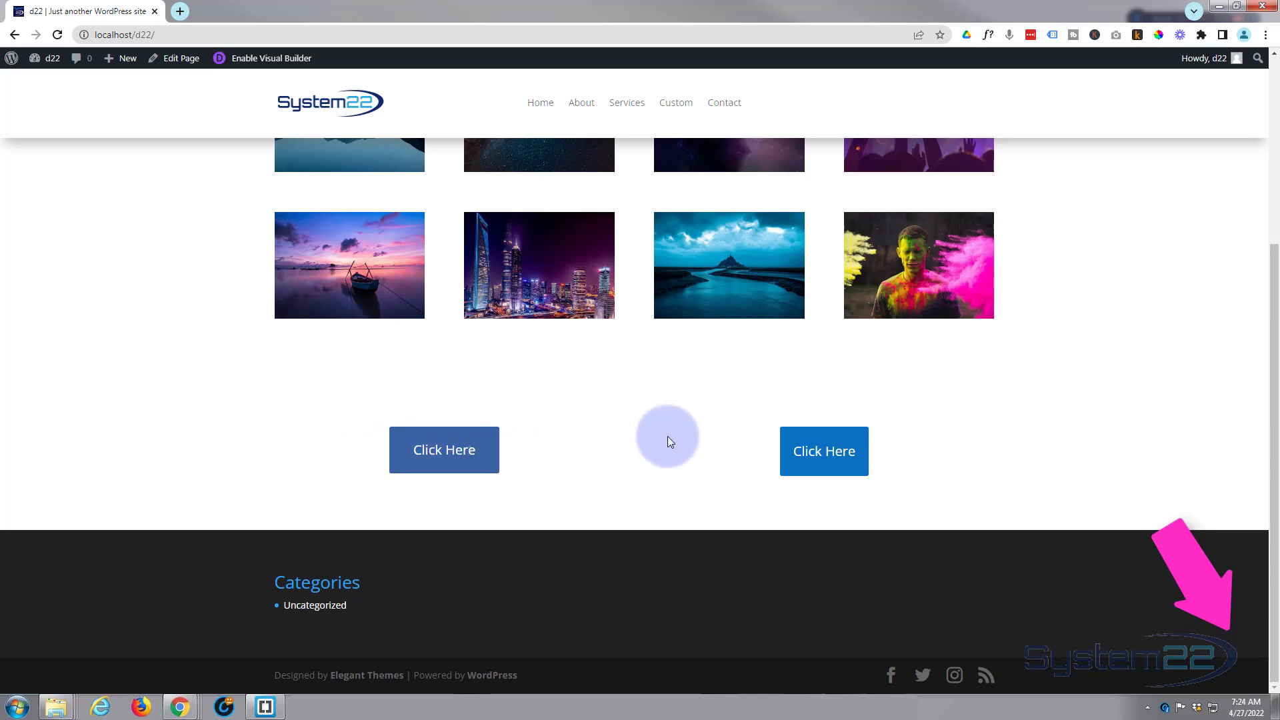
pyautogui.moveTo(823, 451)
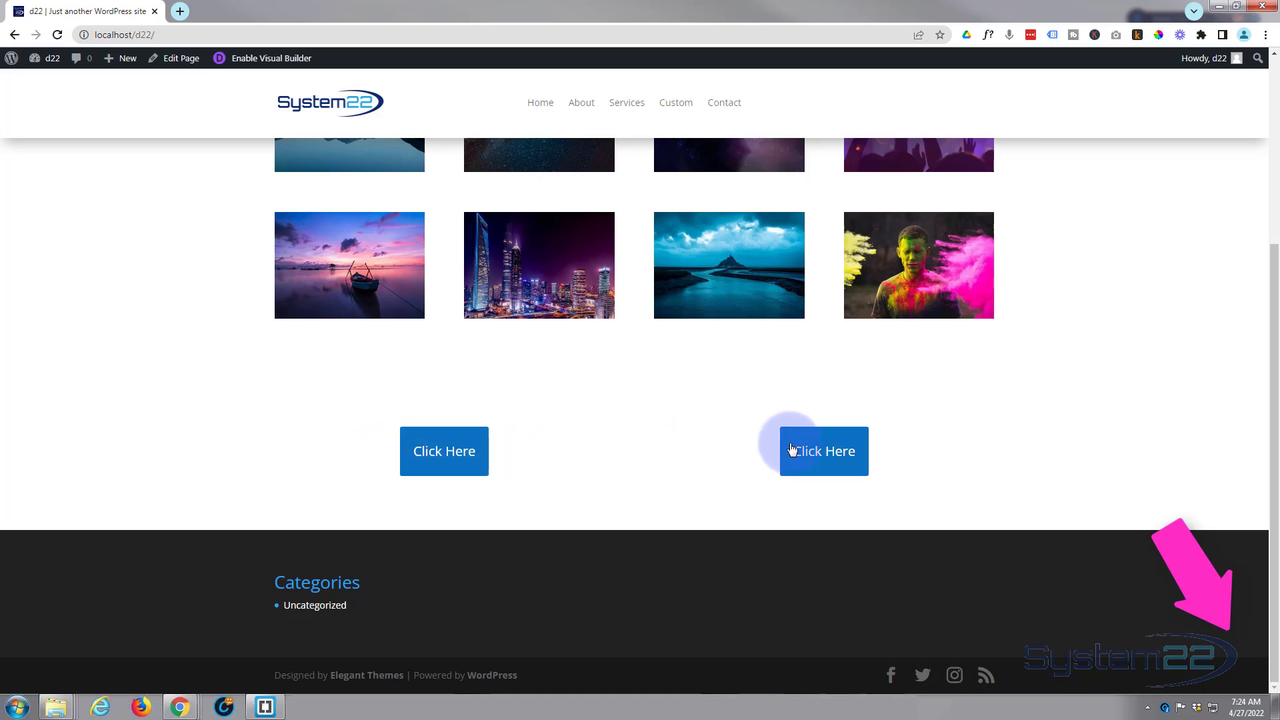
pyautogui.click(823, 451)
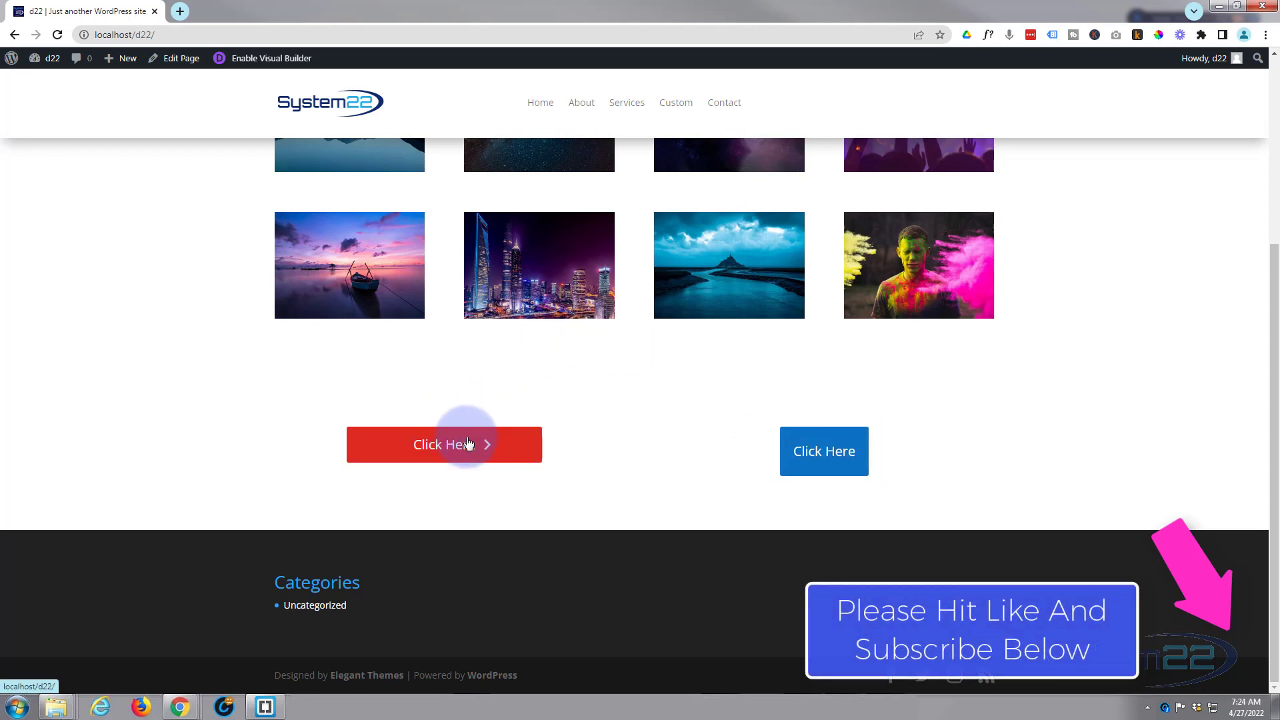
pyautogui.moveTo(592, 408)
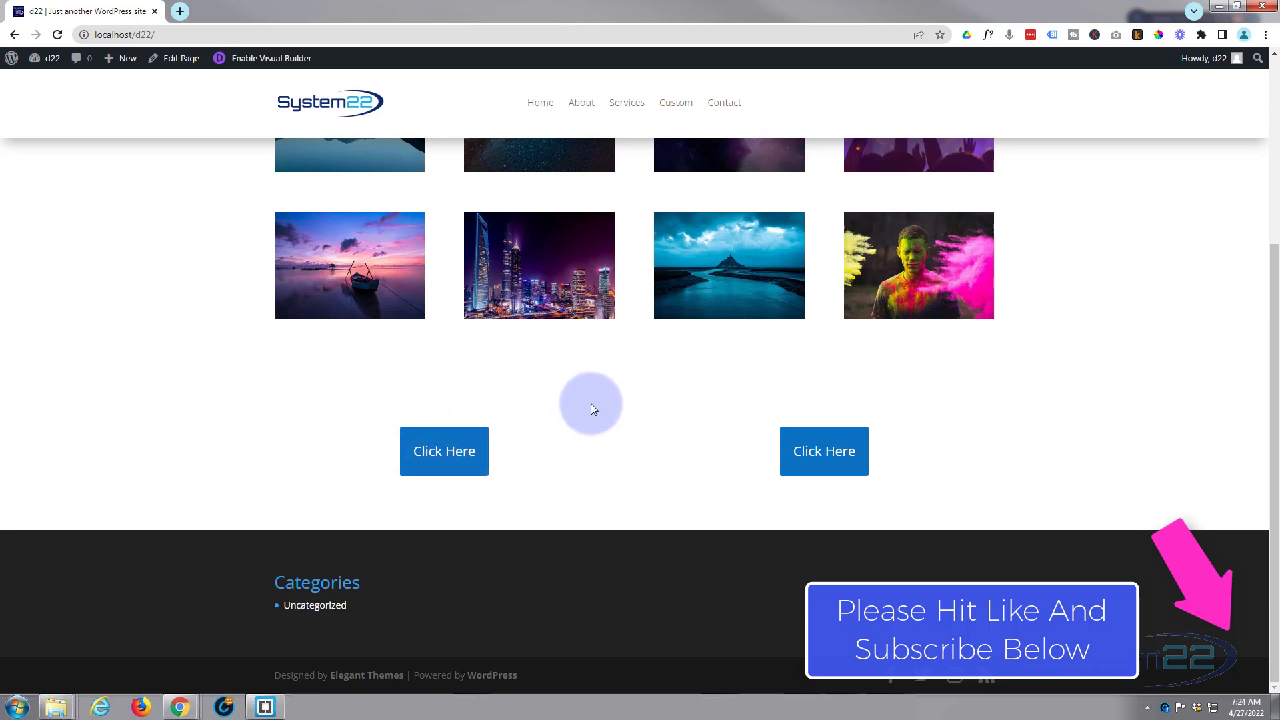